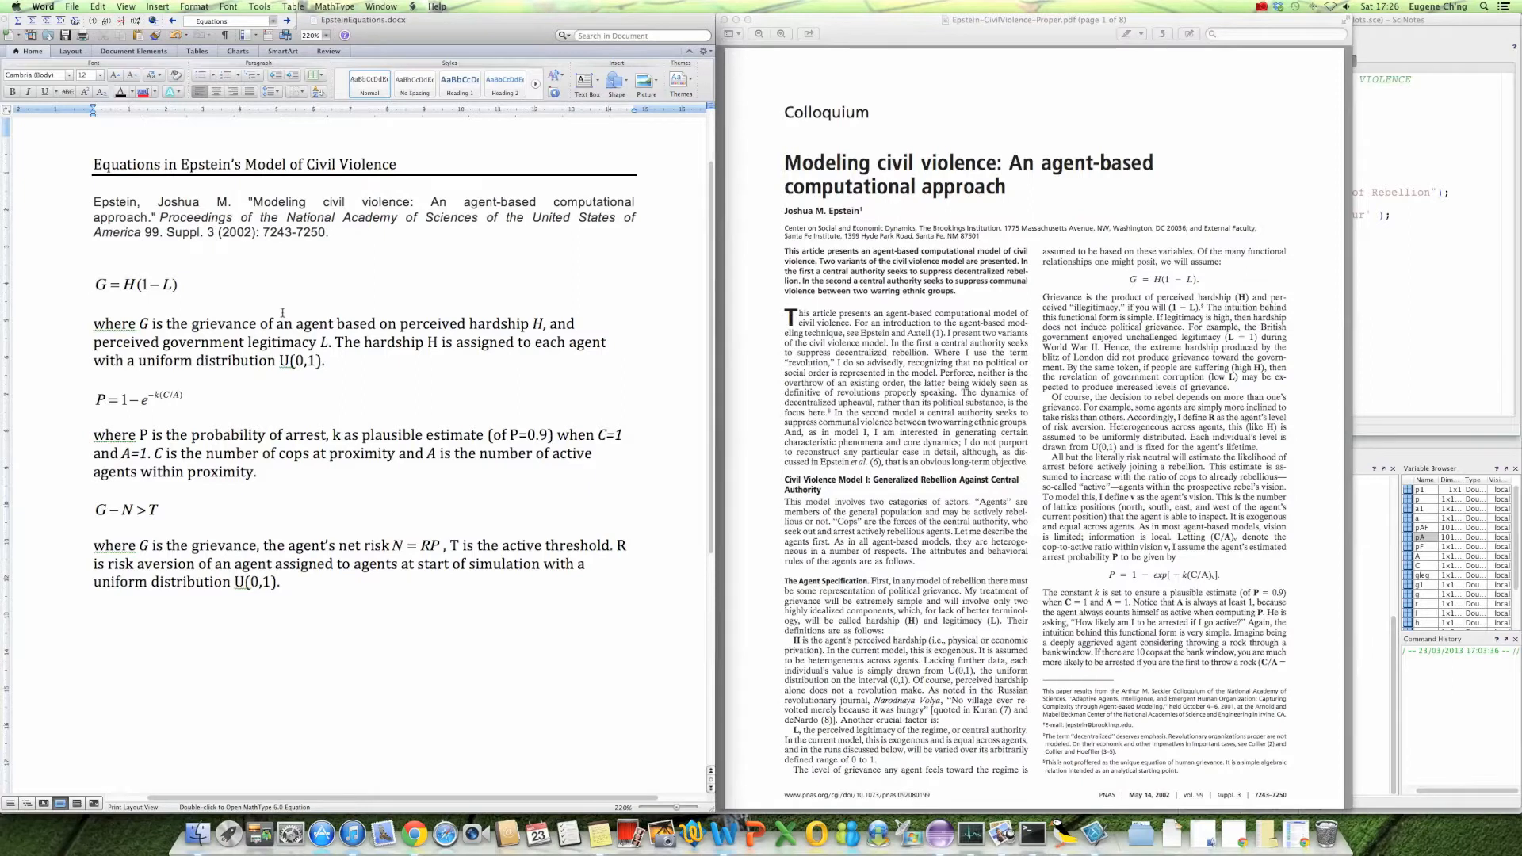
Bring Scilab's SciNotes editor forward showing the equationPlots.sce tab.
click(94, 304)
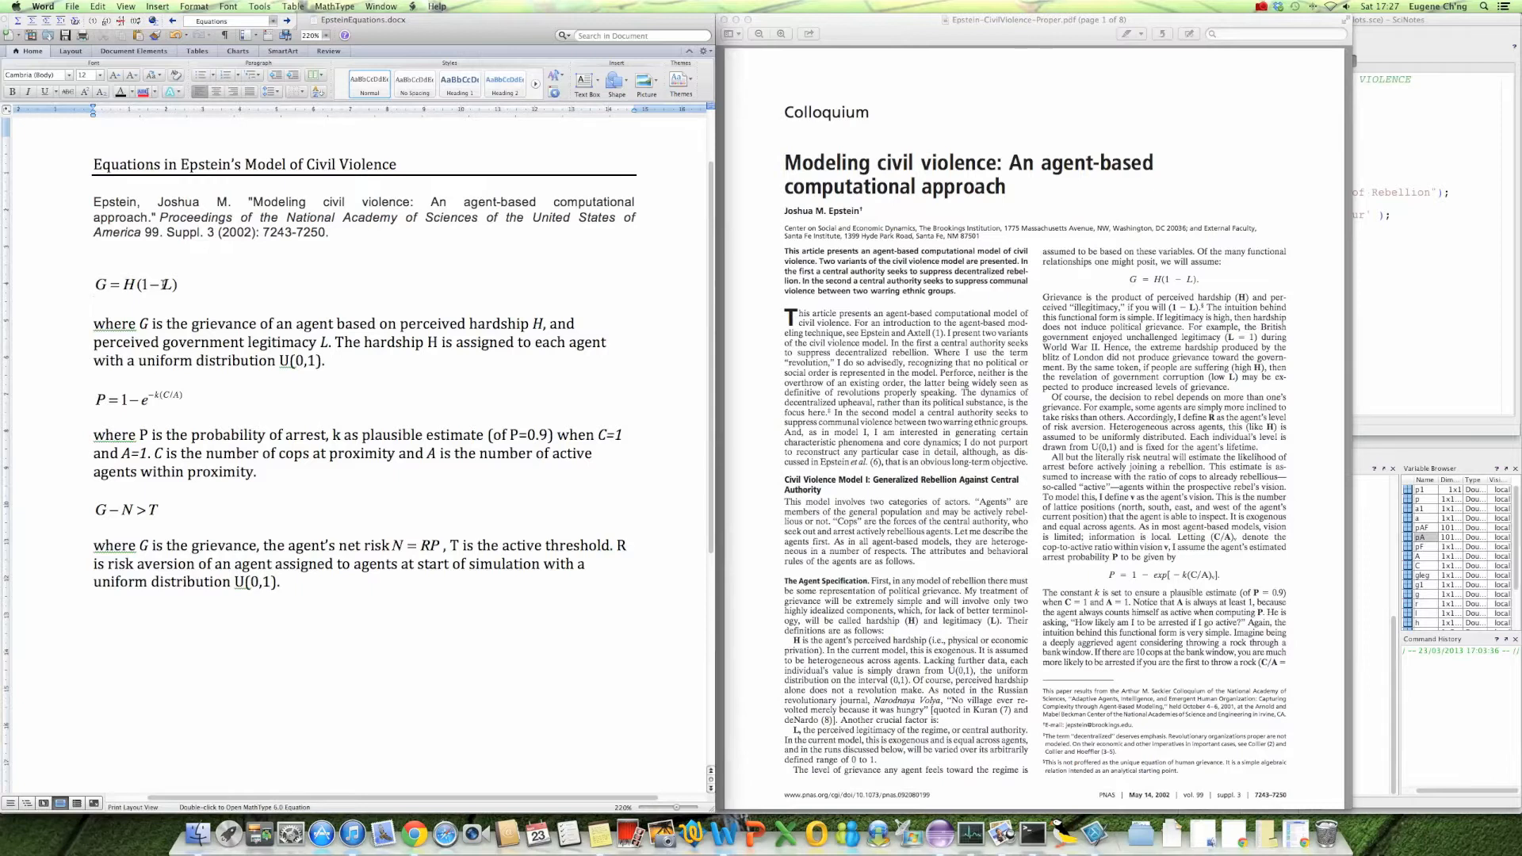
click(94, 304)
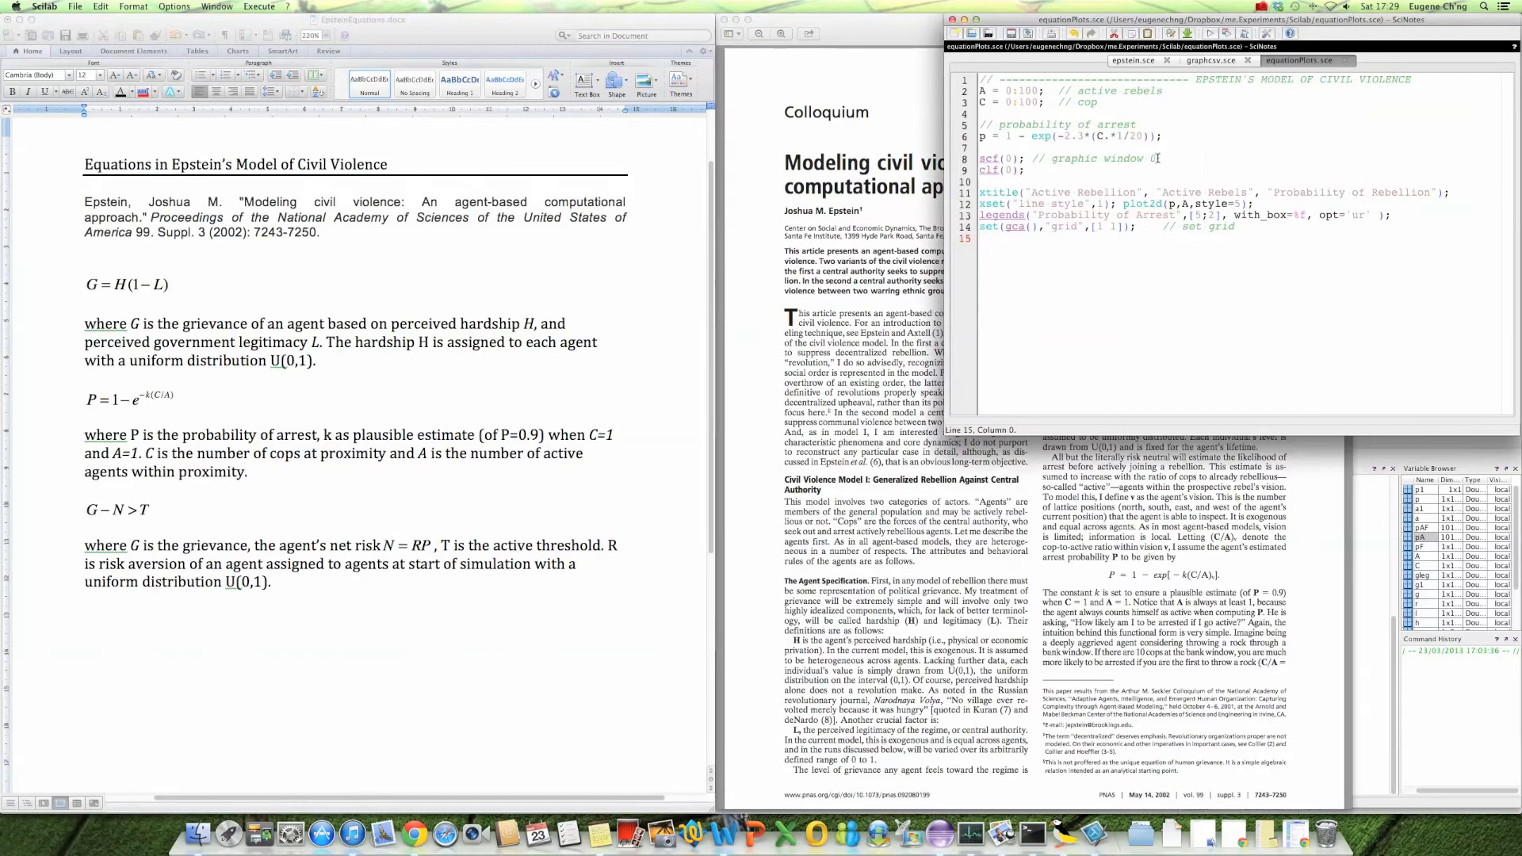
mouse_move(326, 275)
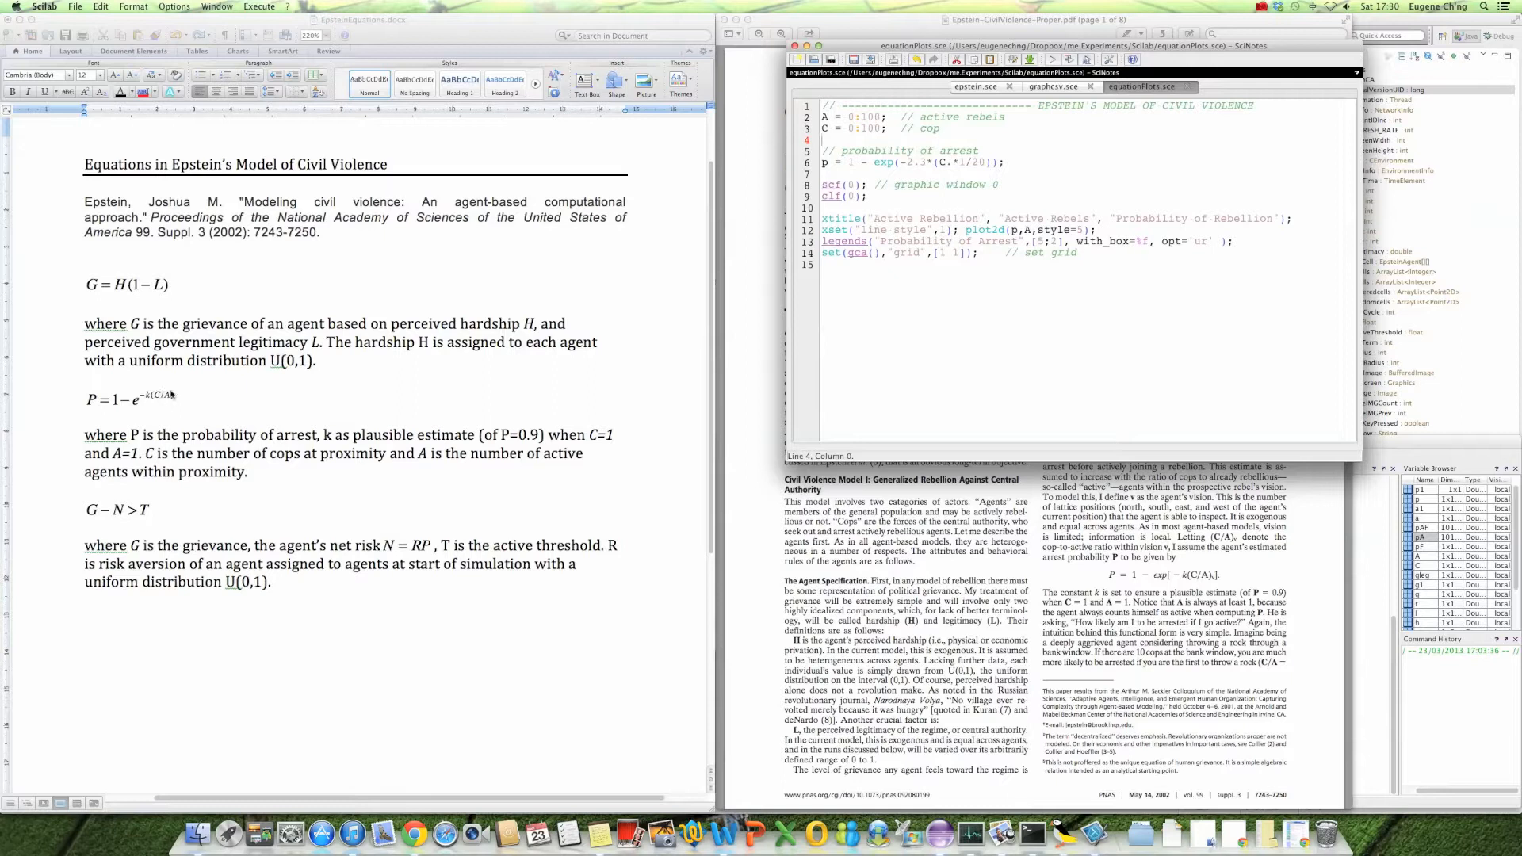
mouse_move(170, 401)
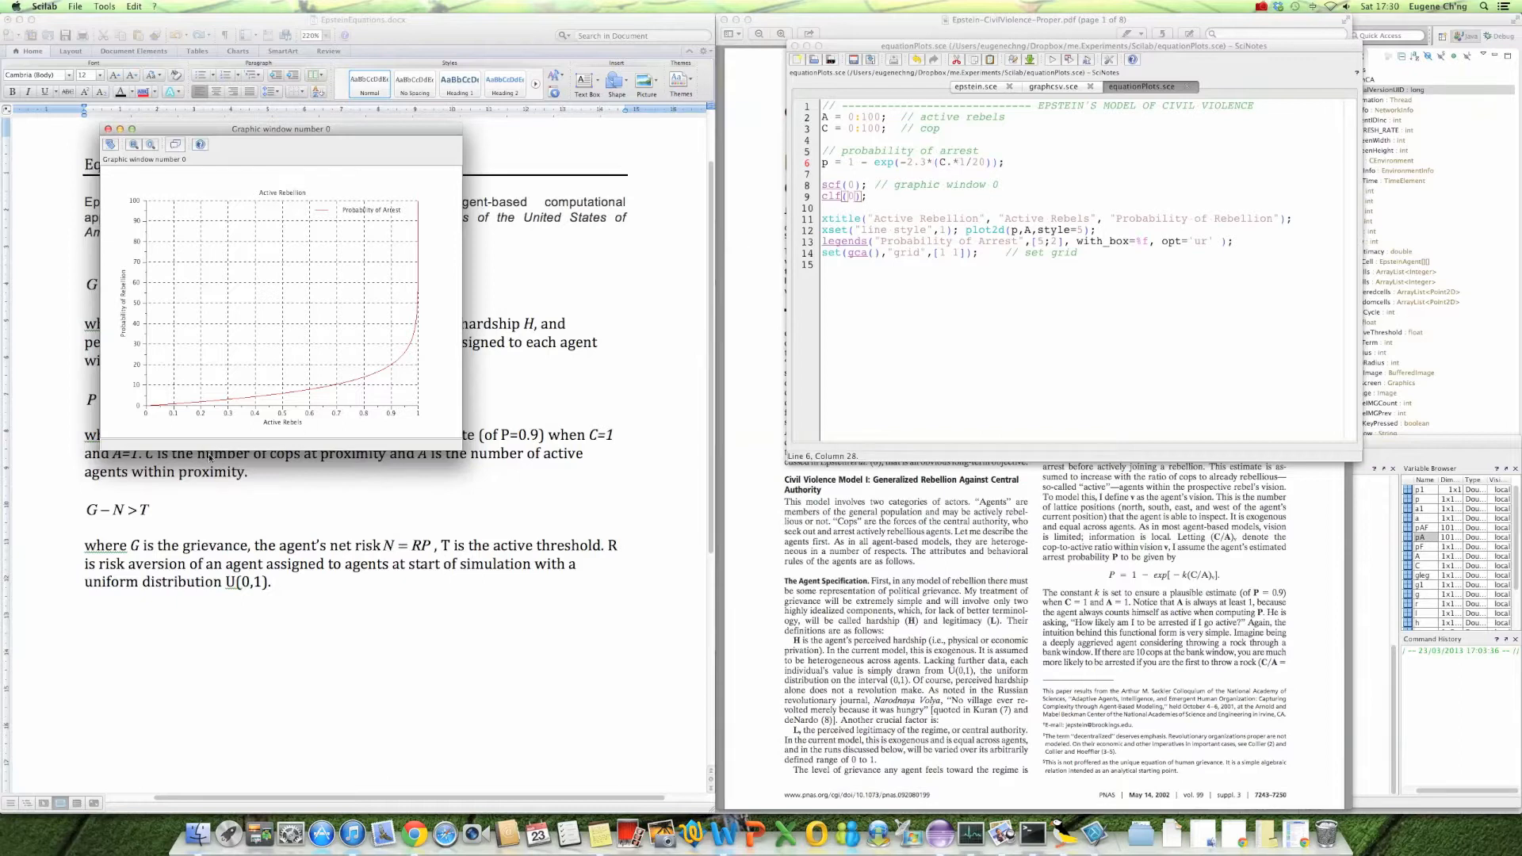
mouse_move(363, 387)
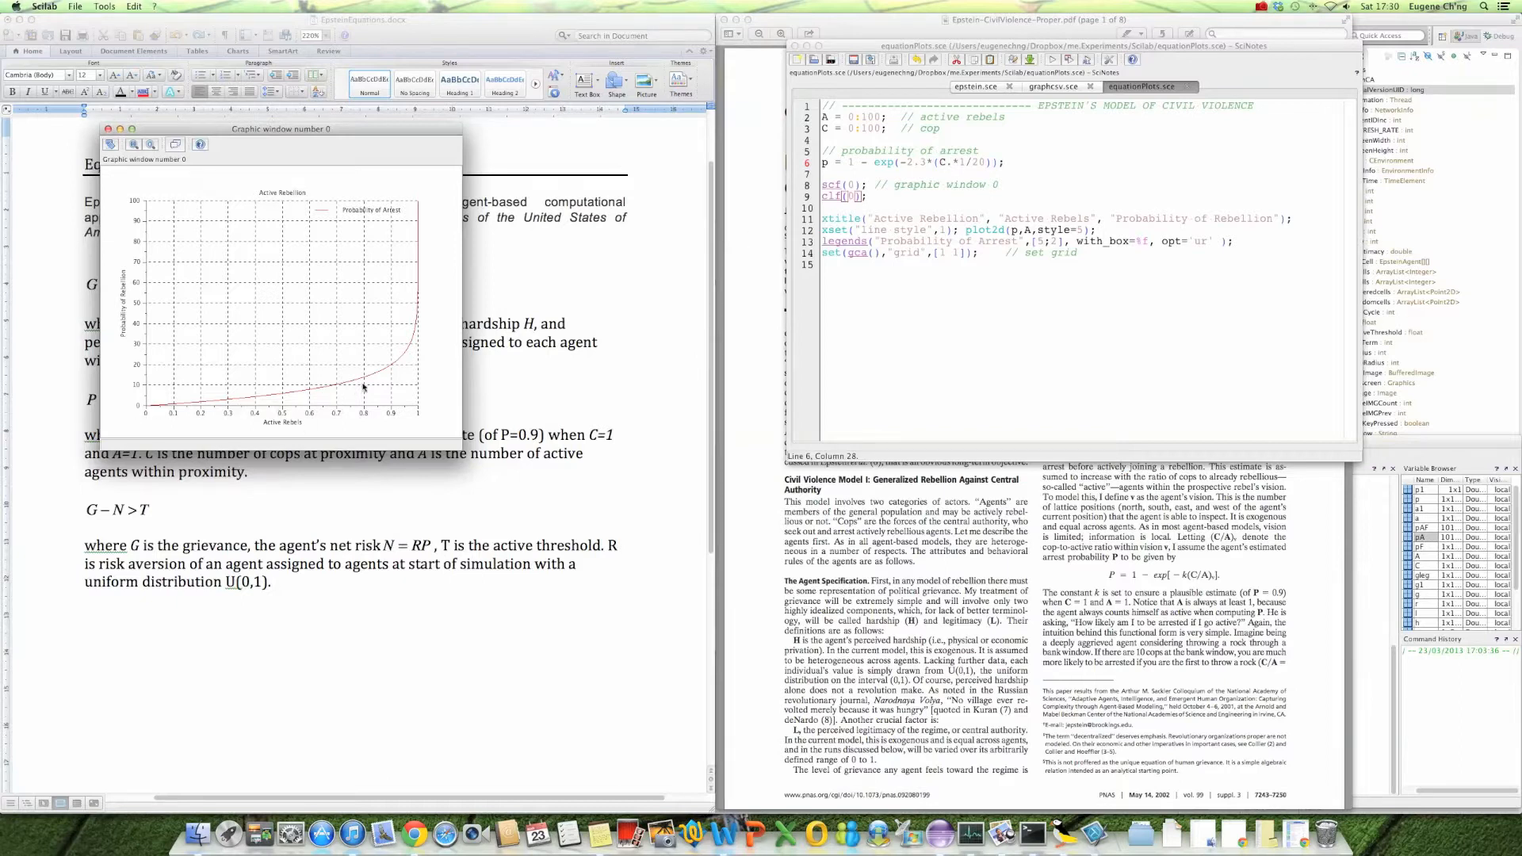
mouse_move(444, 287)
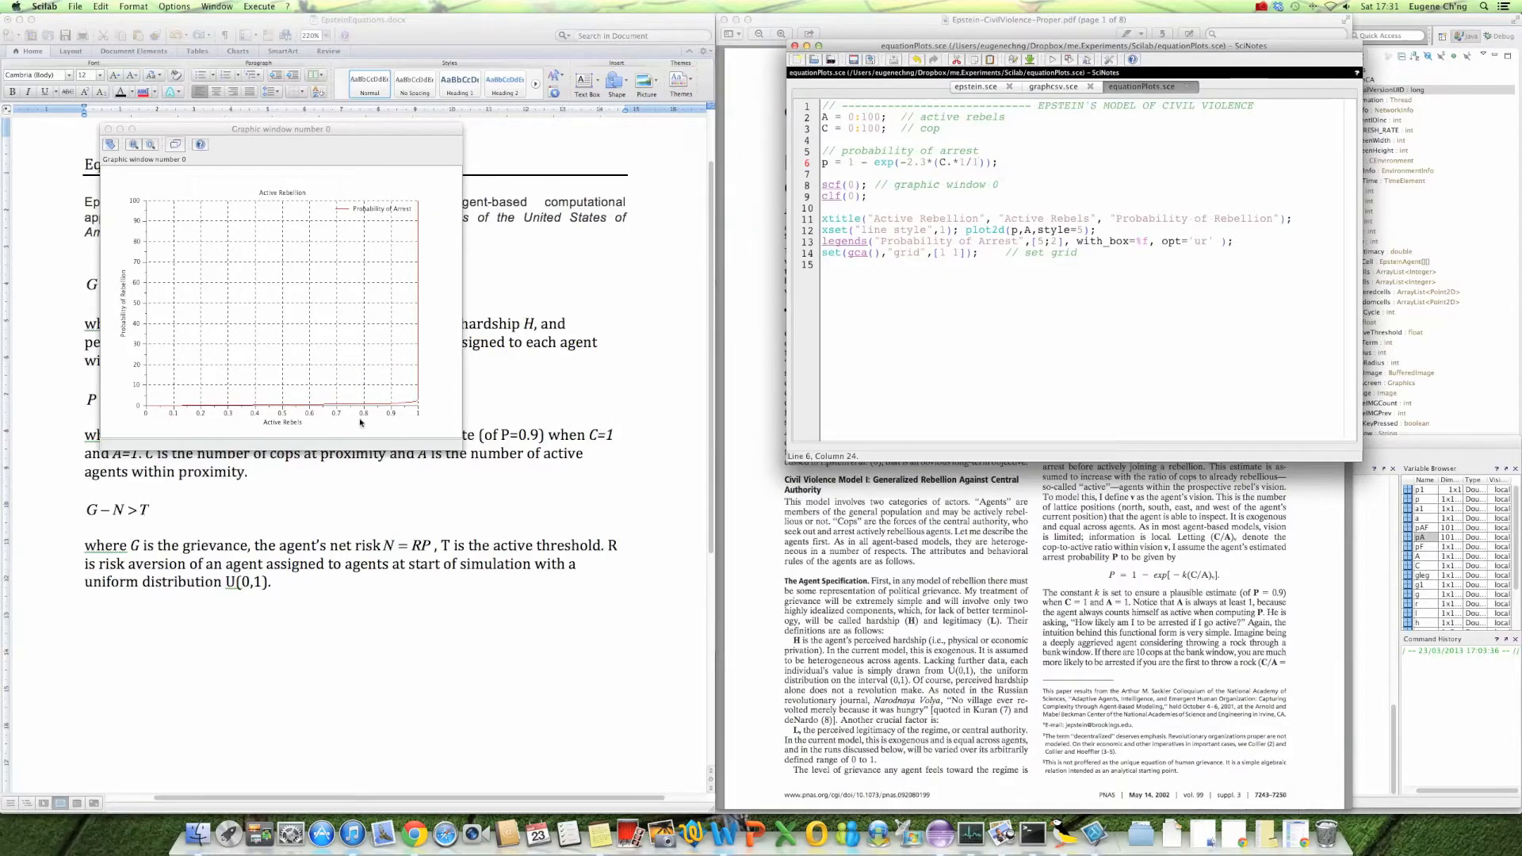
mouse_move(414, 367)
text(0)
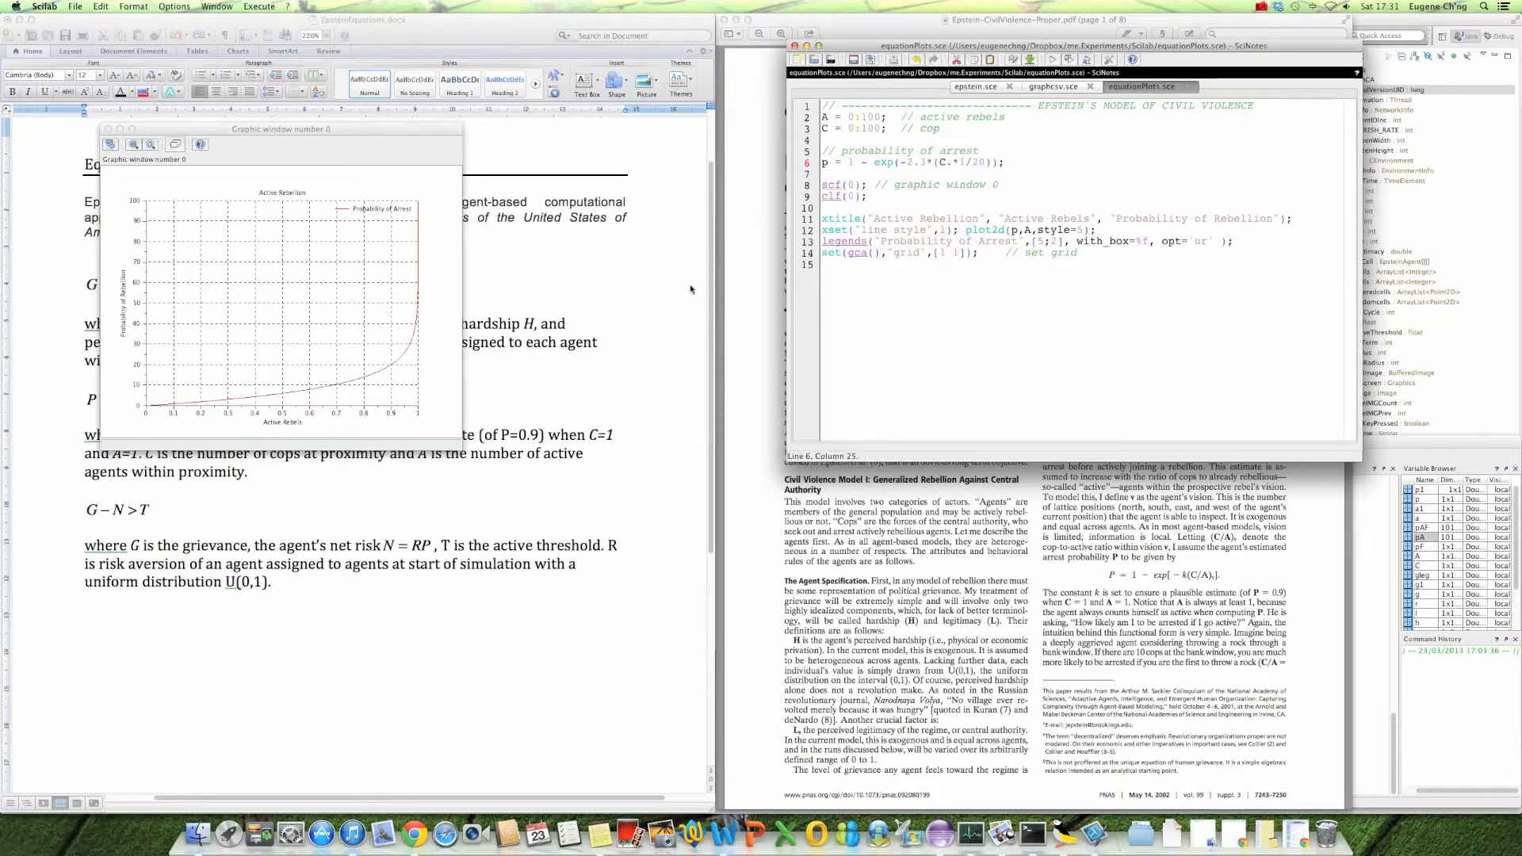
mouse_move(658, 302)
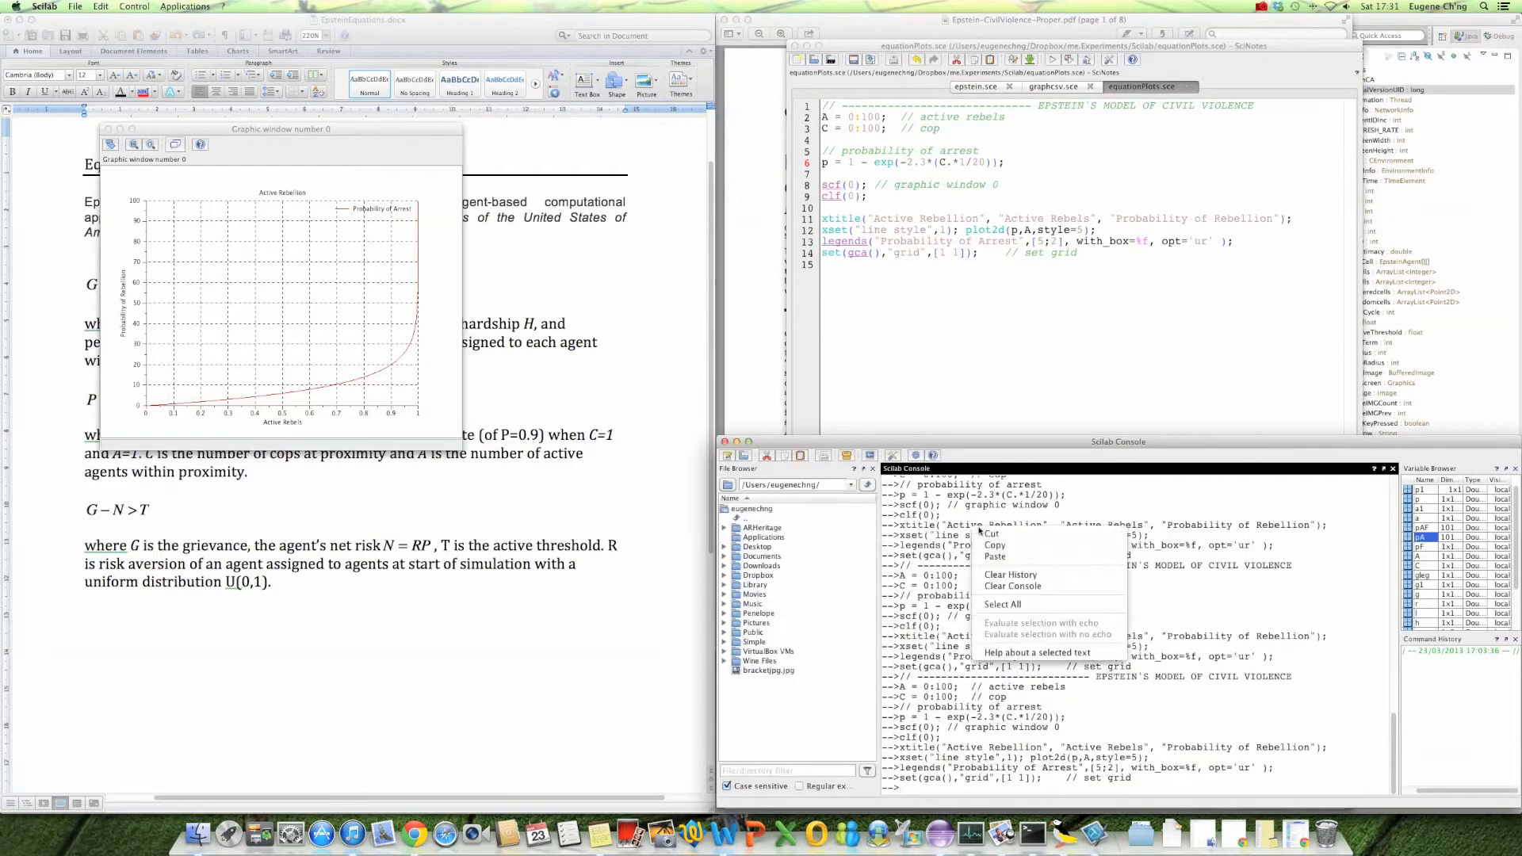
Clear the Scilab console, then evaluate 1-exp(-2.3*(1/3)) there.
click(1012, 586)
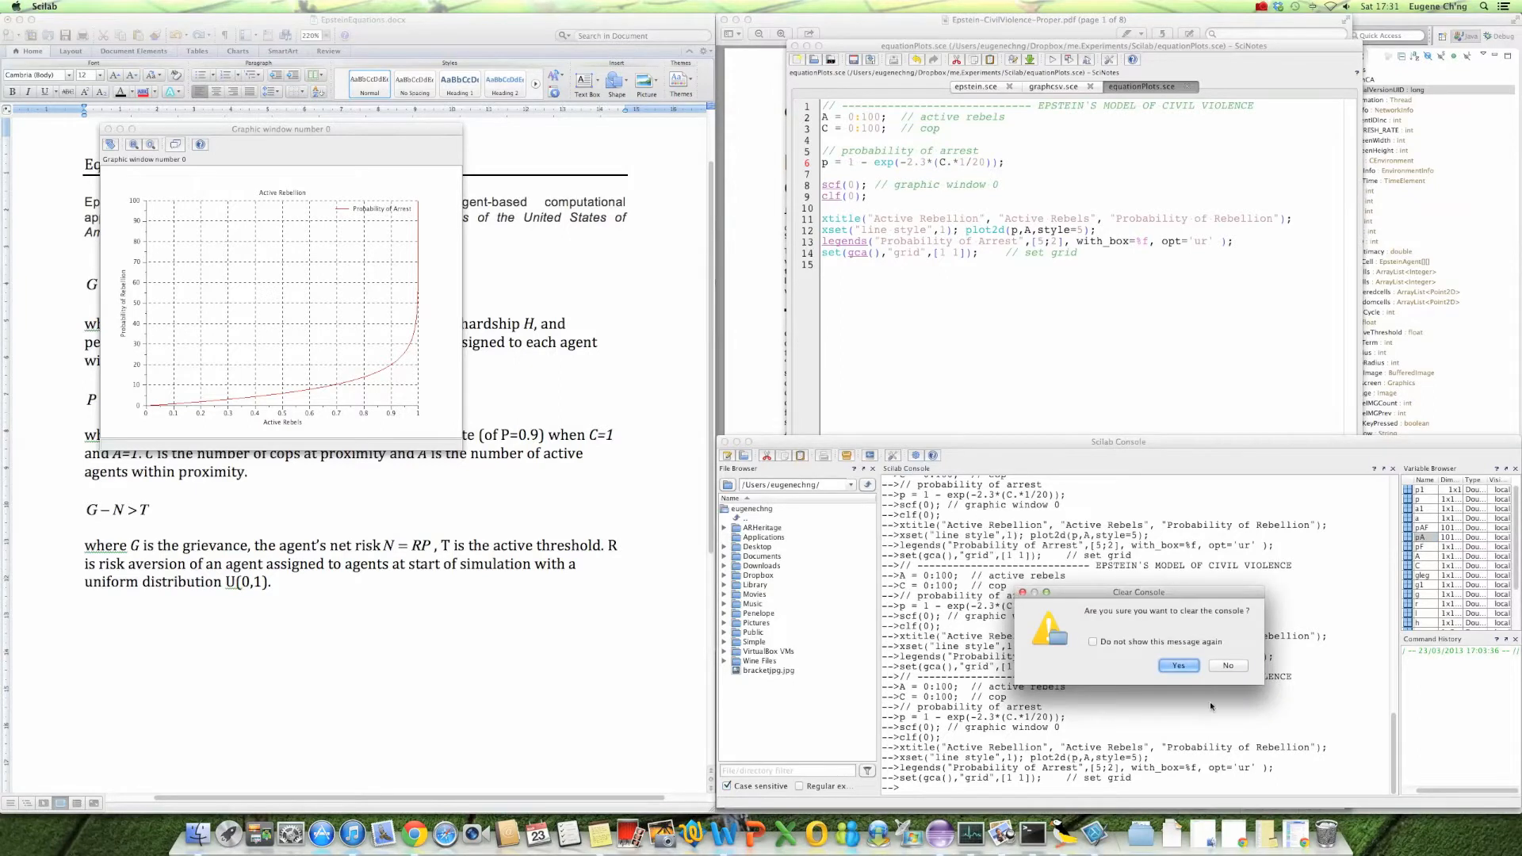
click(1178, 665)
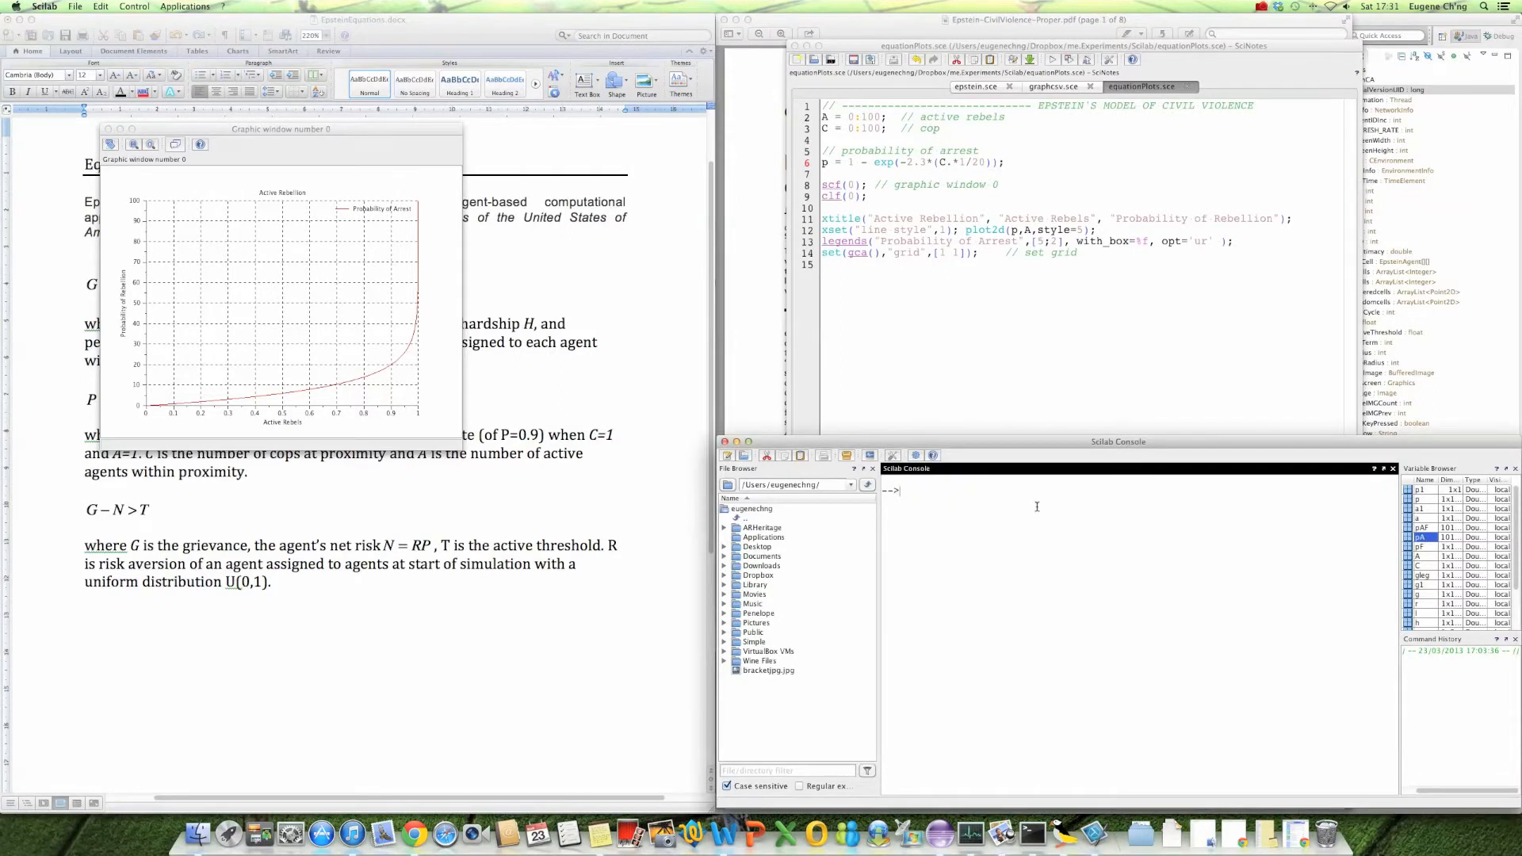
mouse_move(1034, 516)
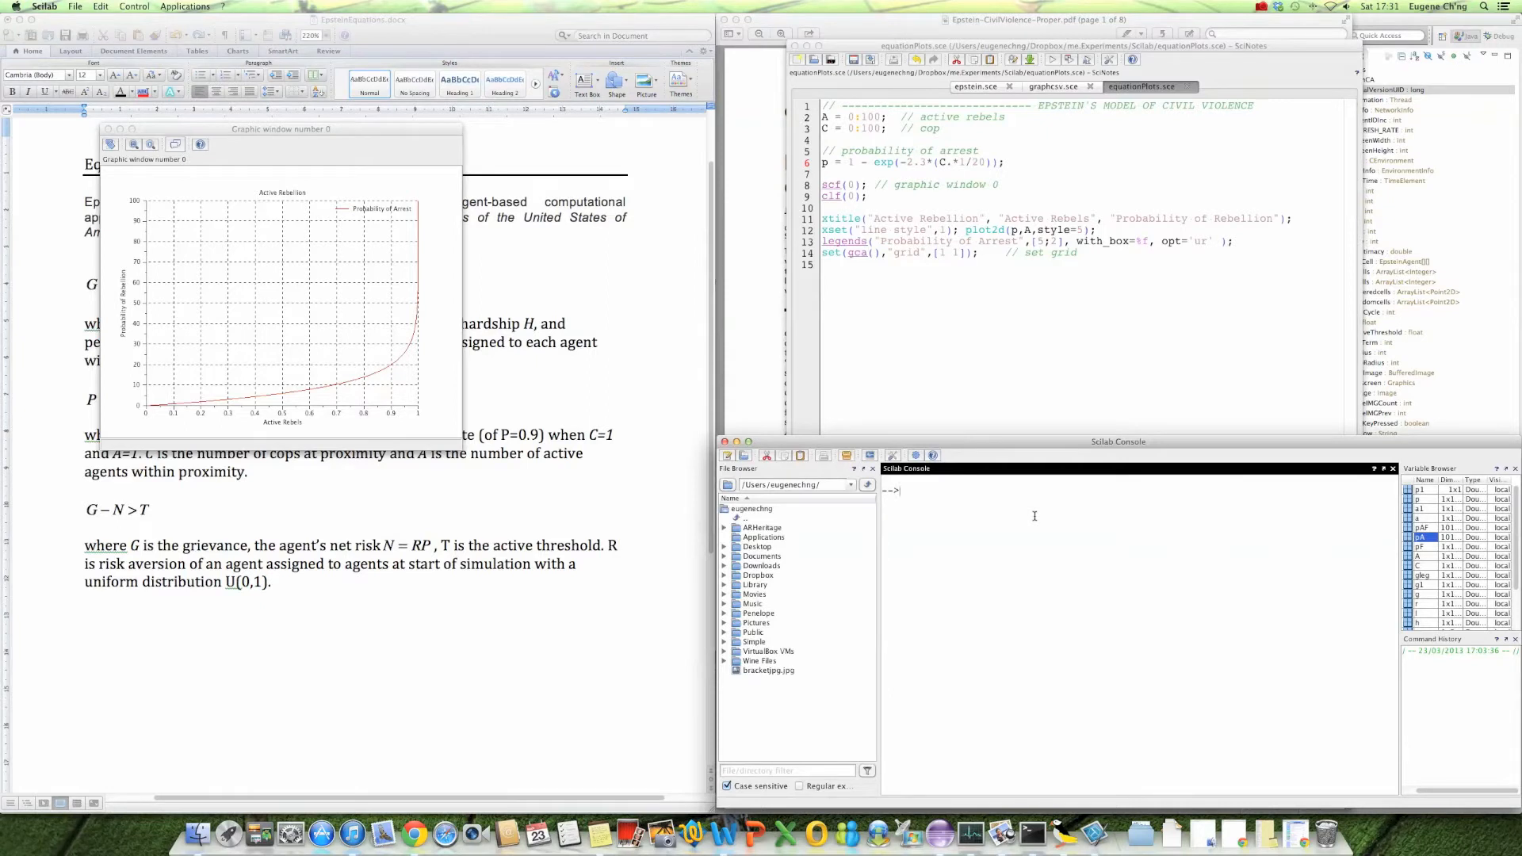
text(1-exp)
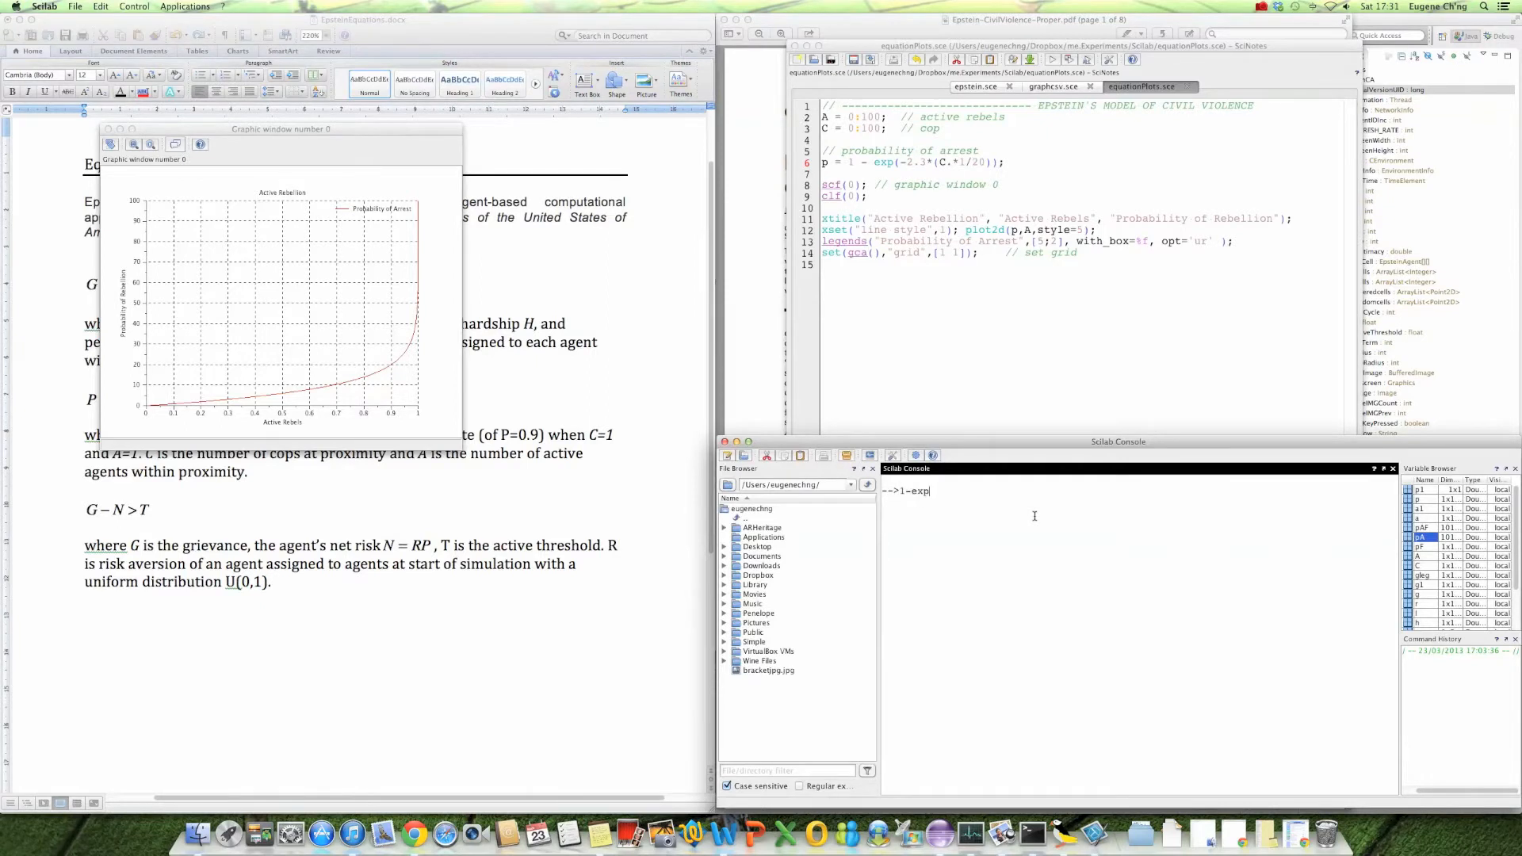
text(()
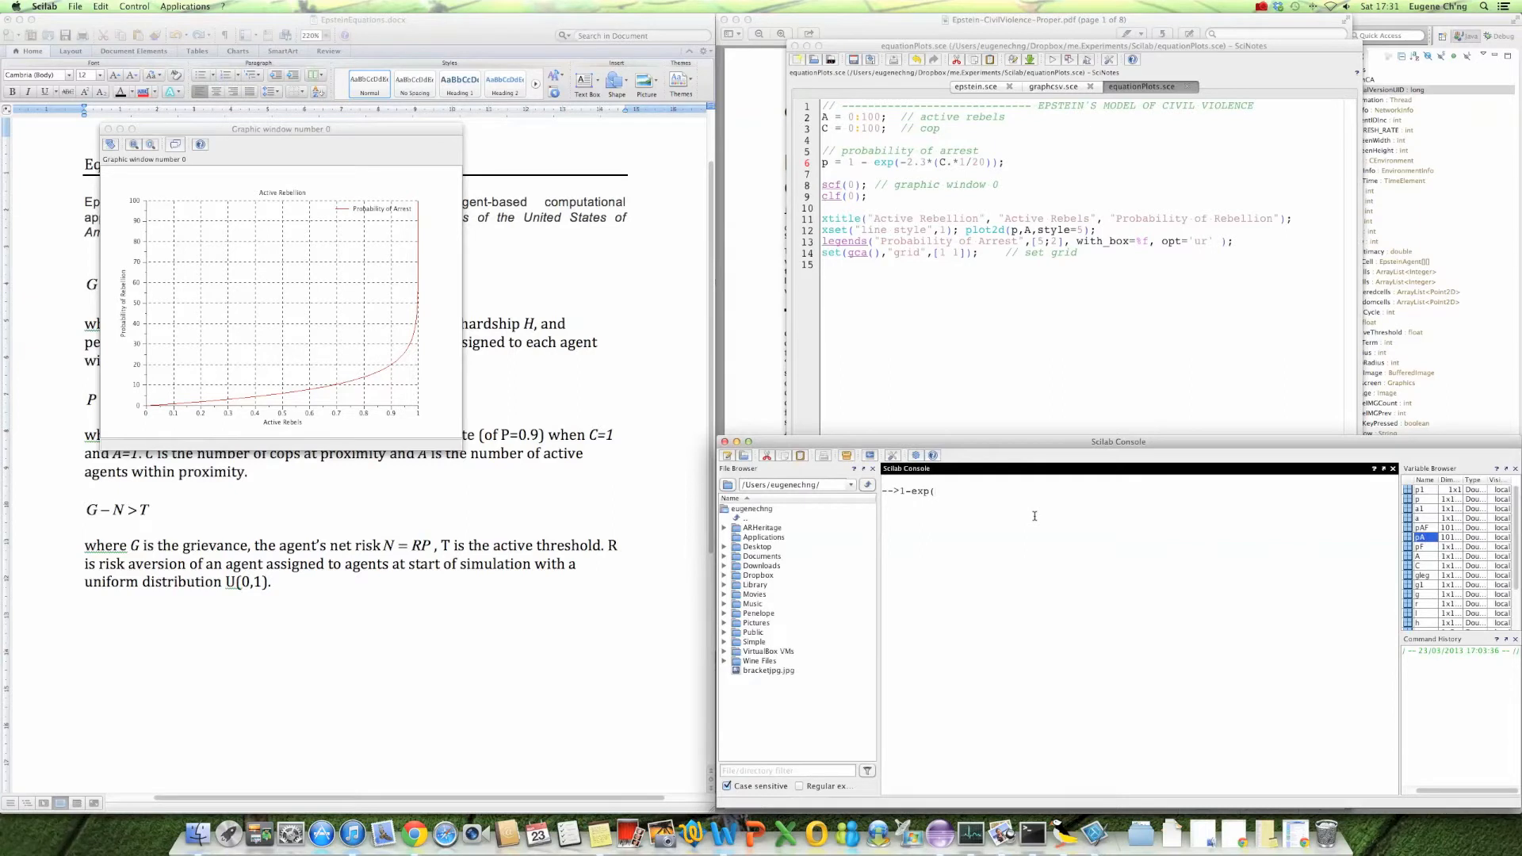
text(-2.3)
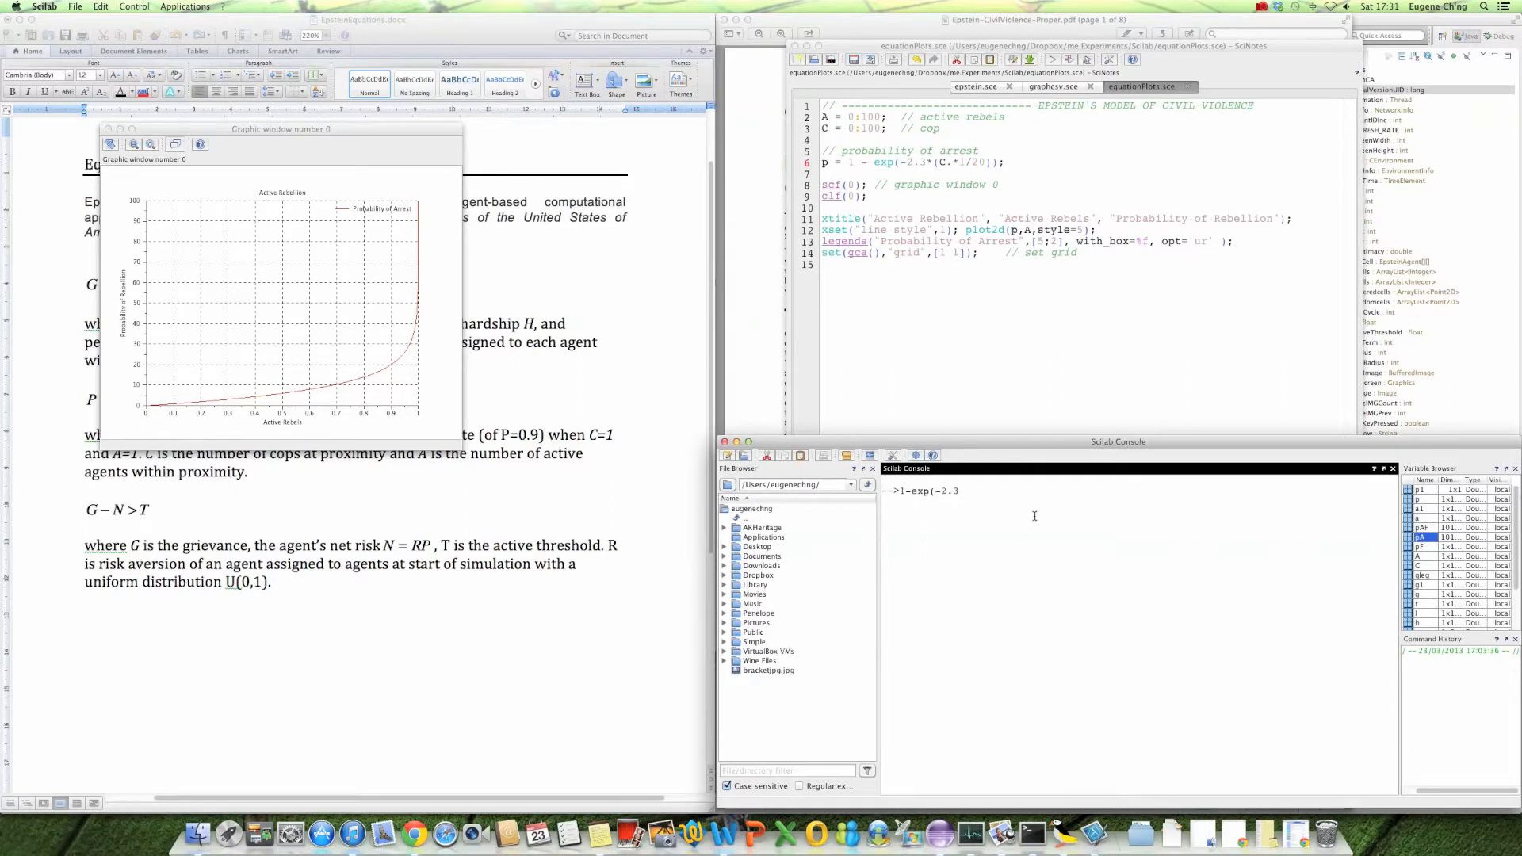
text(*()
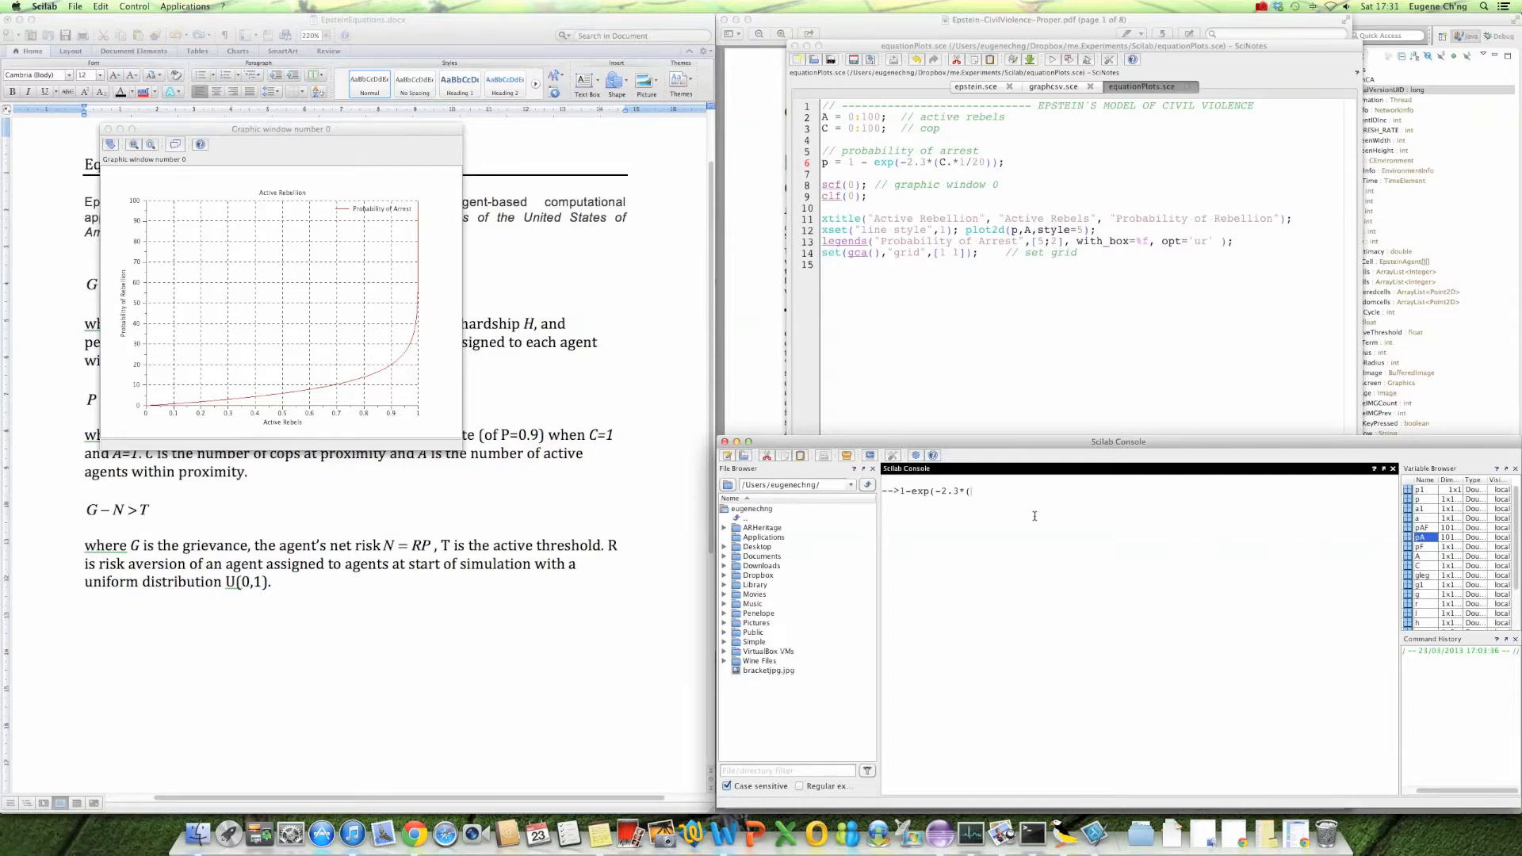
text(1/3))
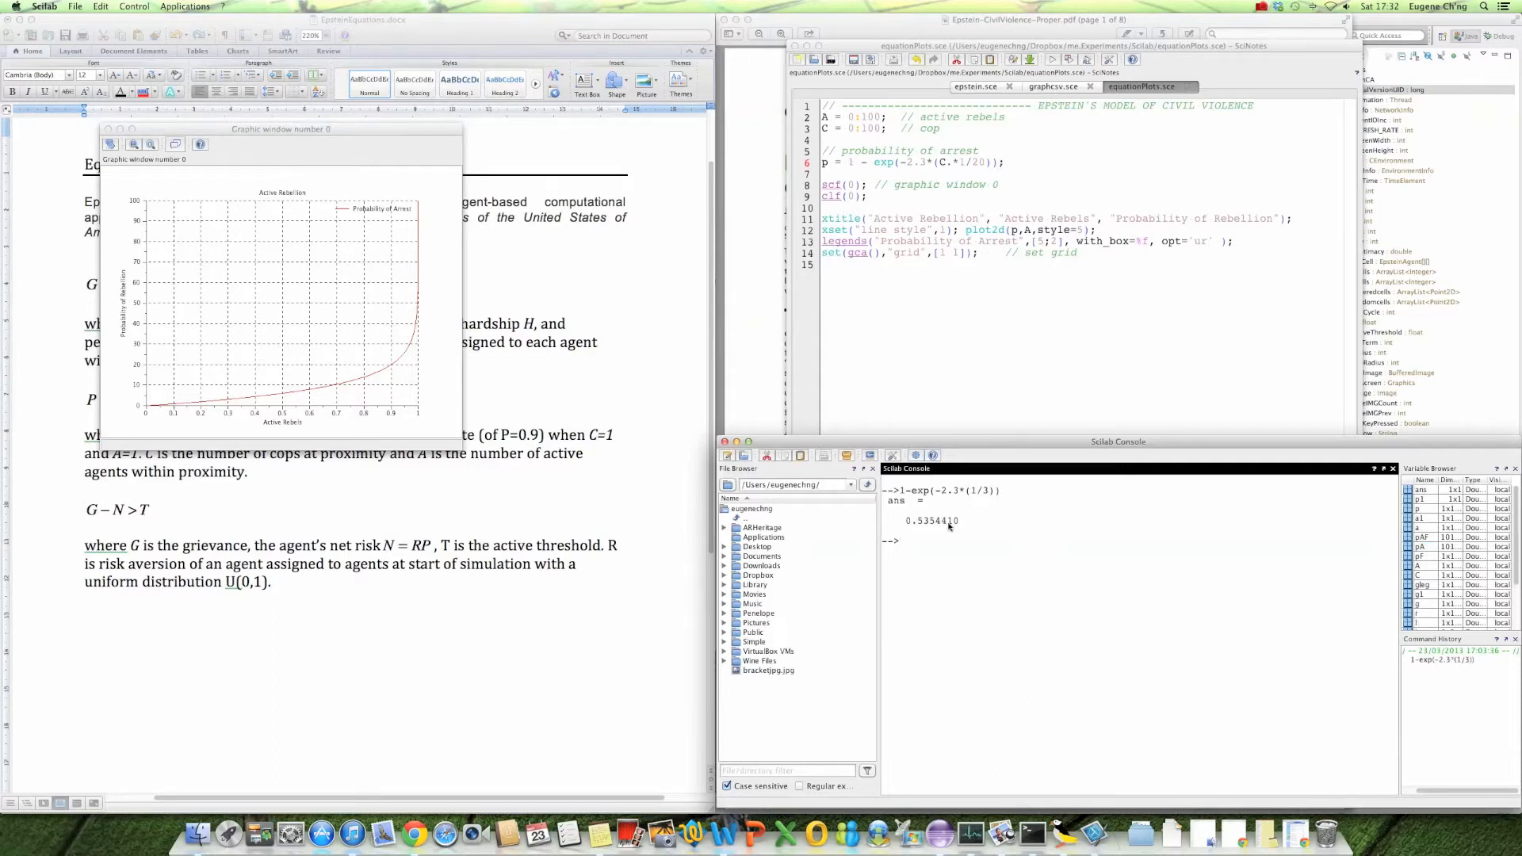
mouse_move(927, 527)
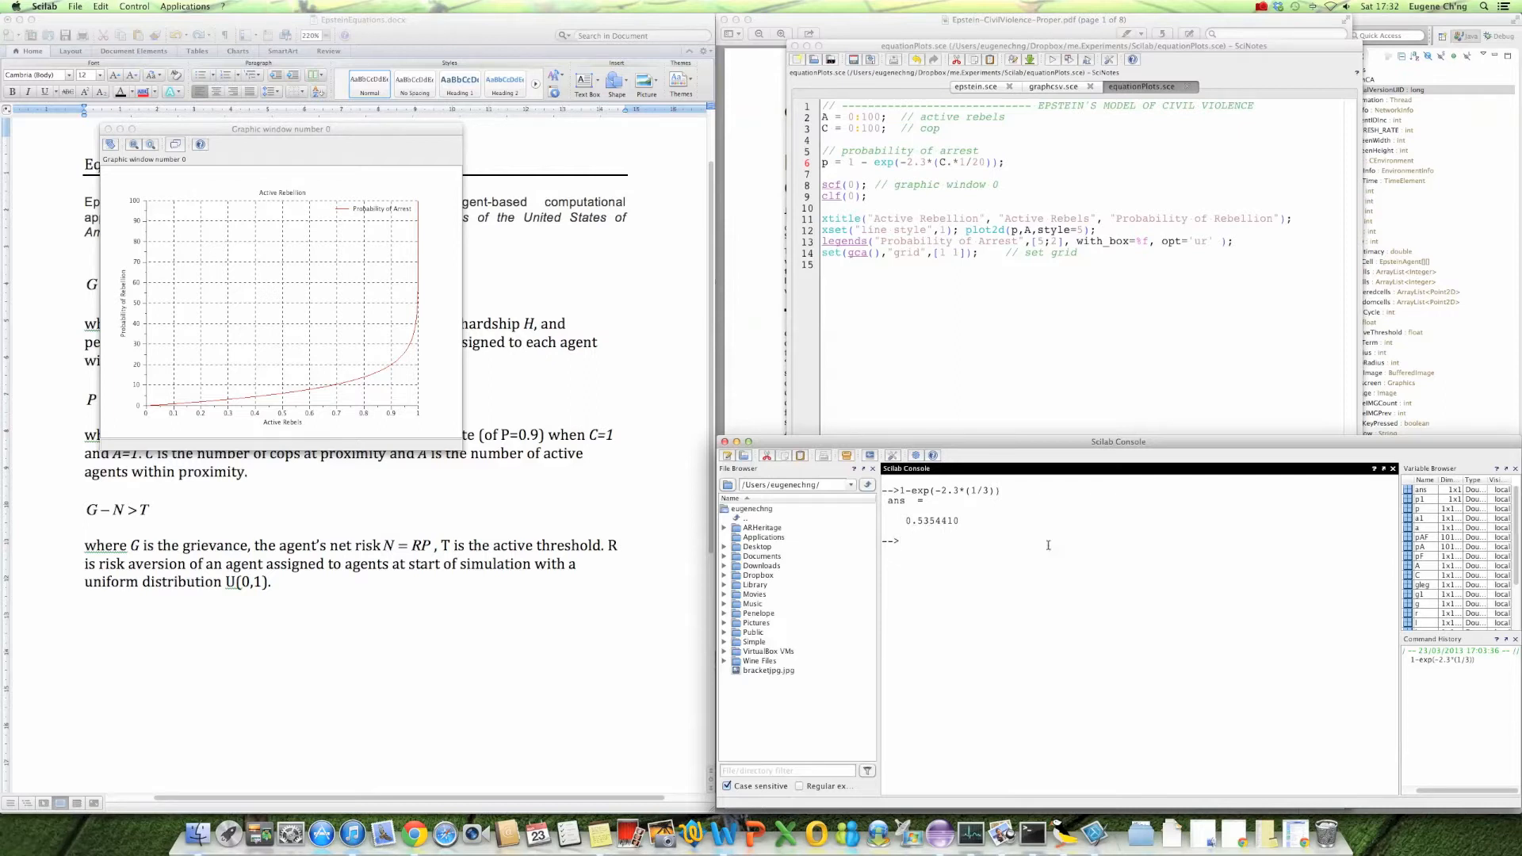
text(1-exp(-2.3*(1/3)))
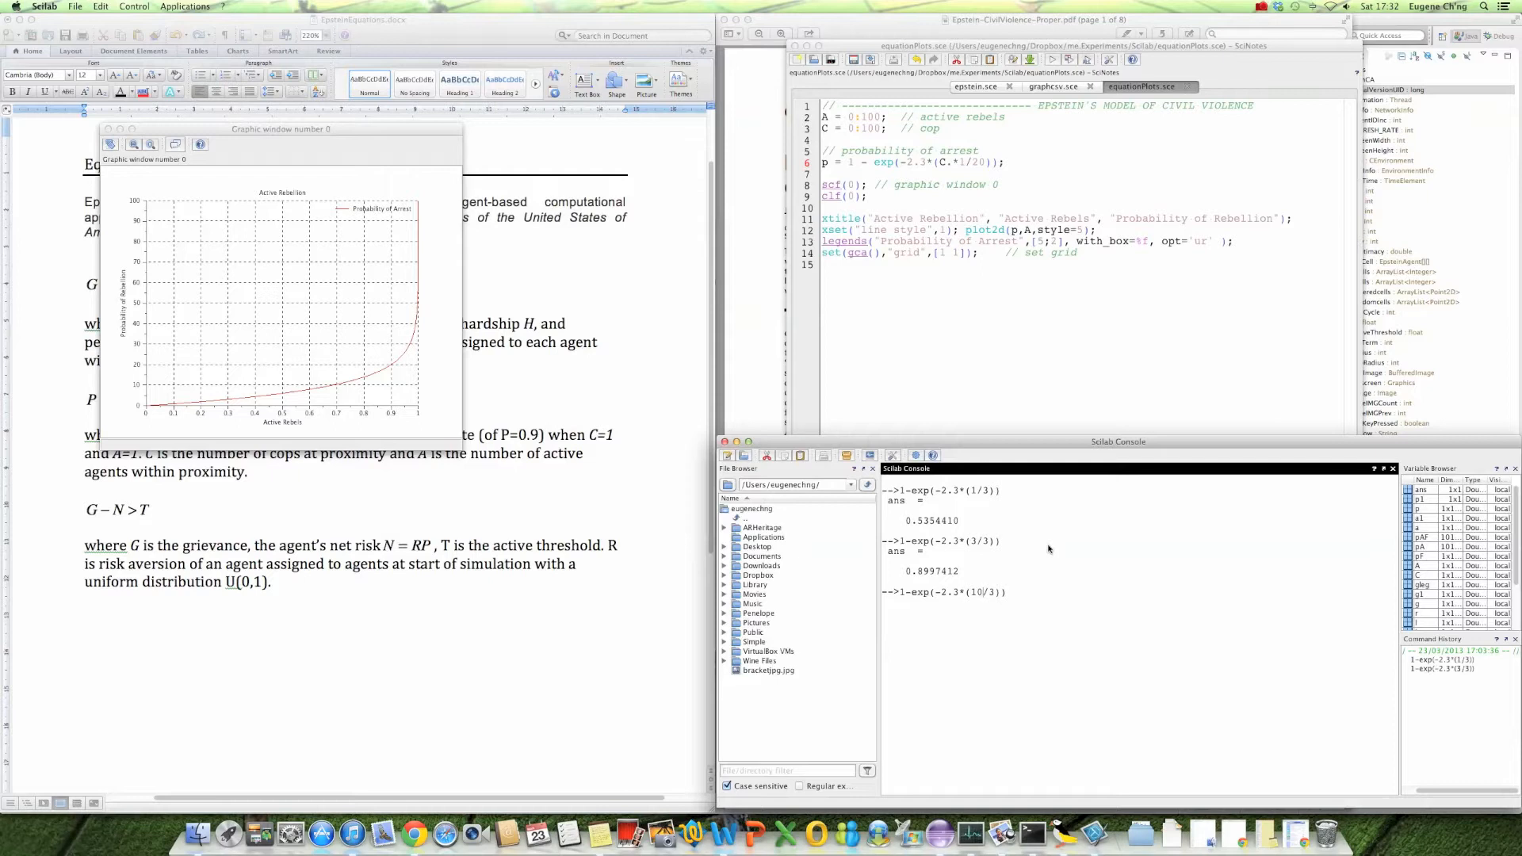
key(Return)
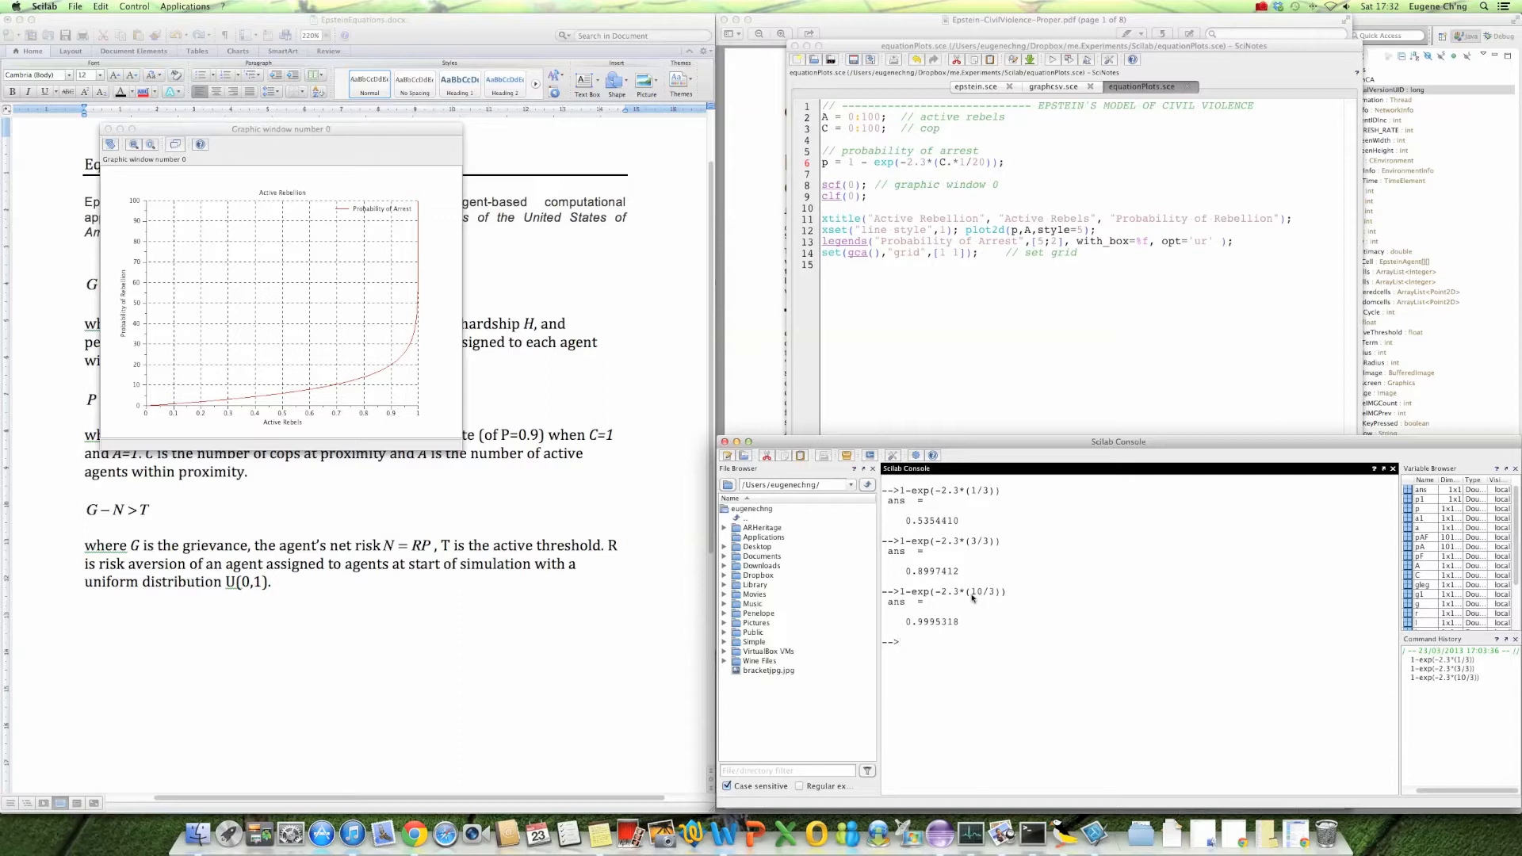
mouse_move(921, 628)
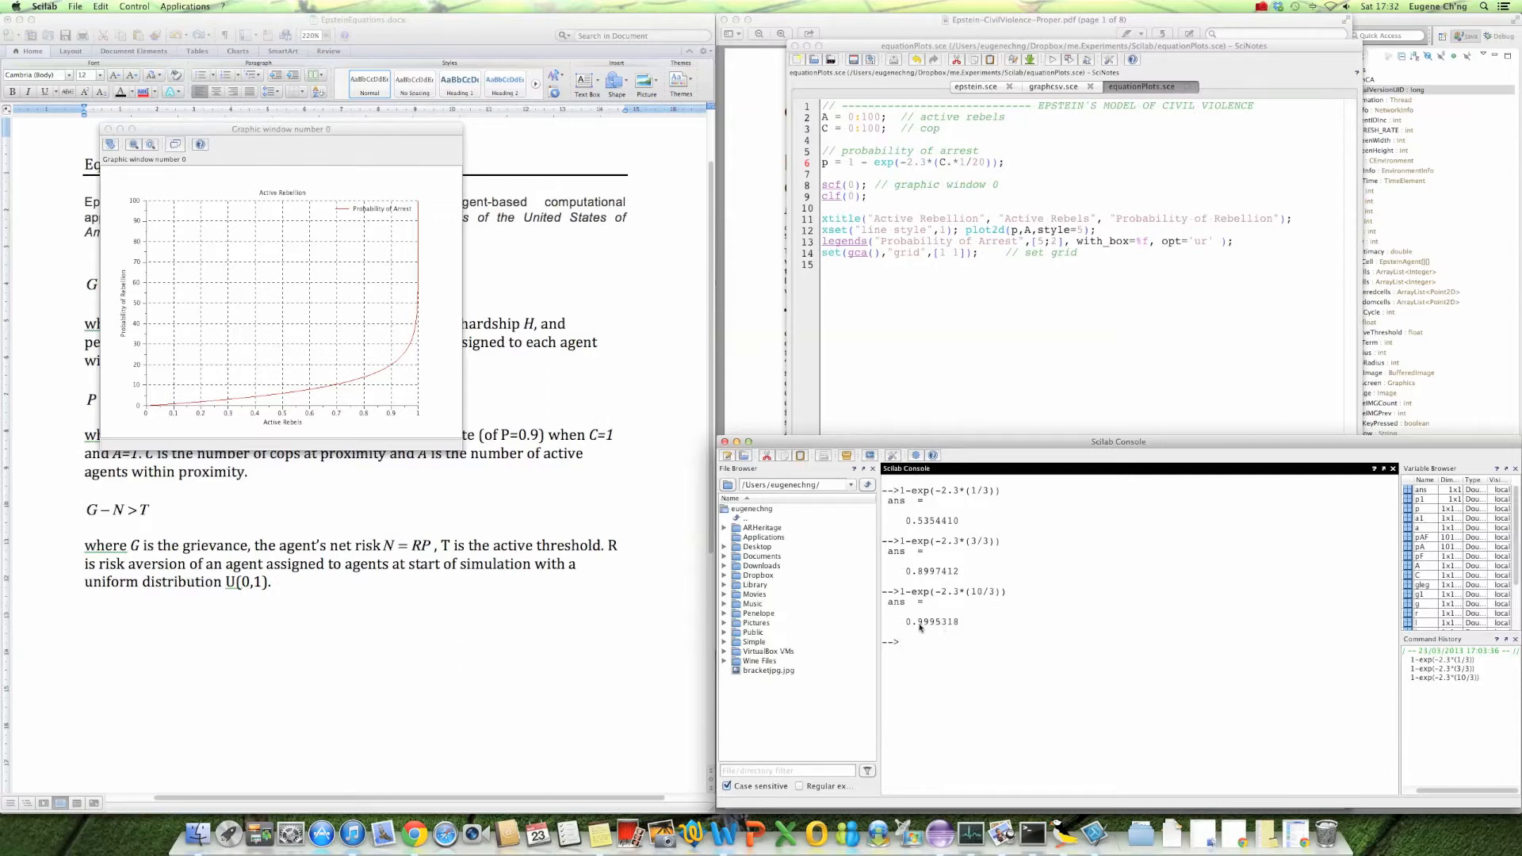
mouse_move(929, 629)
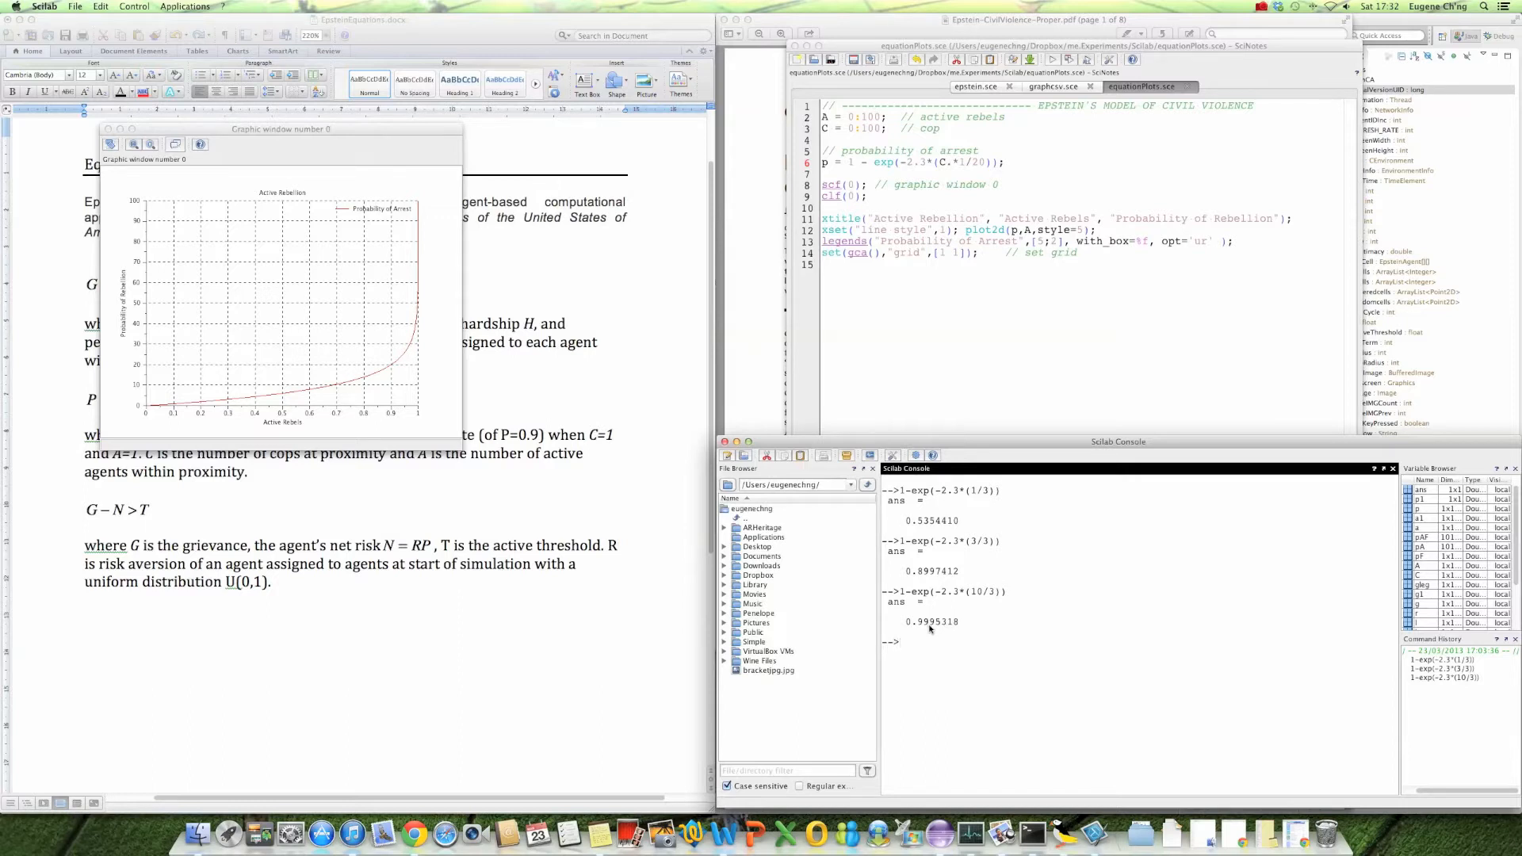
mouse_move(923, 628)
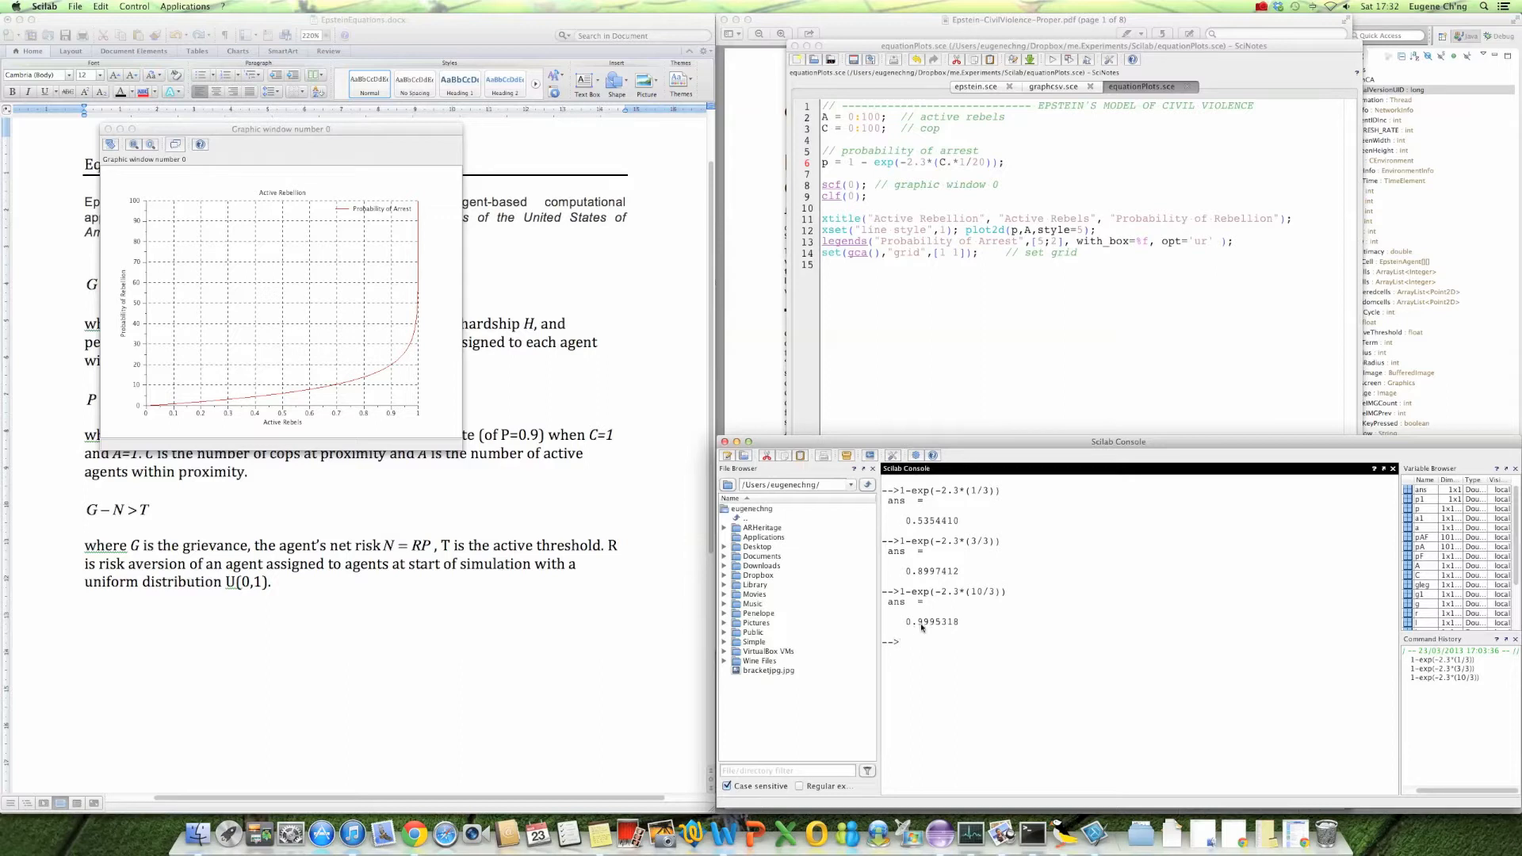
mouse_move(928, 631)
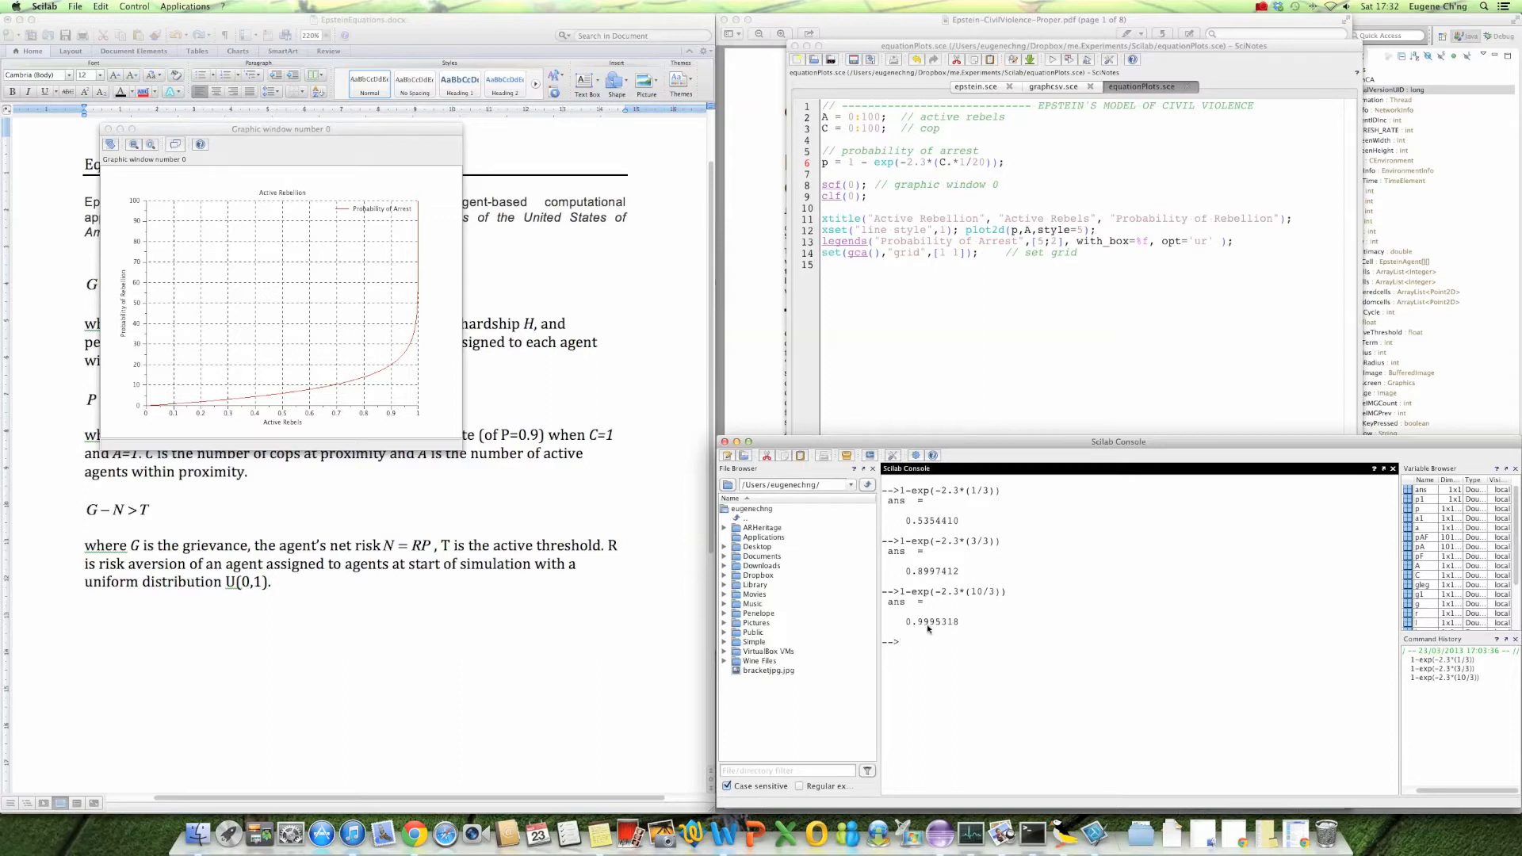
mouse_move(1000, 602)
text(1-exp(-2.3*(1/20)))
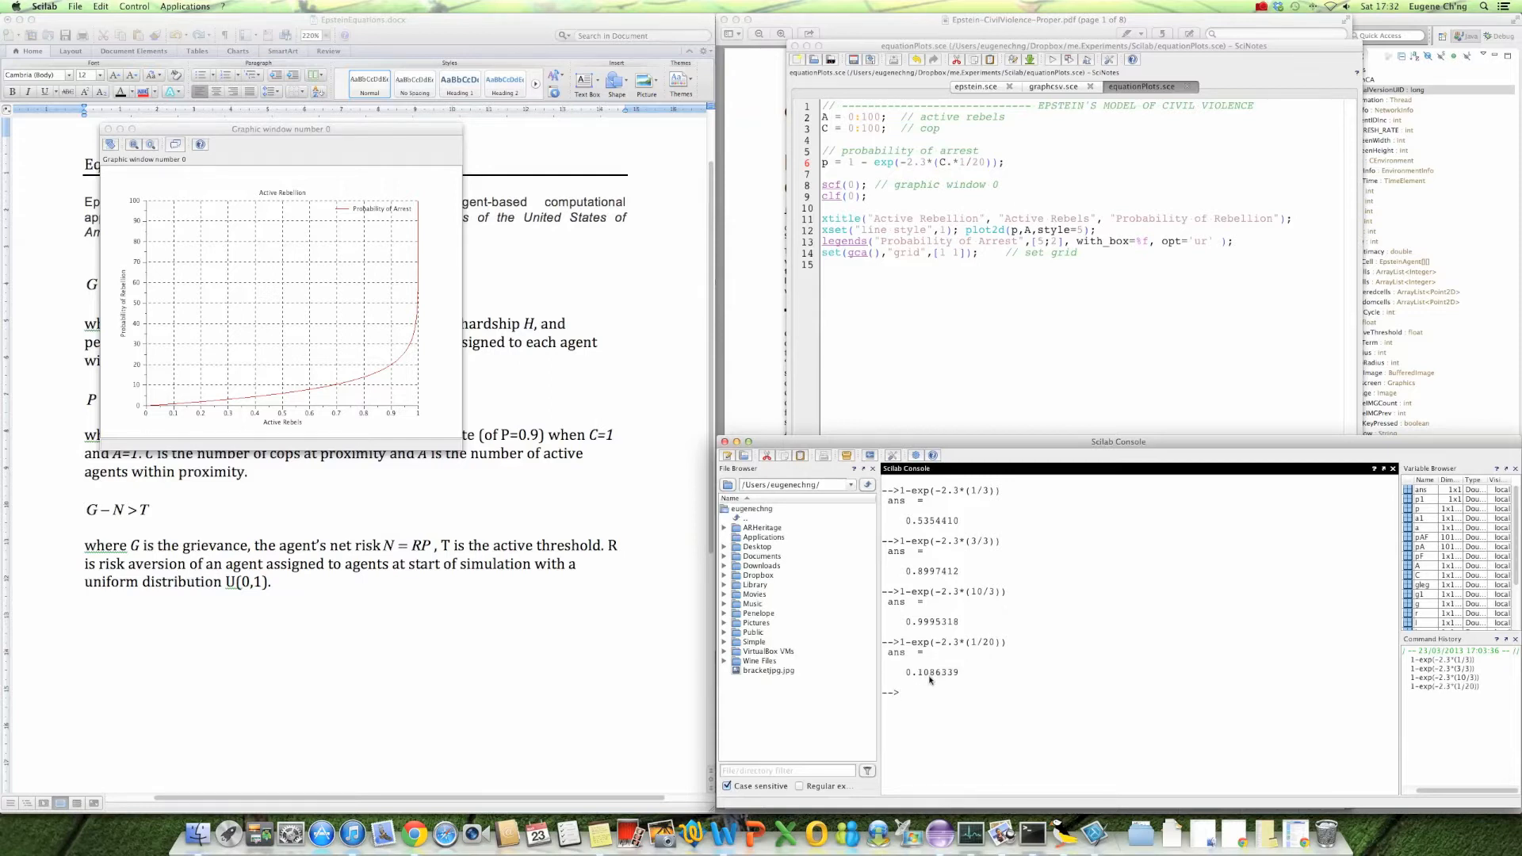
mouse_move(953, 681)
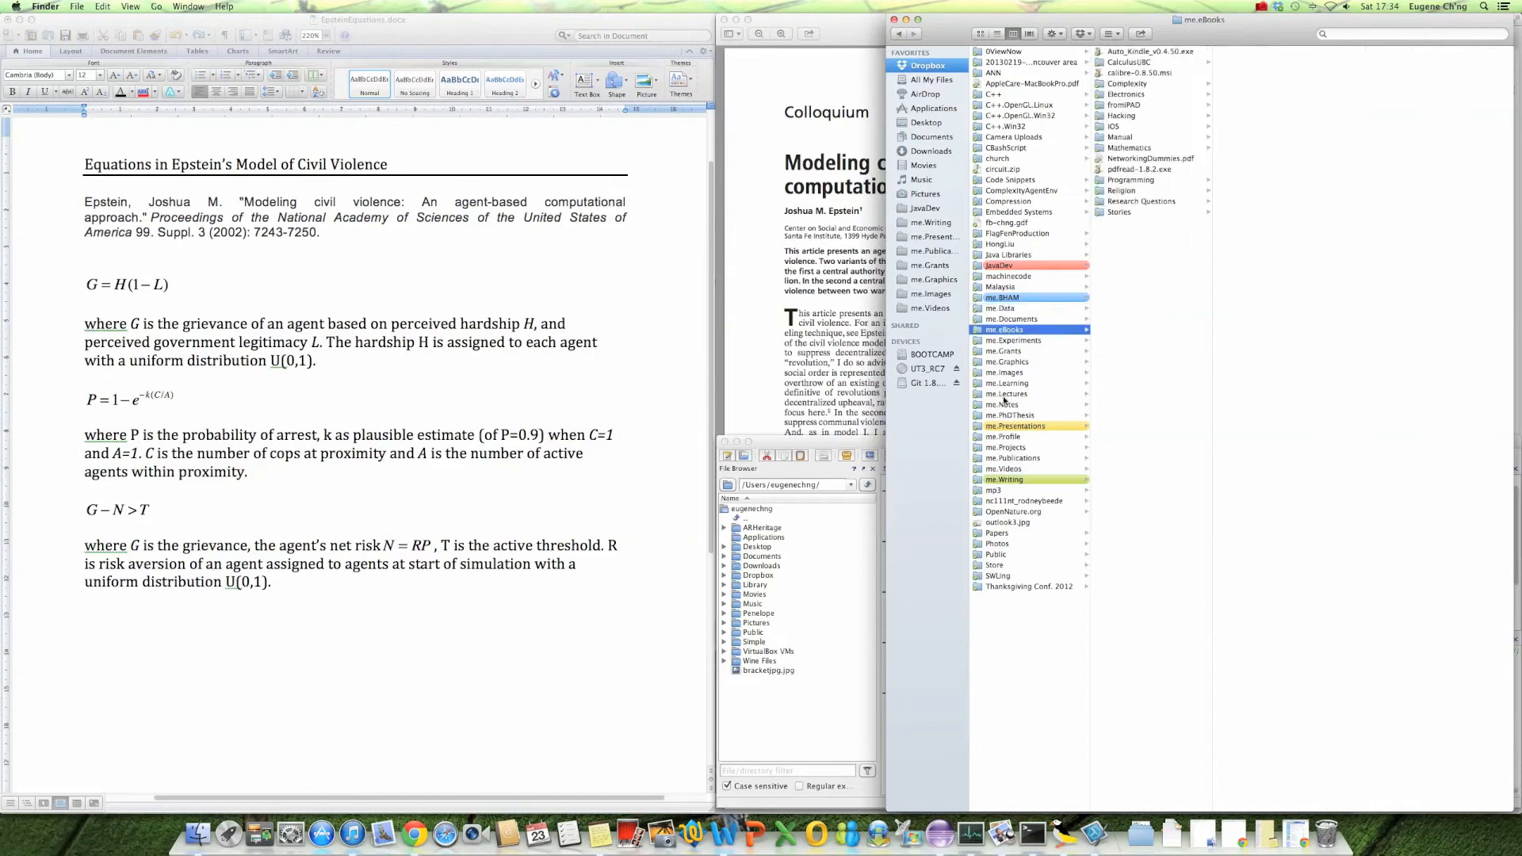
Open the JavaDev folder from the Dropbox list in Finder's column view.
click(997, 265)
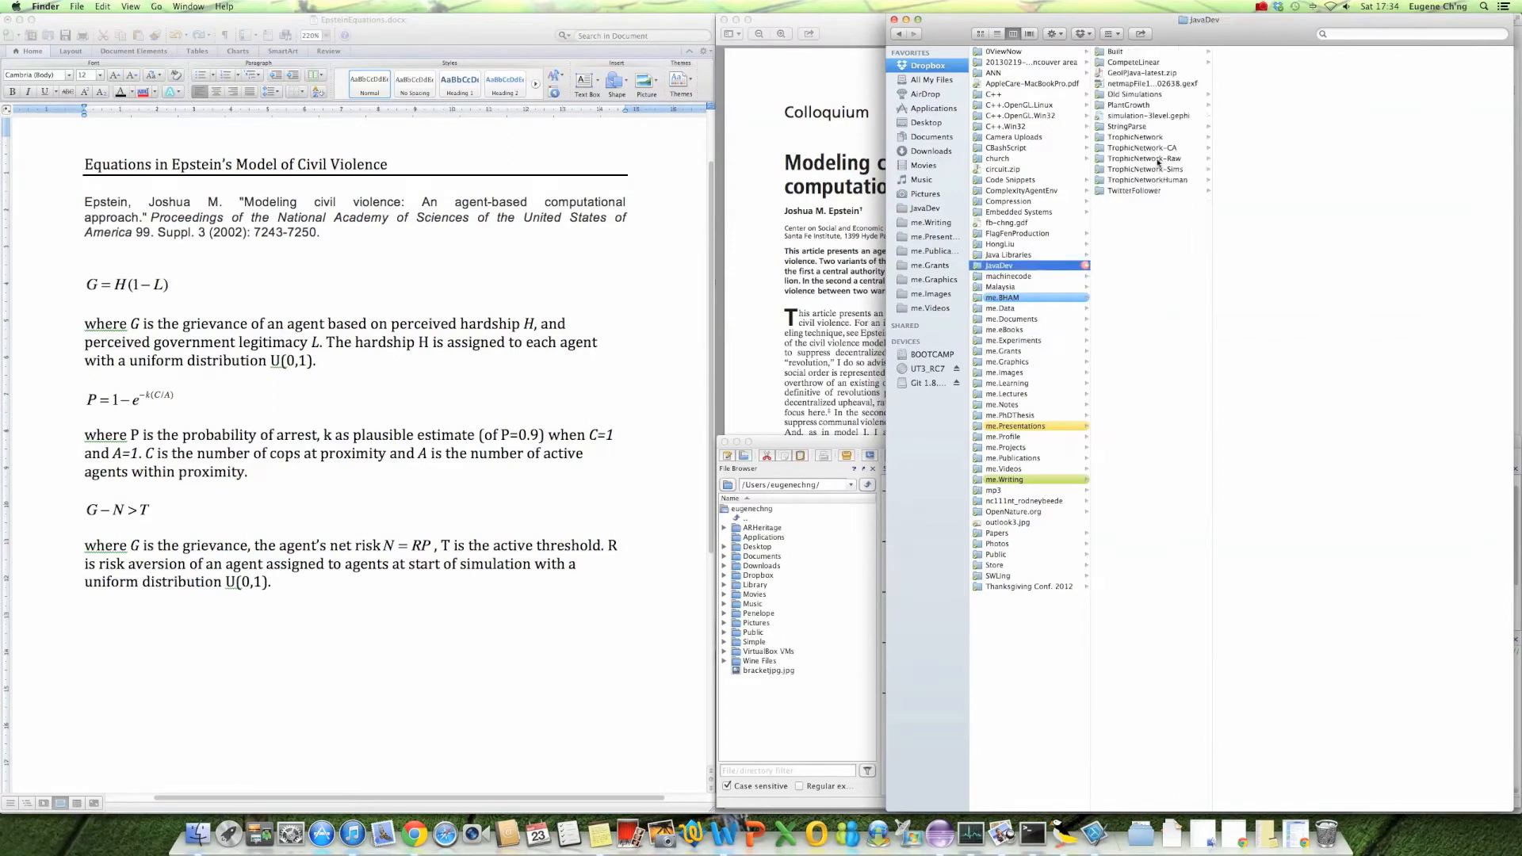
click(1143, 148)
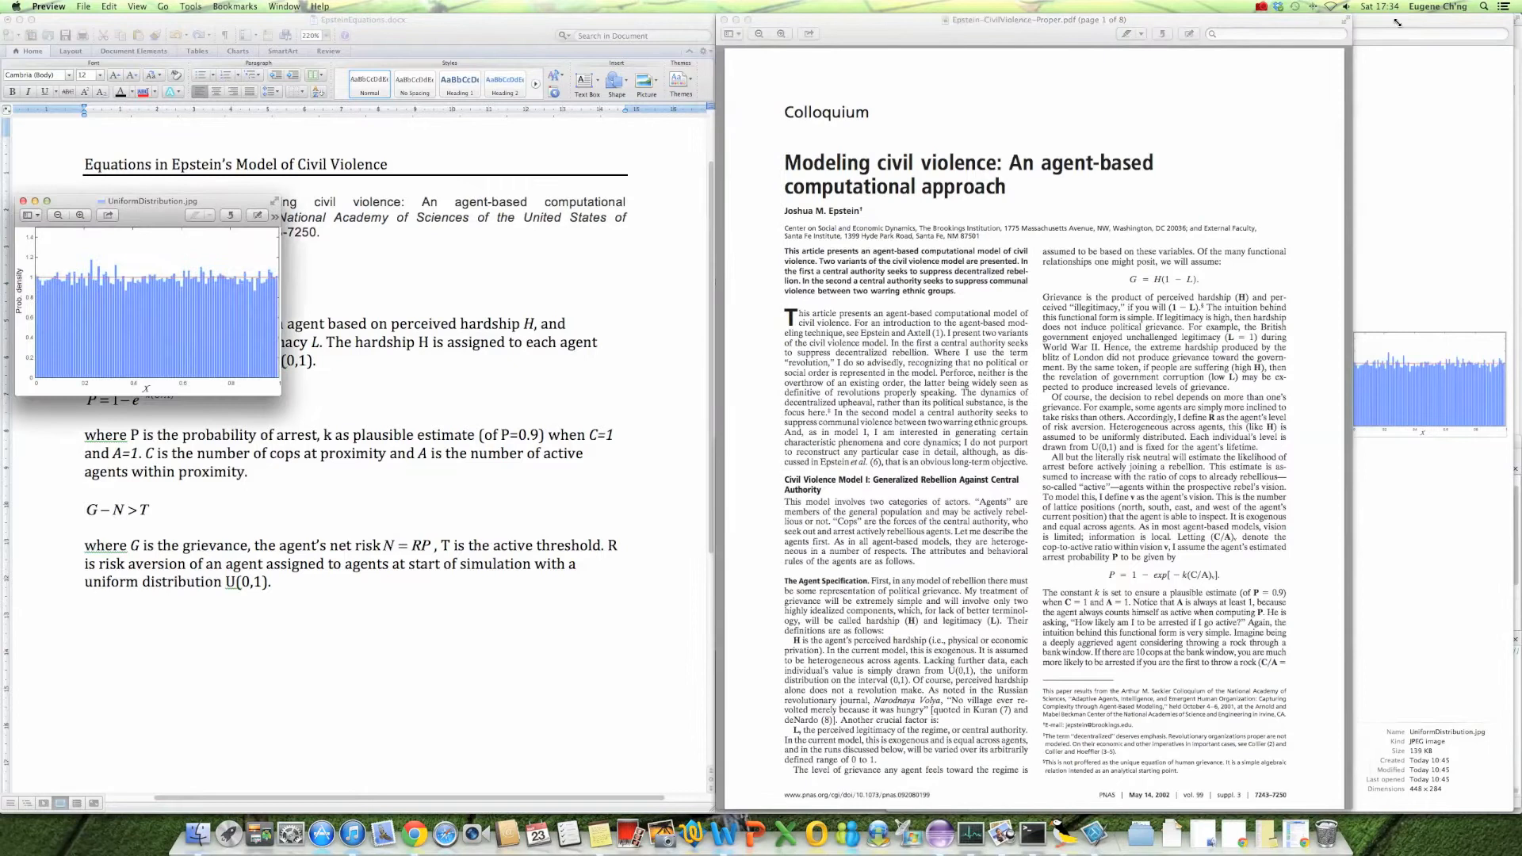
Place the UniformDistribution.jpg histogram beside the probability equation, then minimise it.
drag(151, 200, 418, 295)
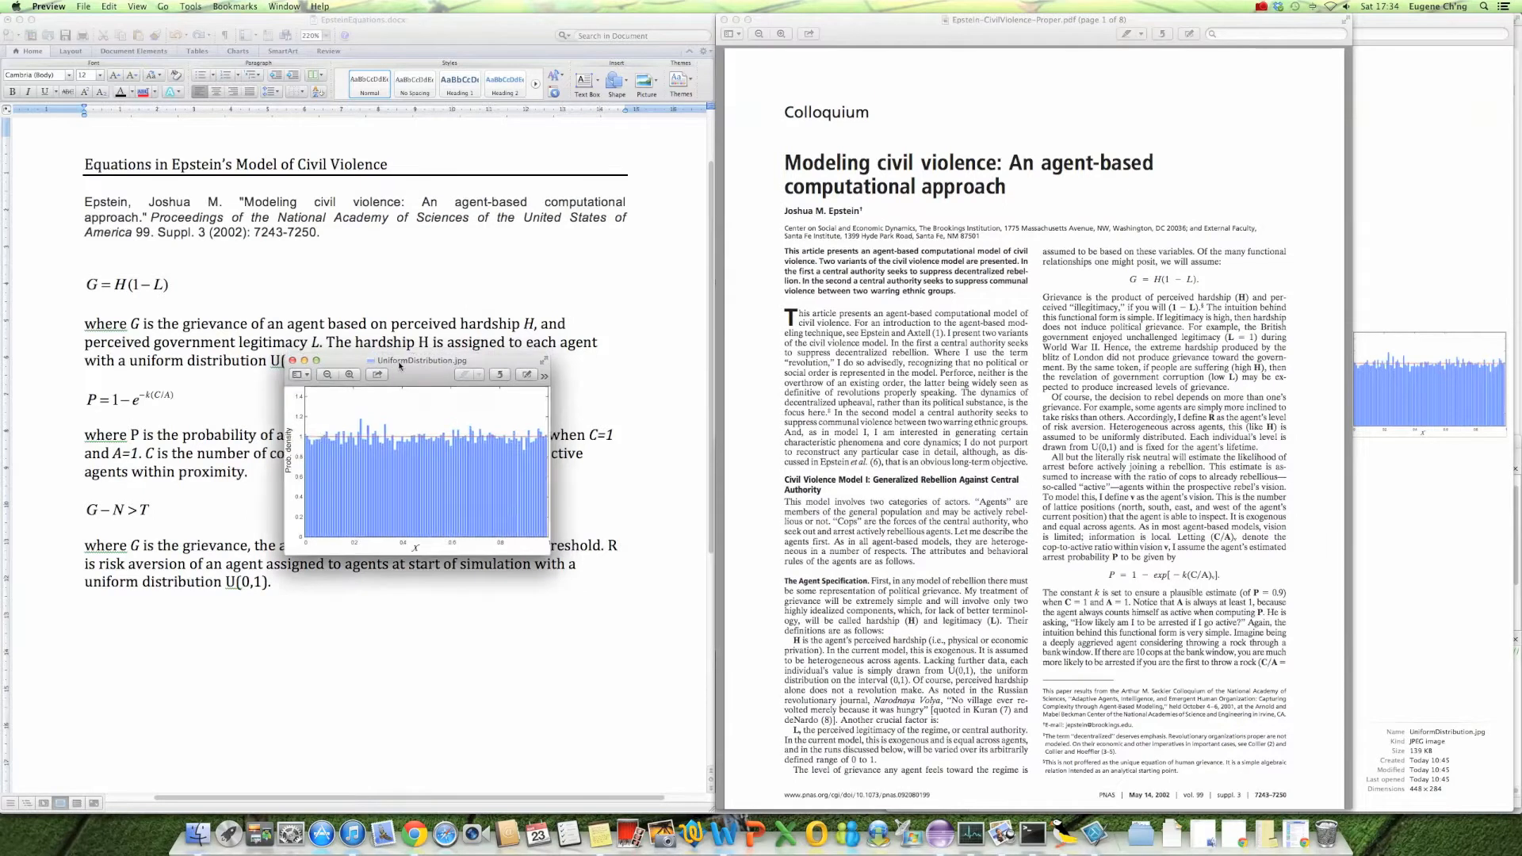
drag(418, 360, 402, 411)
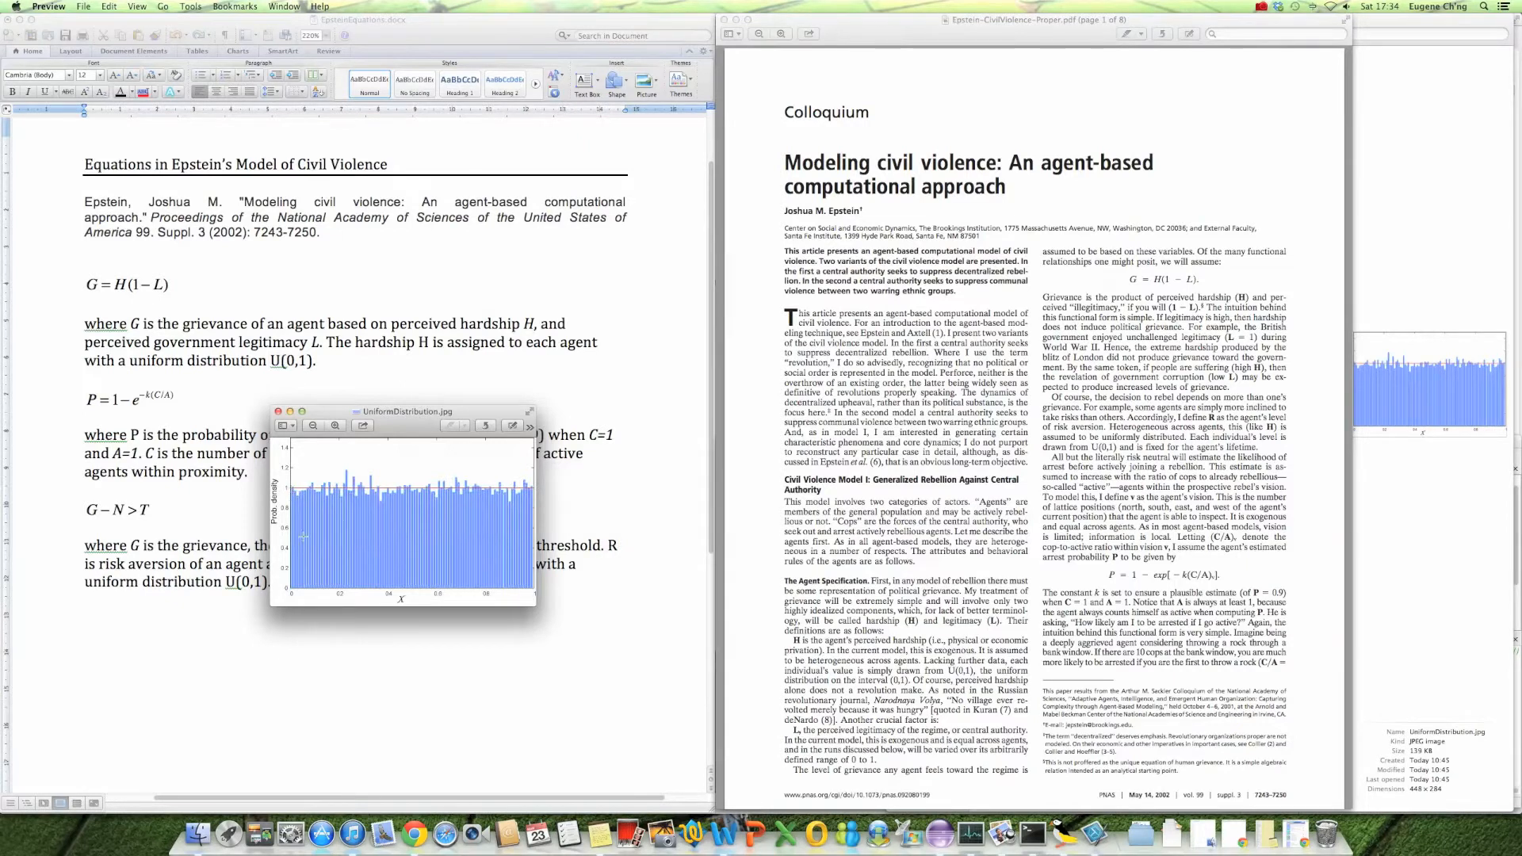
mouse_move(313, 413)
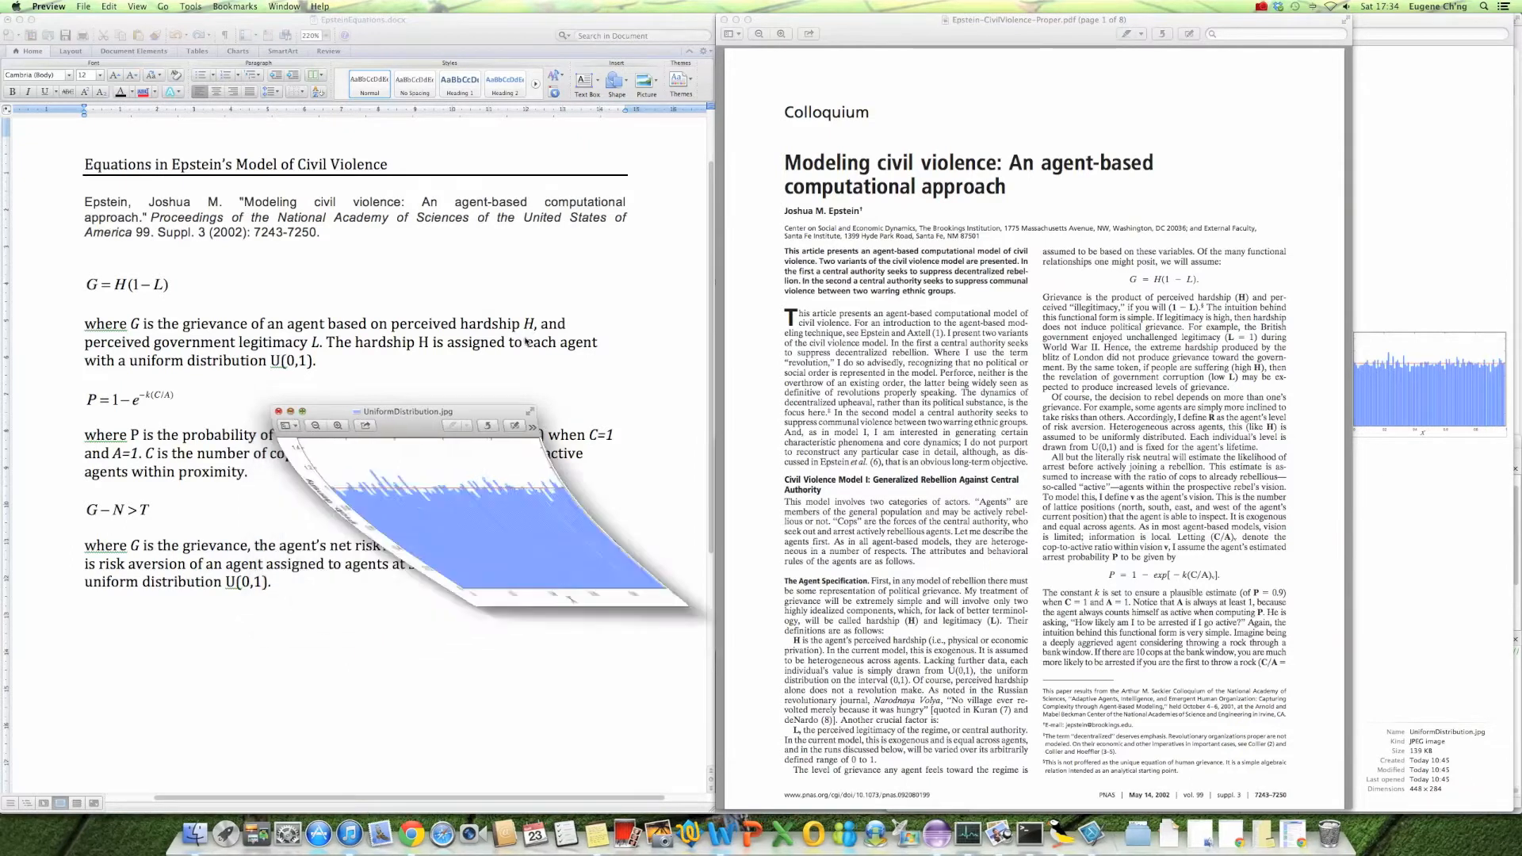
click(277, 411)
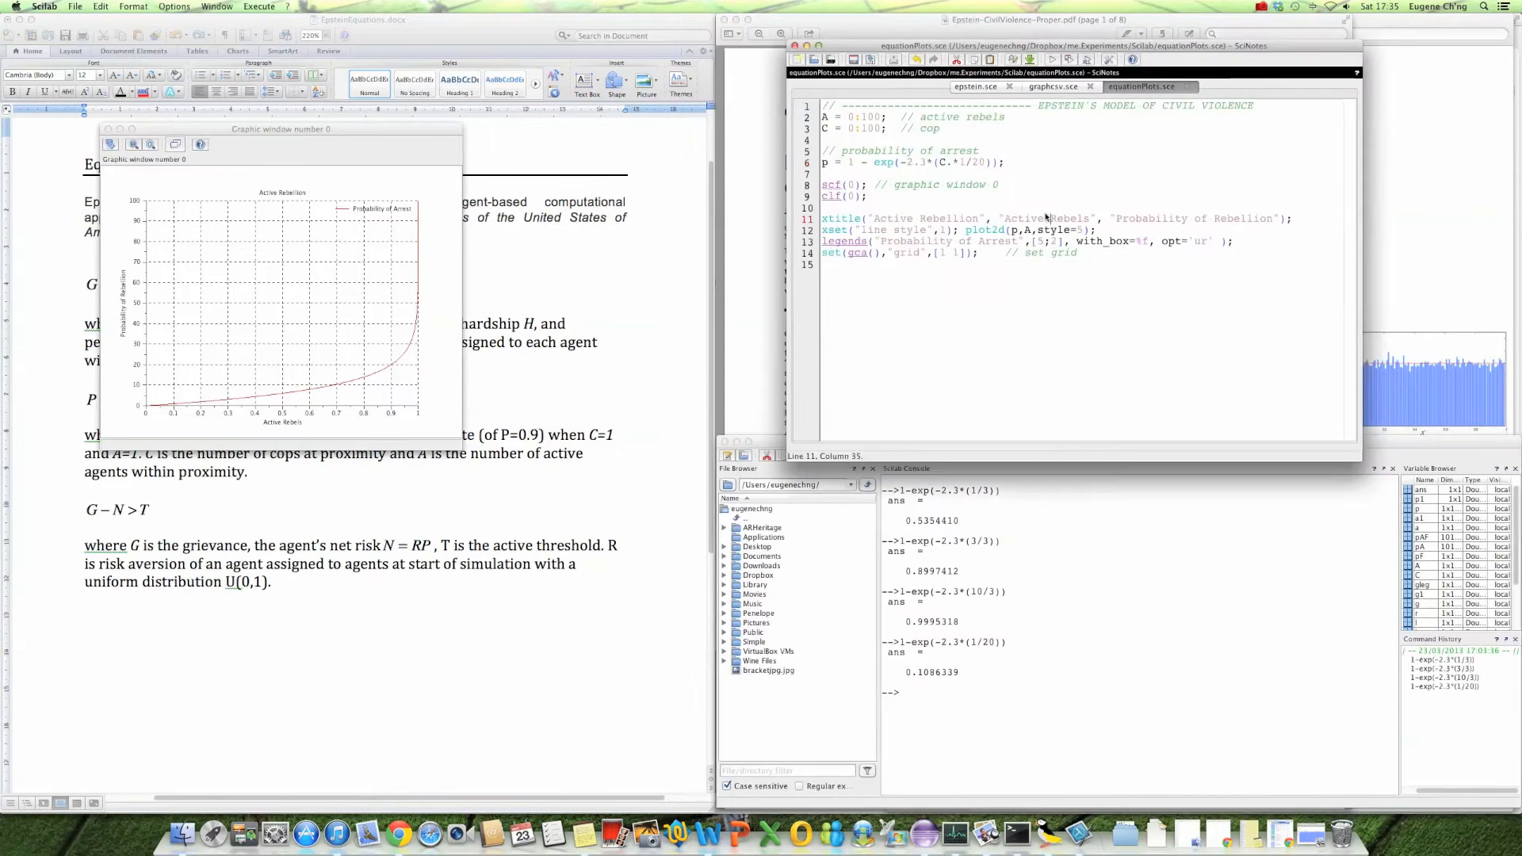
Bring the SciNotes window with equationPlots.sce to the front.
click(983, 87)
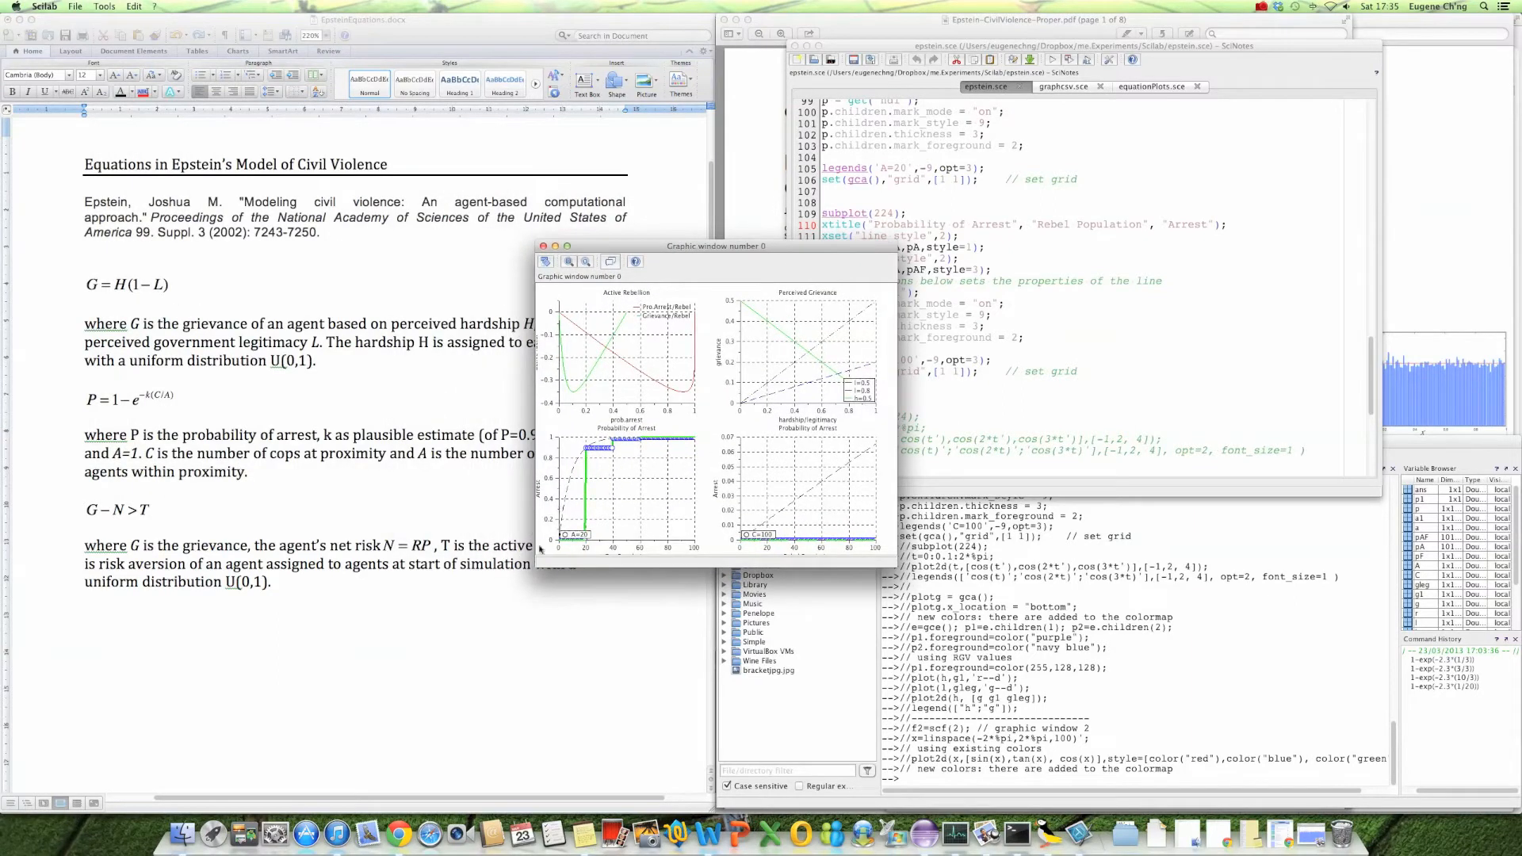
Resize the four-panel Scilab graphic window so the arrest-probability plots are readable.
drag(716, 246, 668, 246)
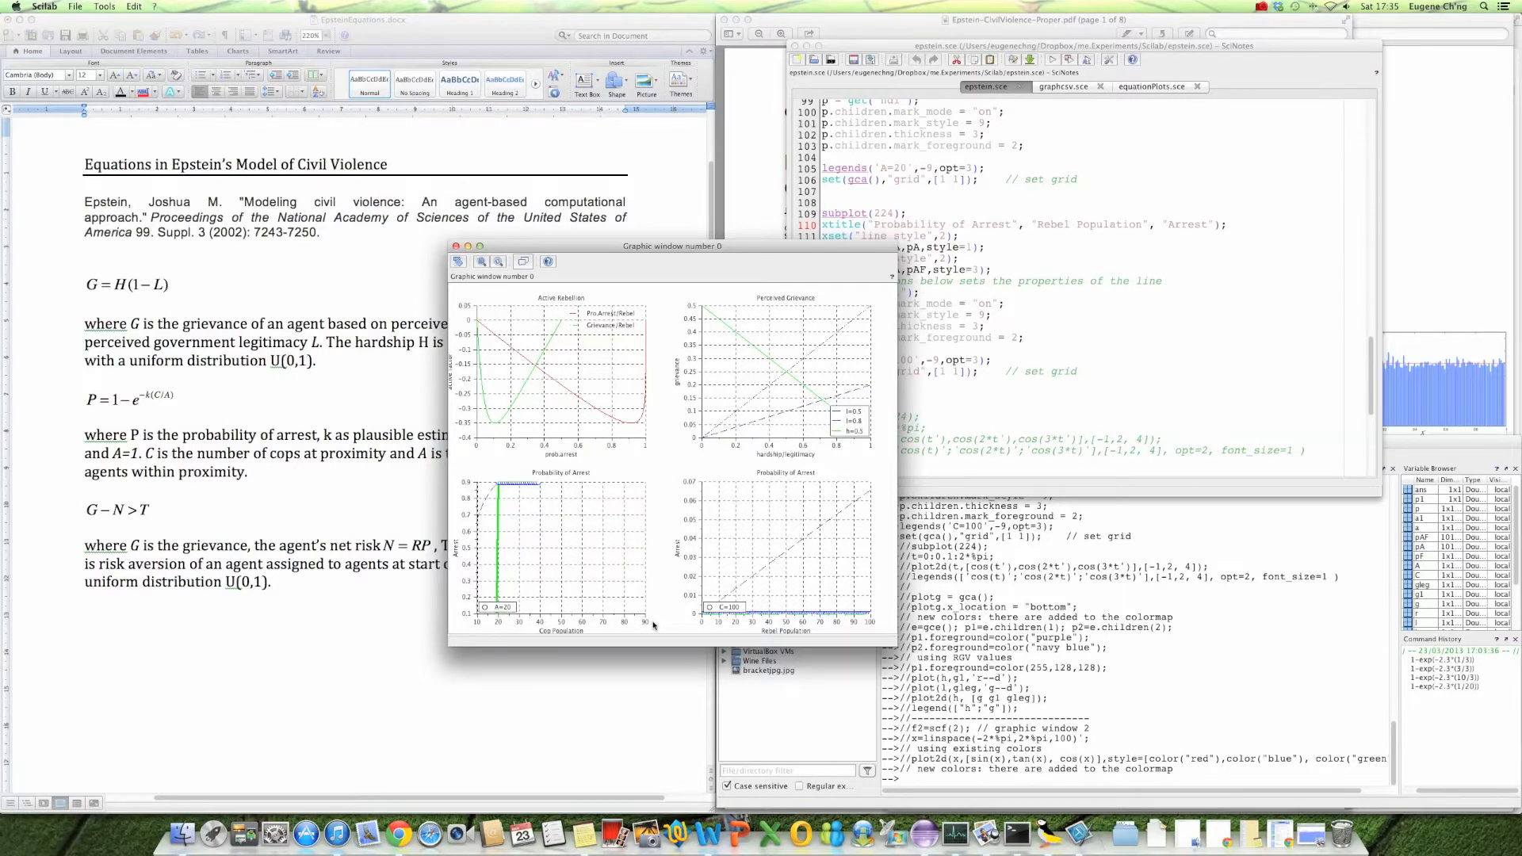
mouse_move(484, 529)
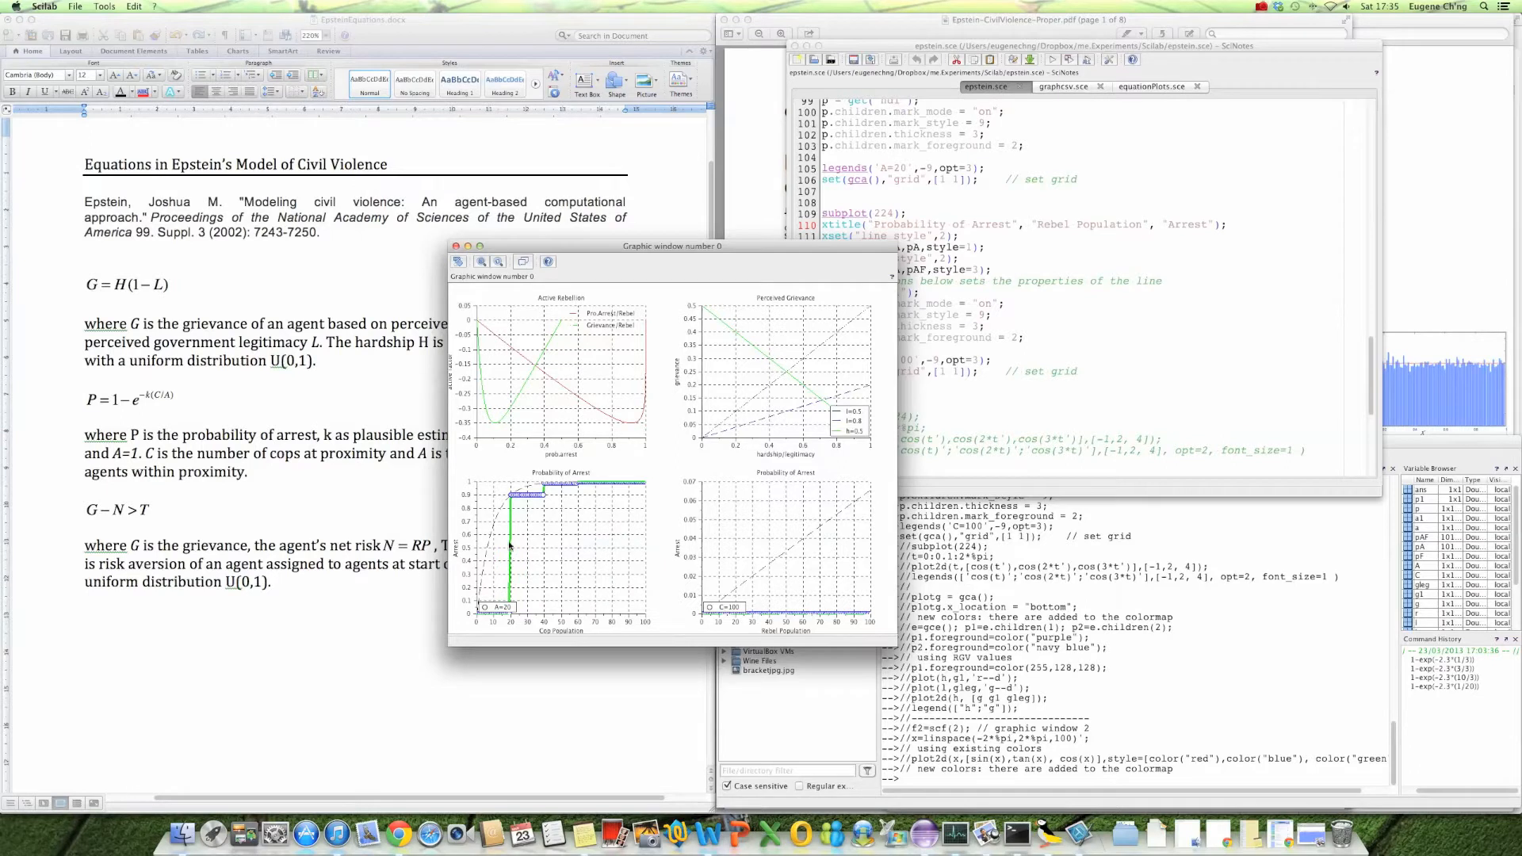
mouse_move(496, 520)
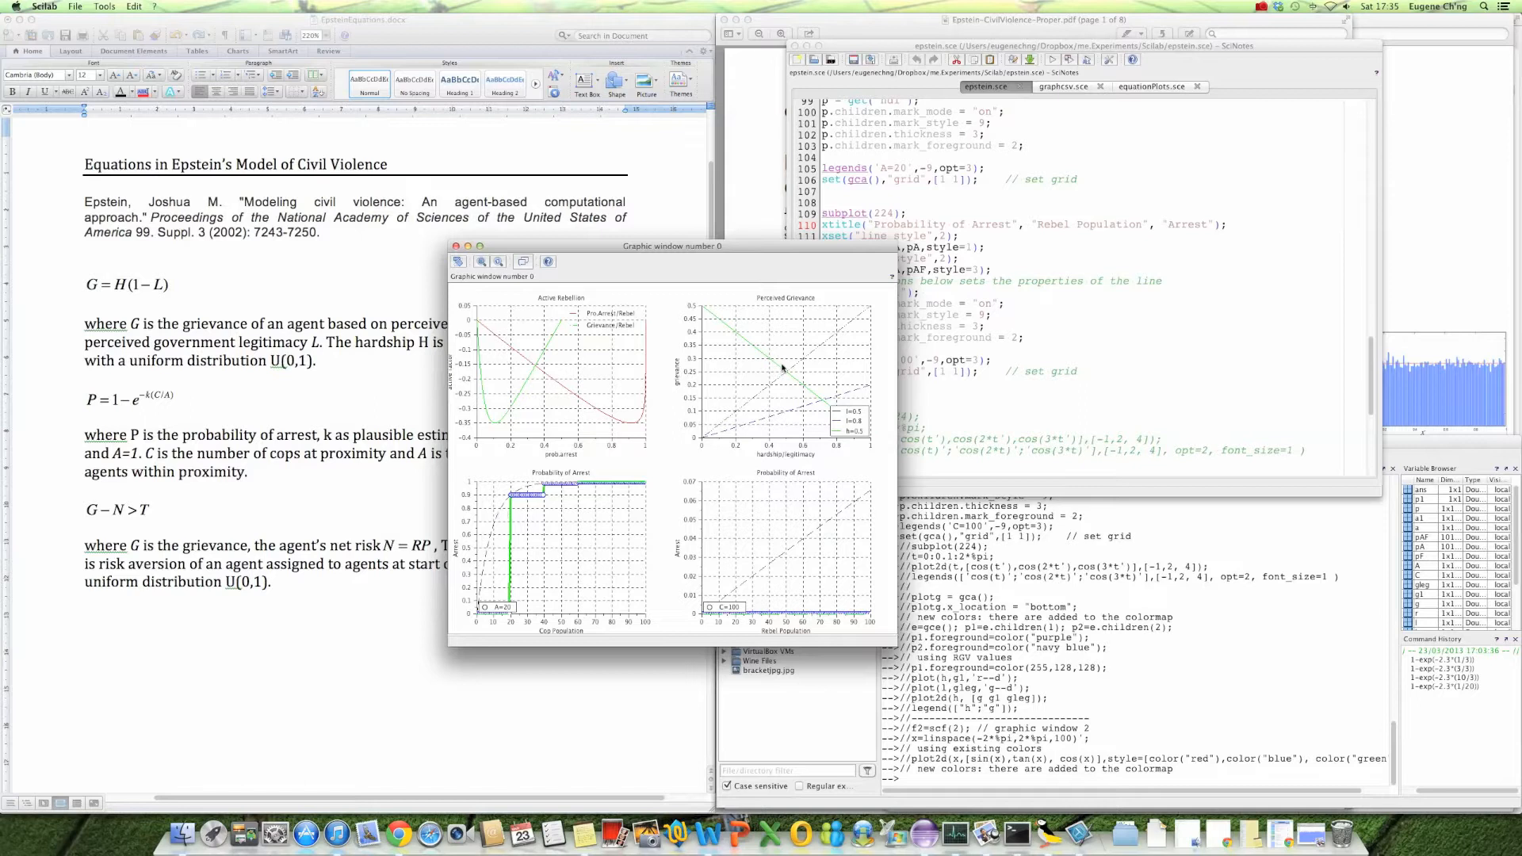
mouse_move(697, 409)
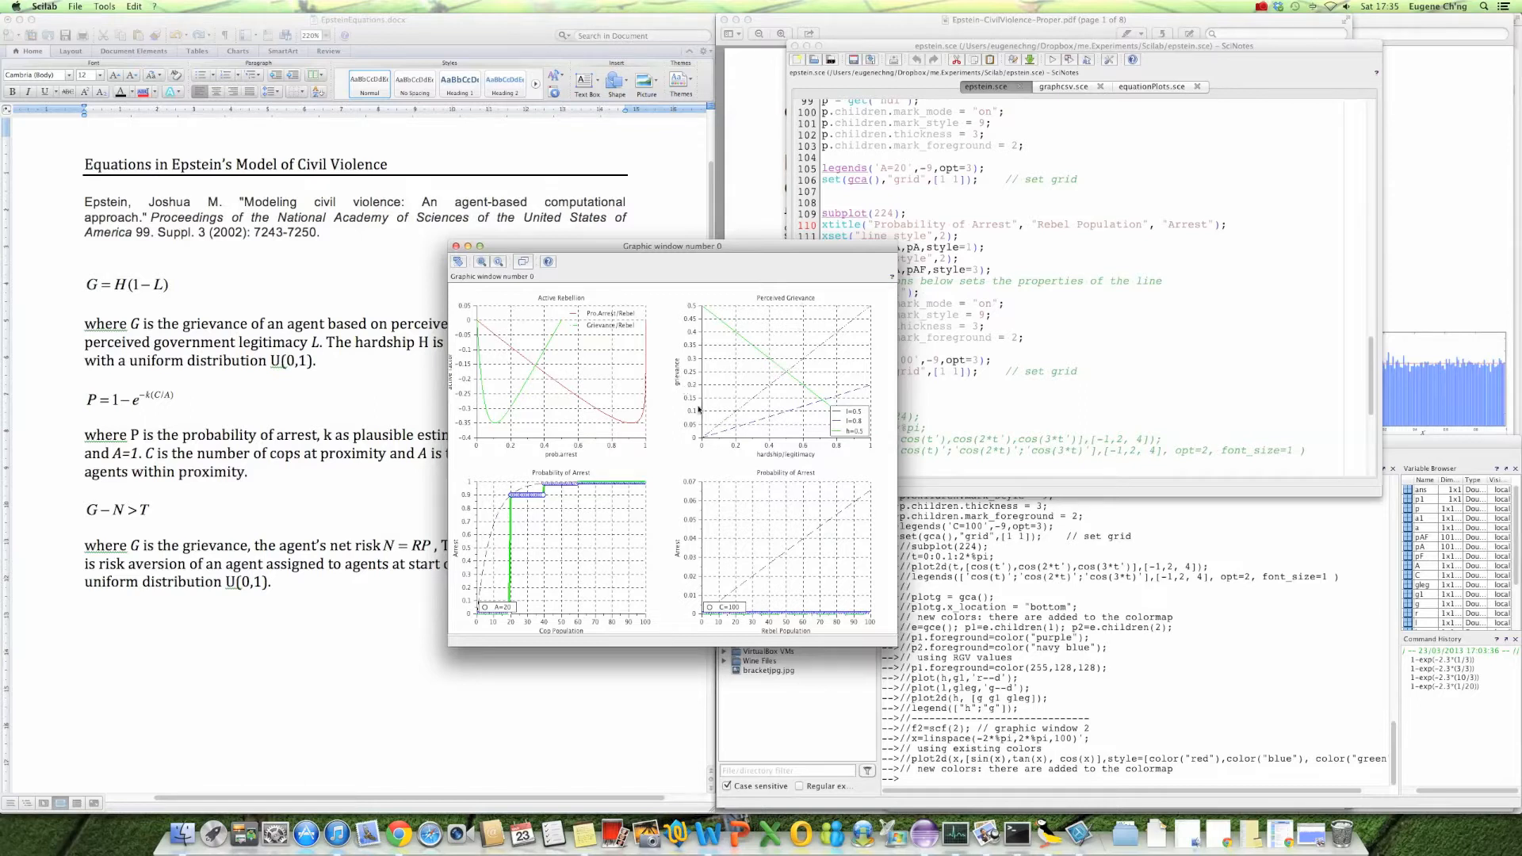
mouse_move(735, 418)
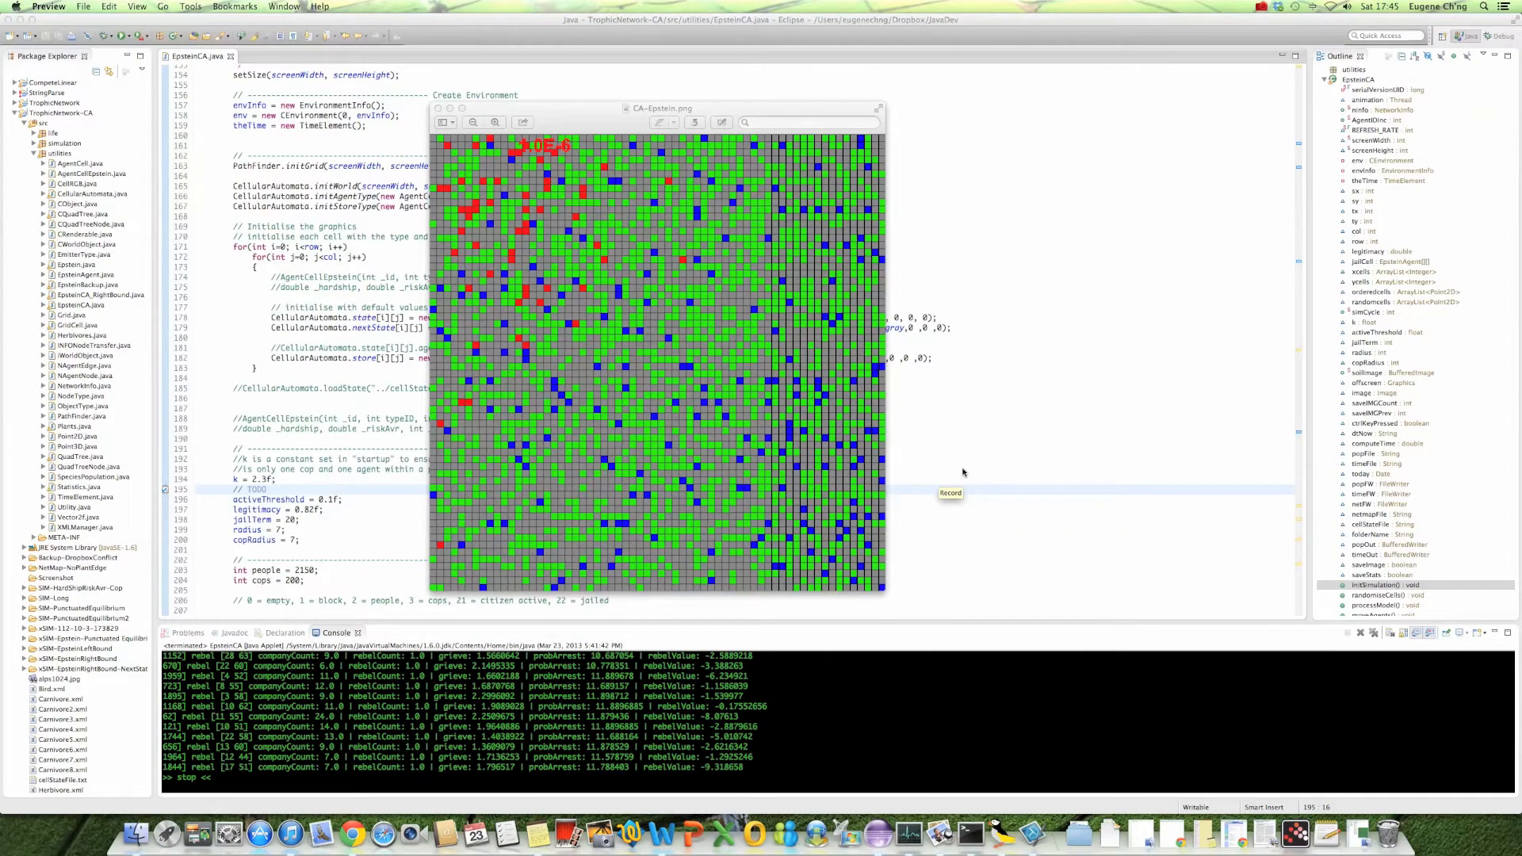
mouse_move(963, 472)
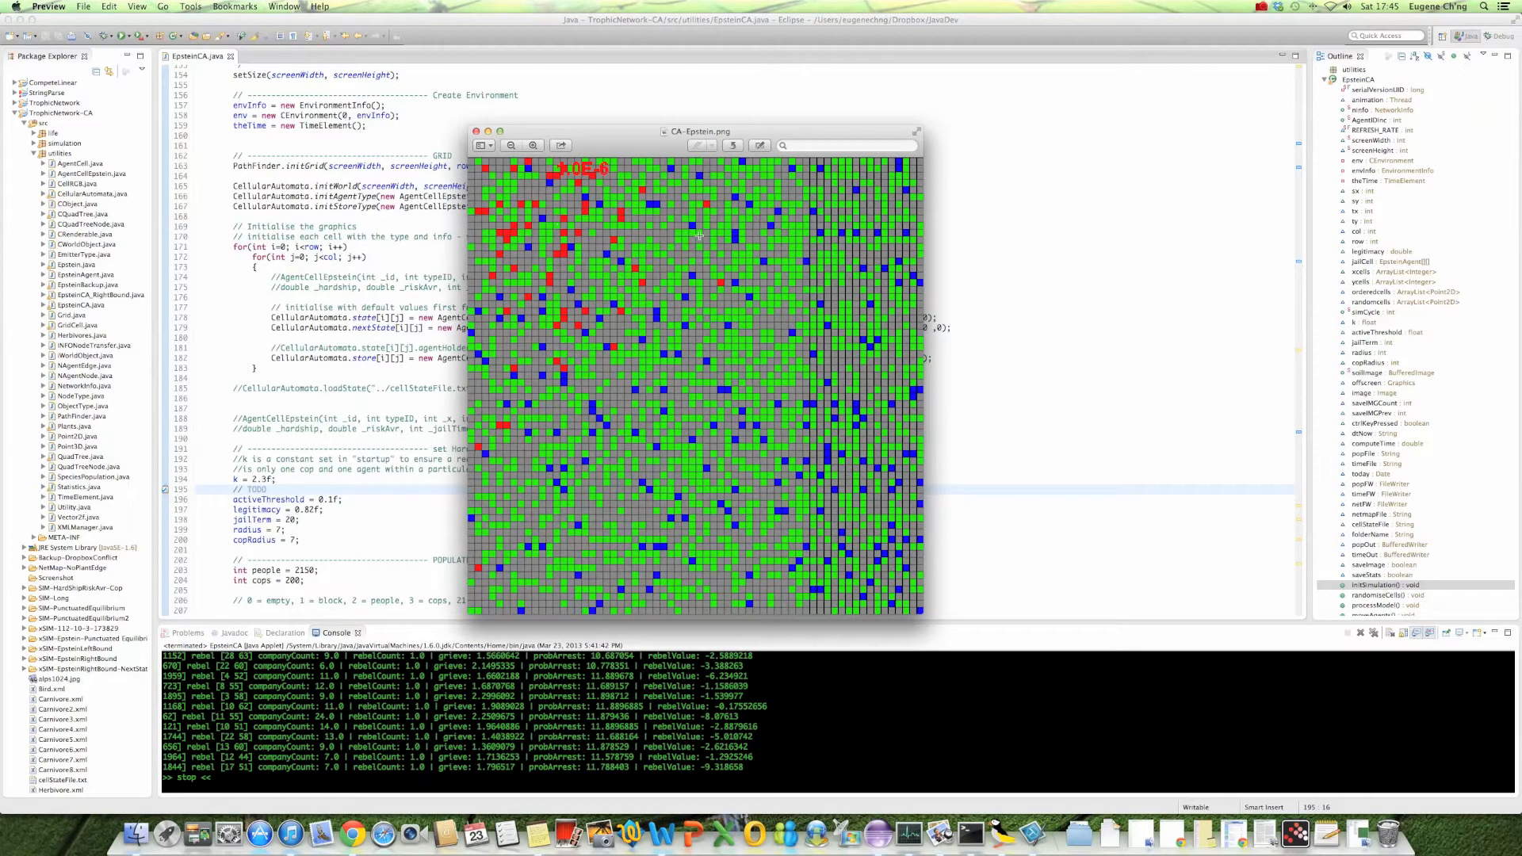
mouse_move(565, 193)
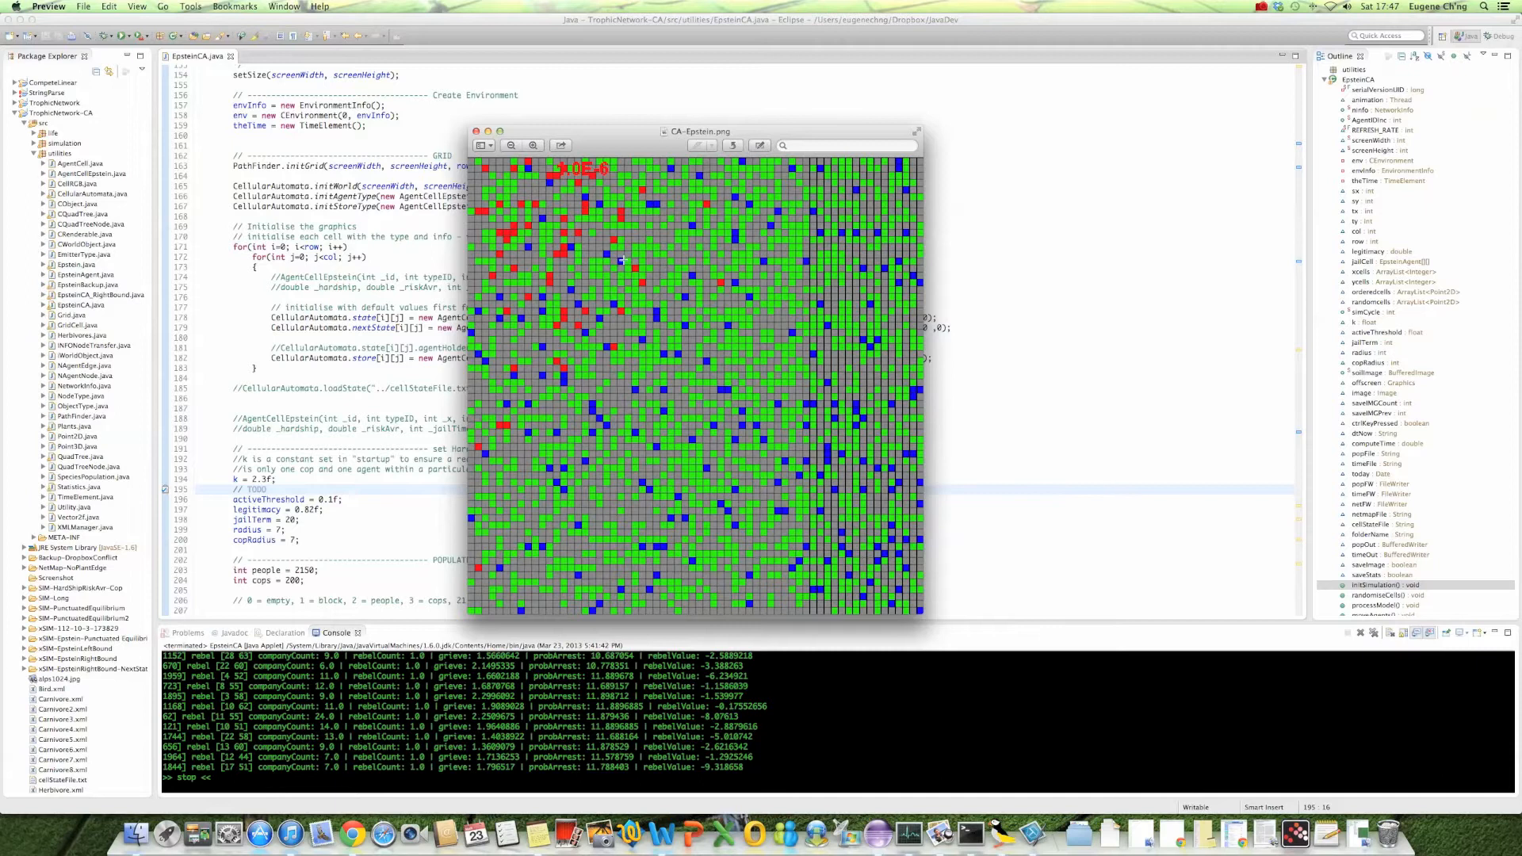
mouse_move(720, 285)
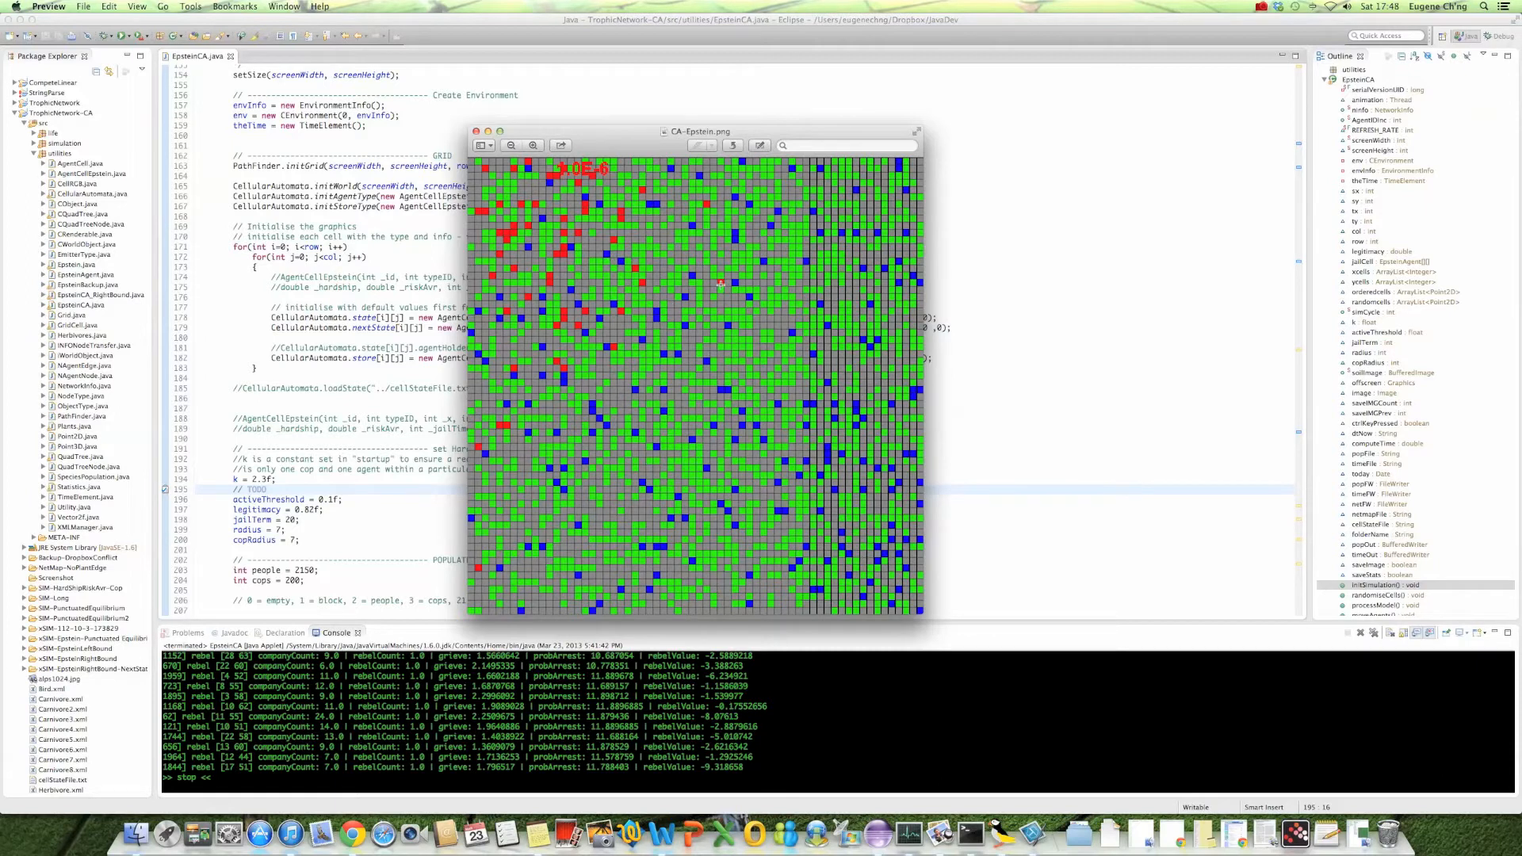
mouse_move(720, 253)
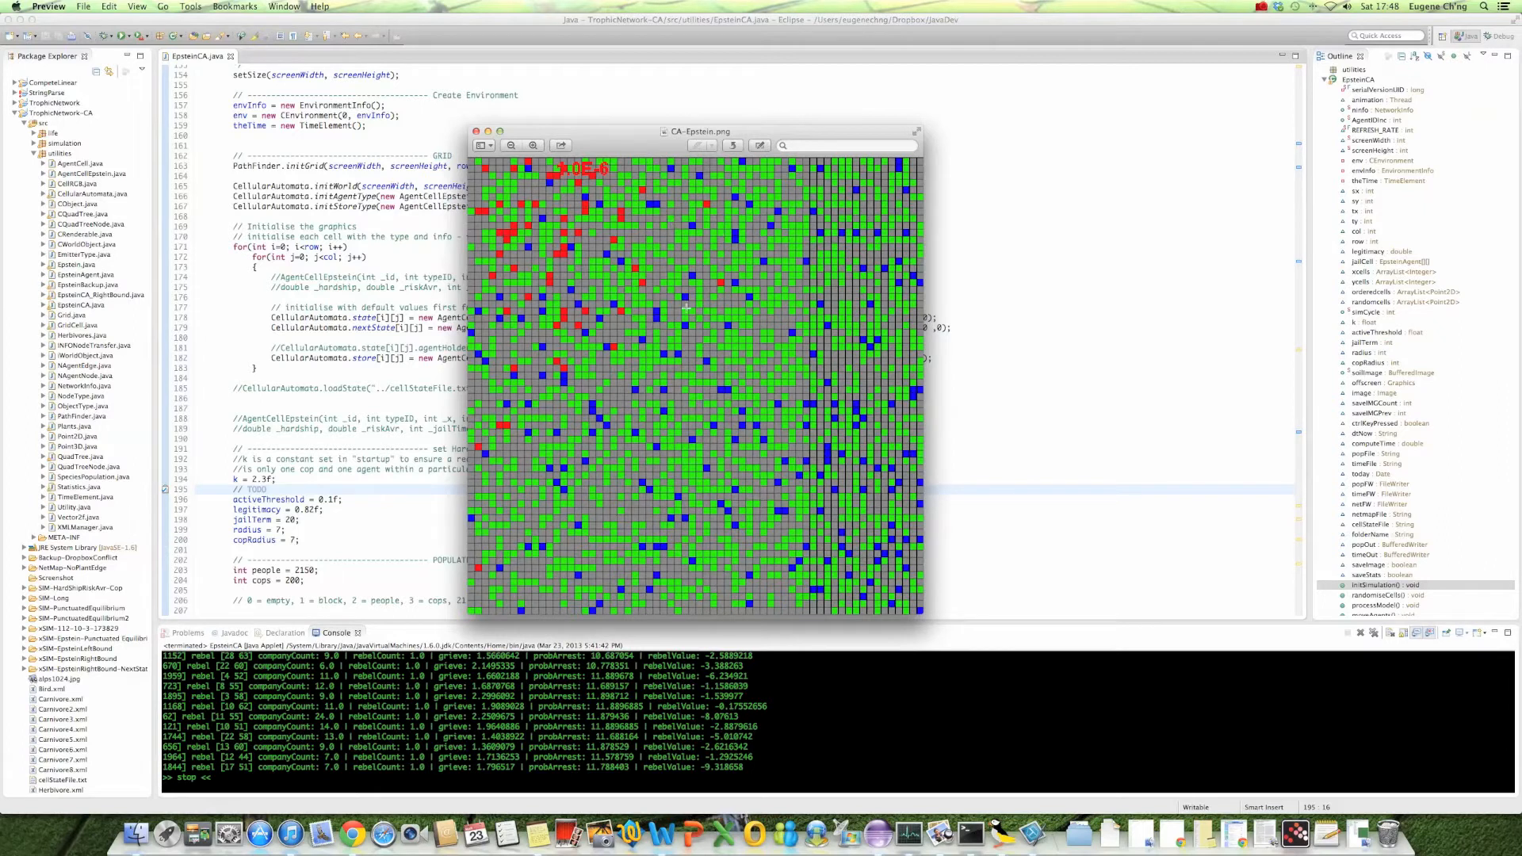
mouse_move(754, 232)
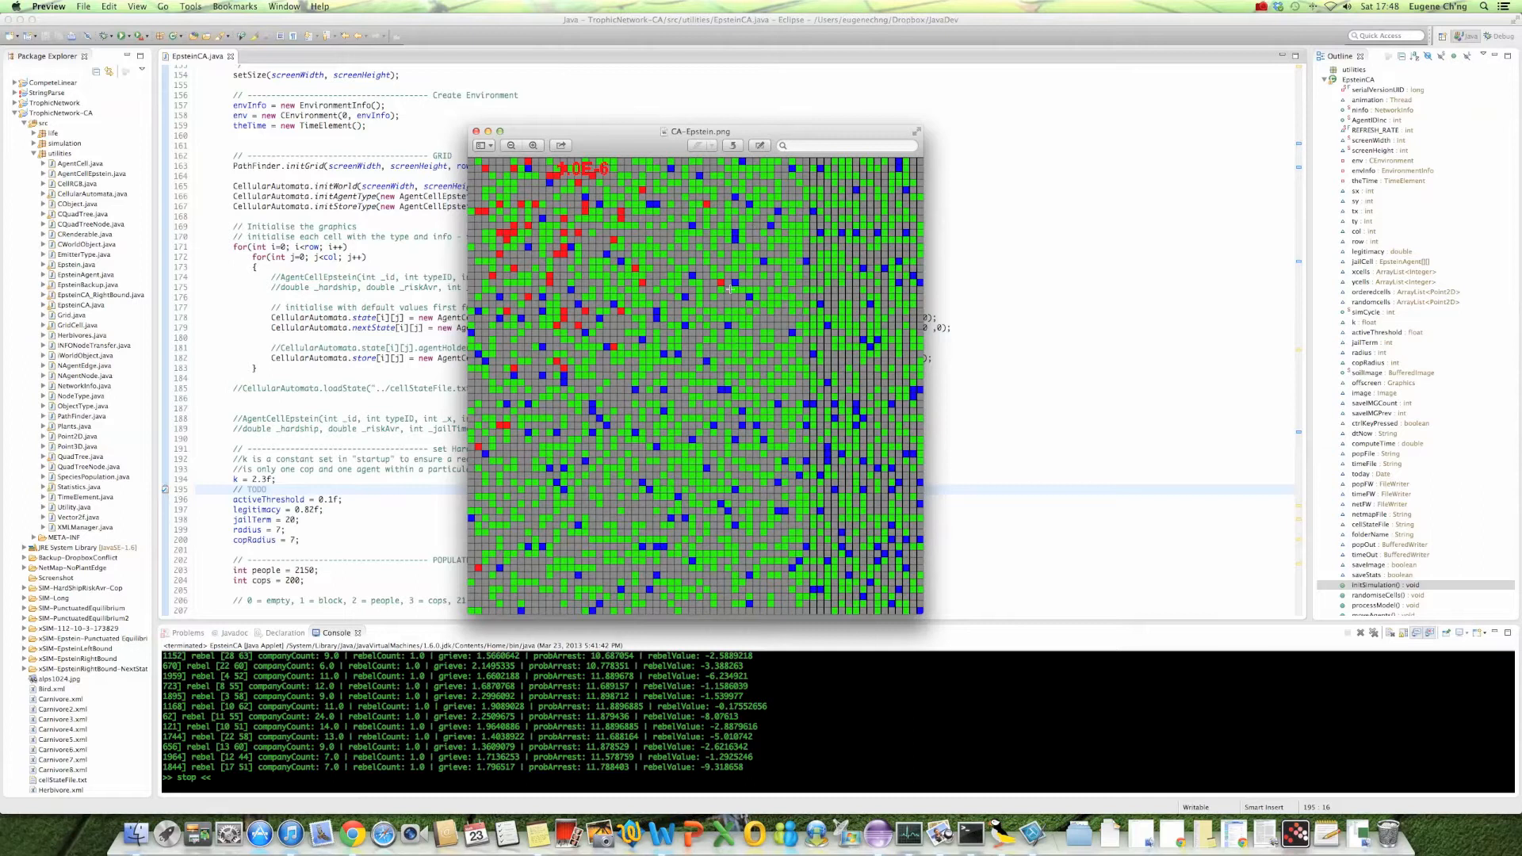
mouse_move(724, 284)
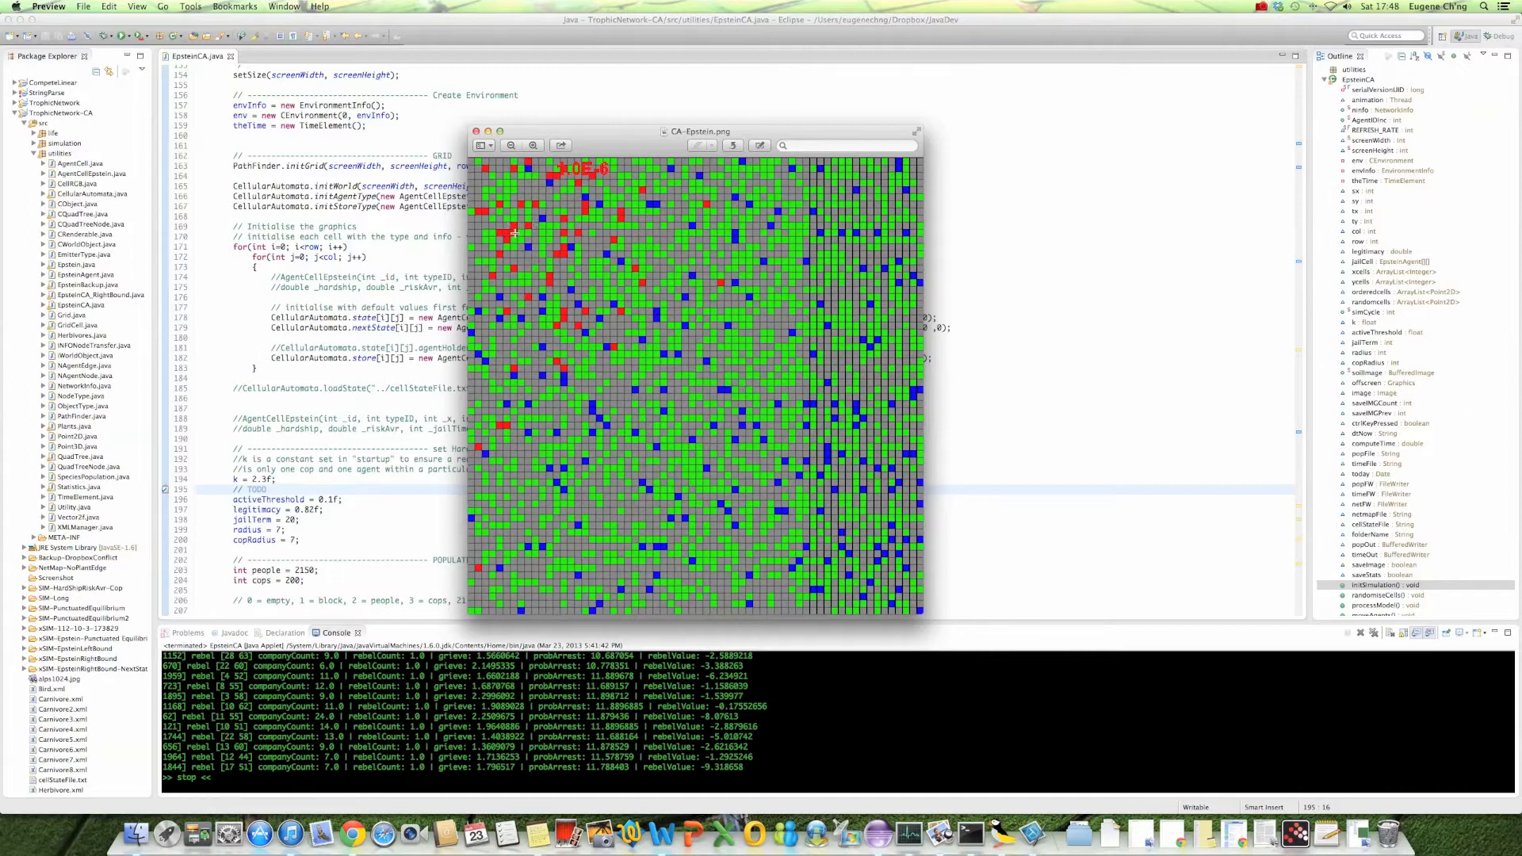
mouse_move(504, 229)
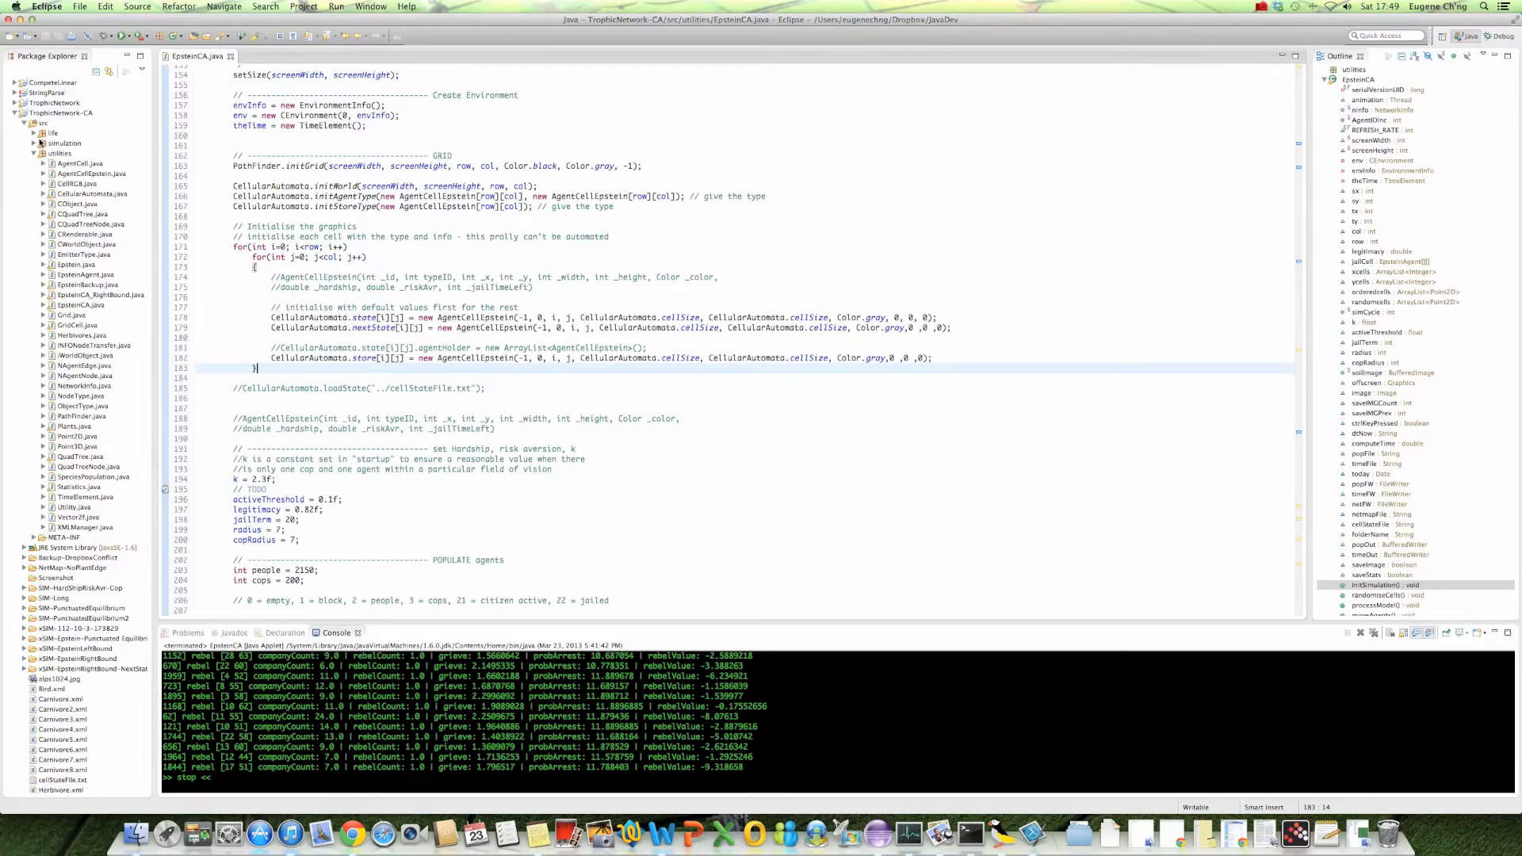
click(26, 121)
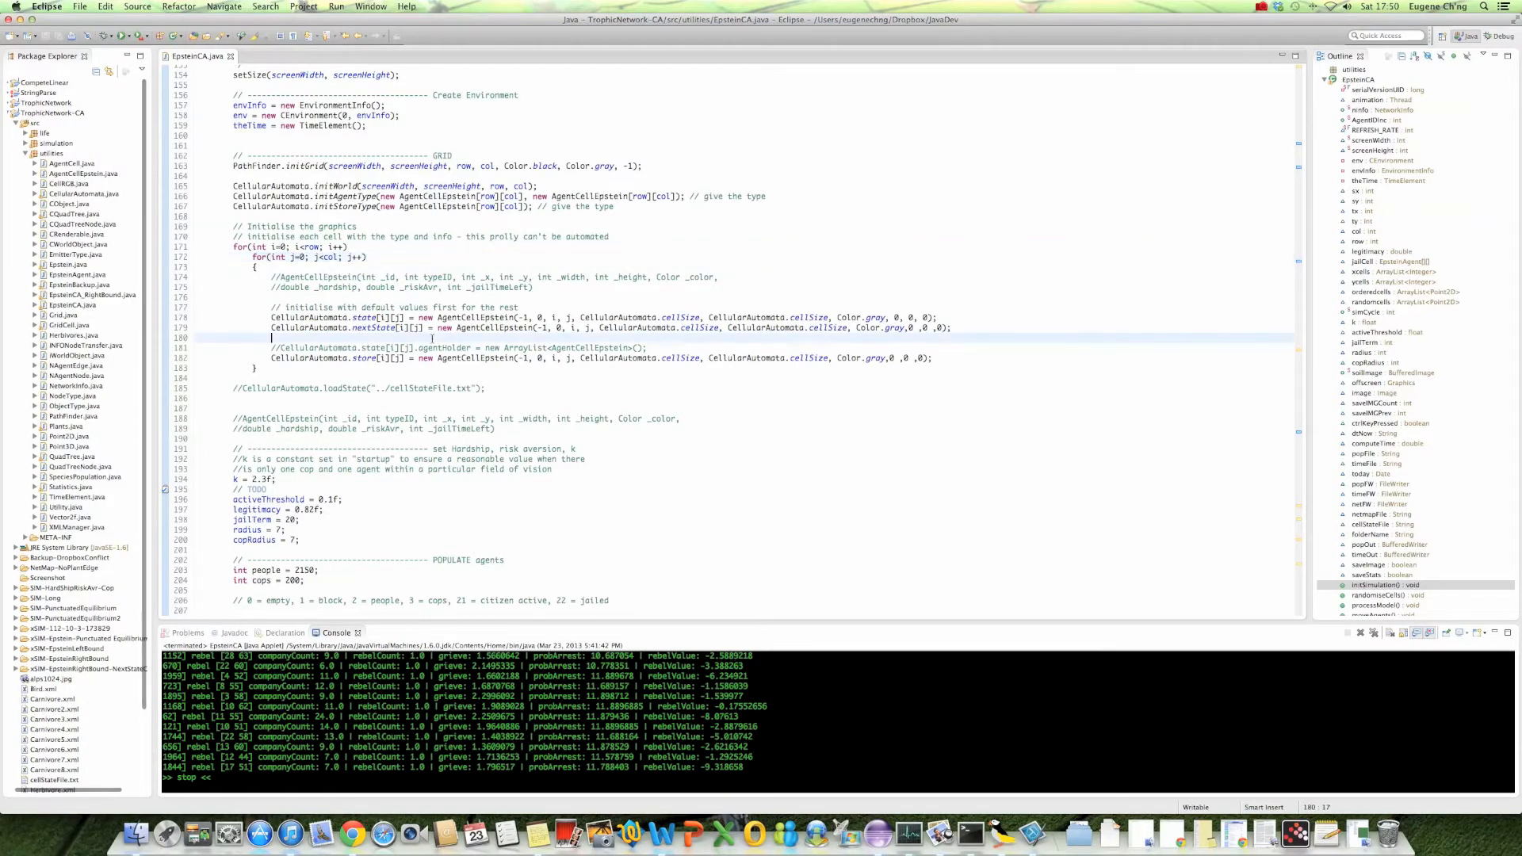
scroll(down, 3)
text(3)
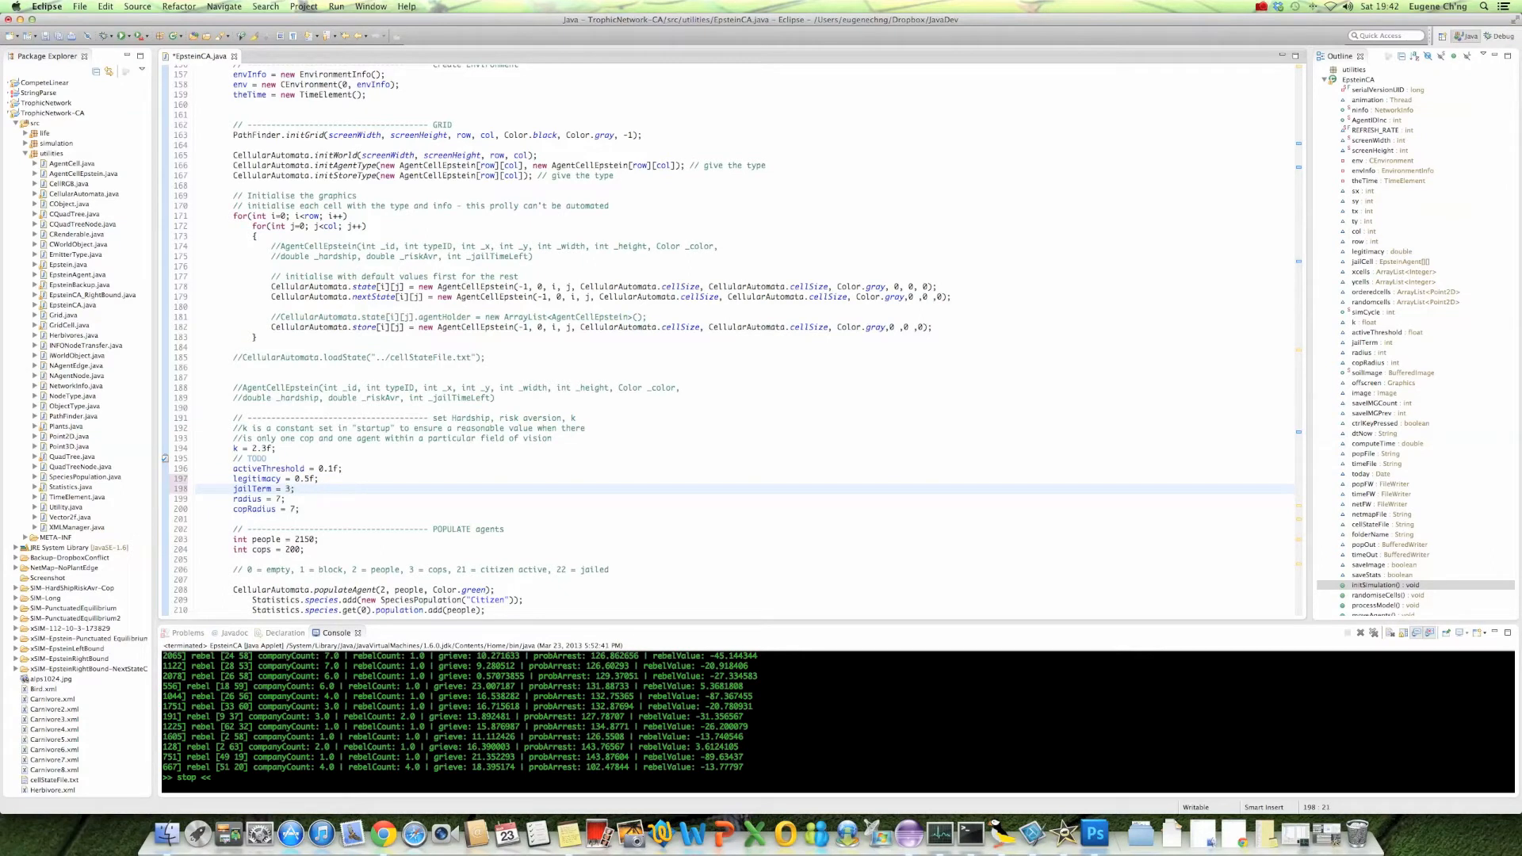
Set jailTerm to 30 in EpsteinCA.java and relaunch the applet.
text(0)
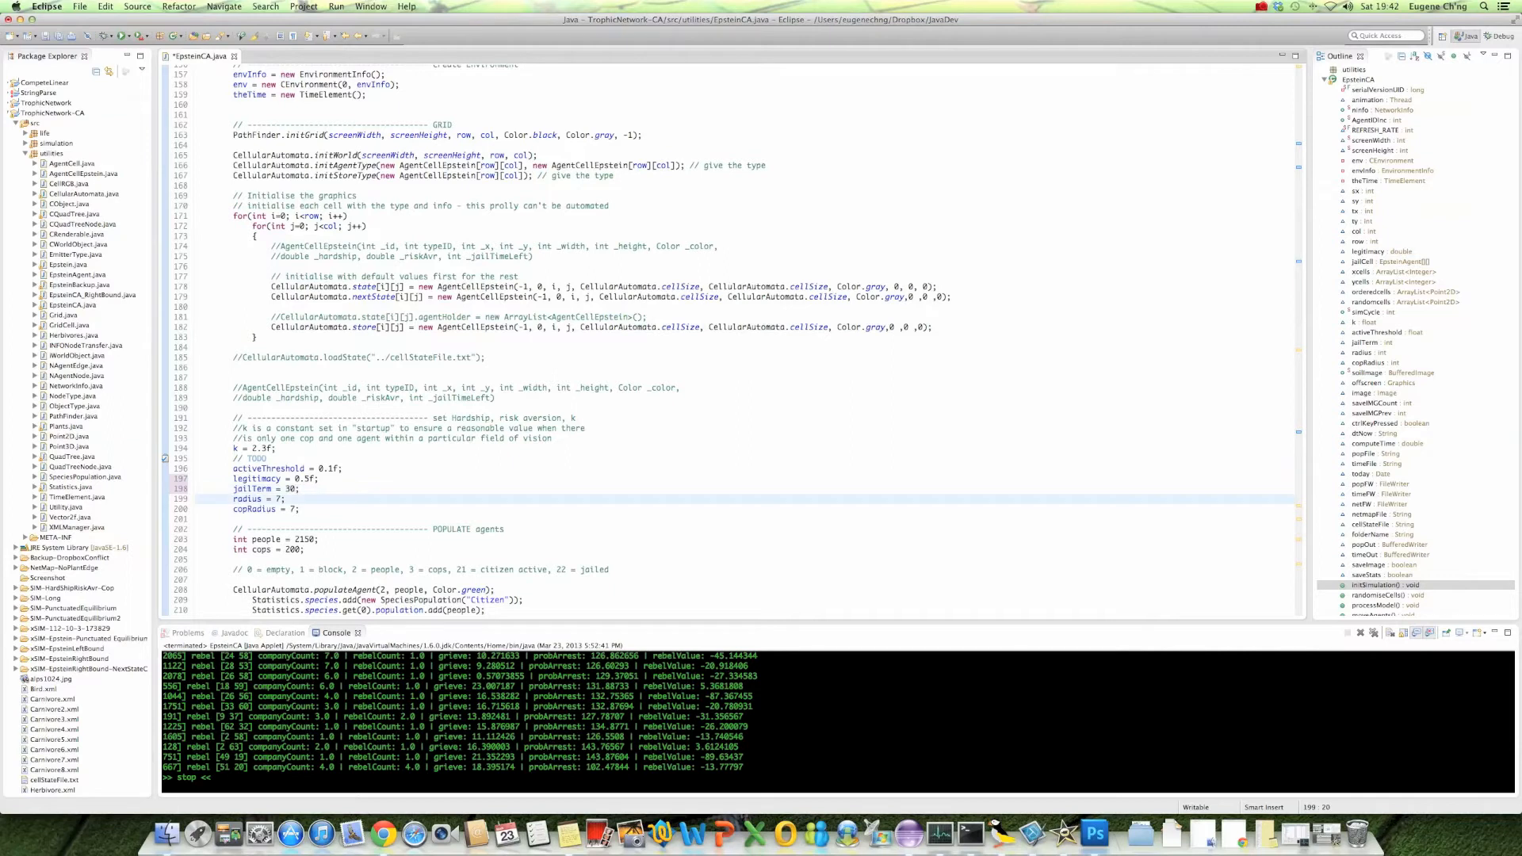
click(297, 539)
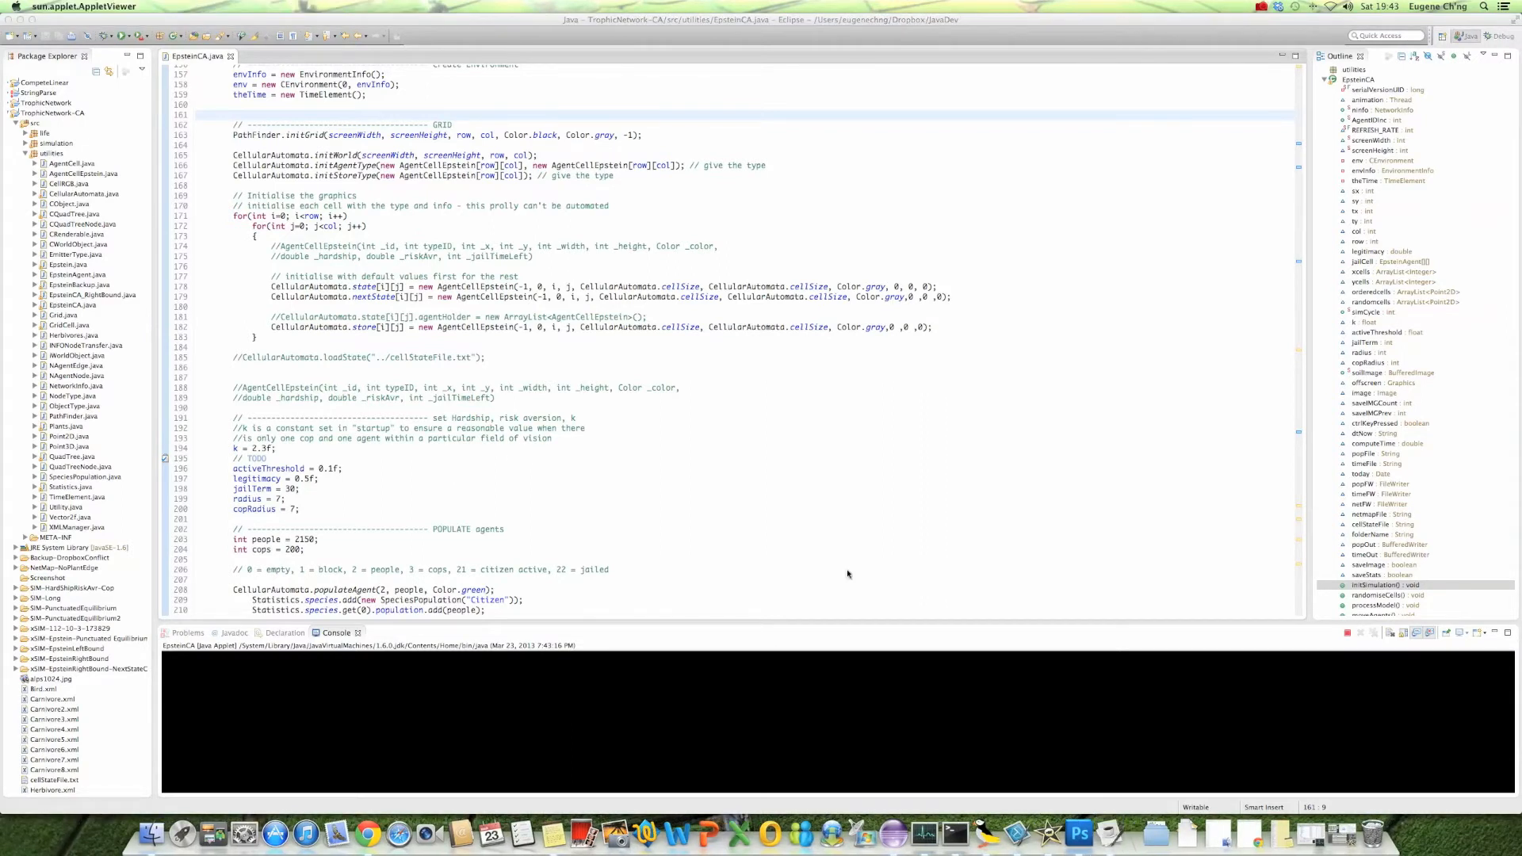
mouse_move(493, 375)
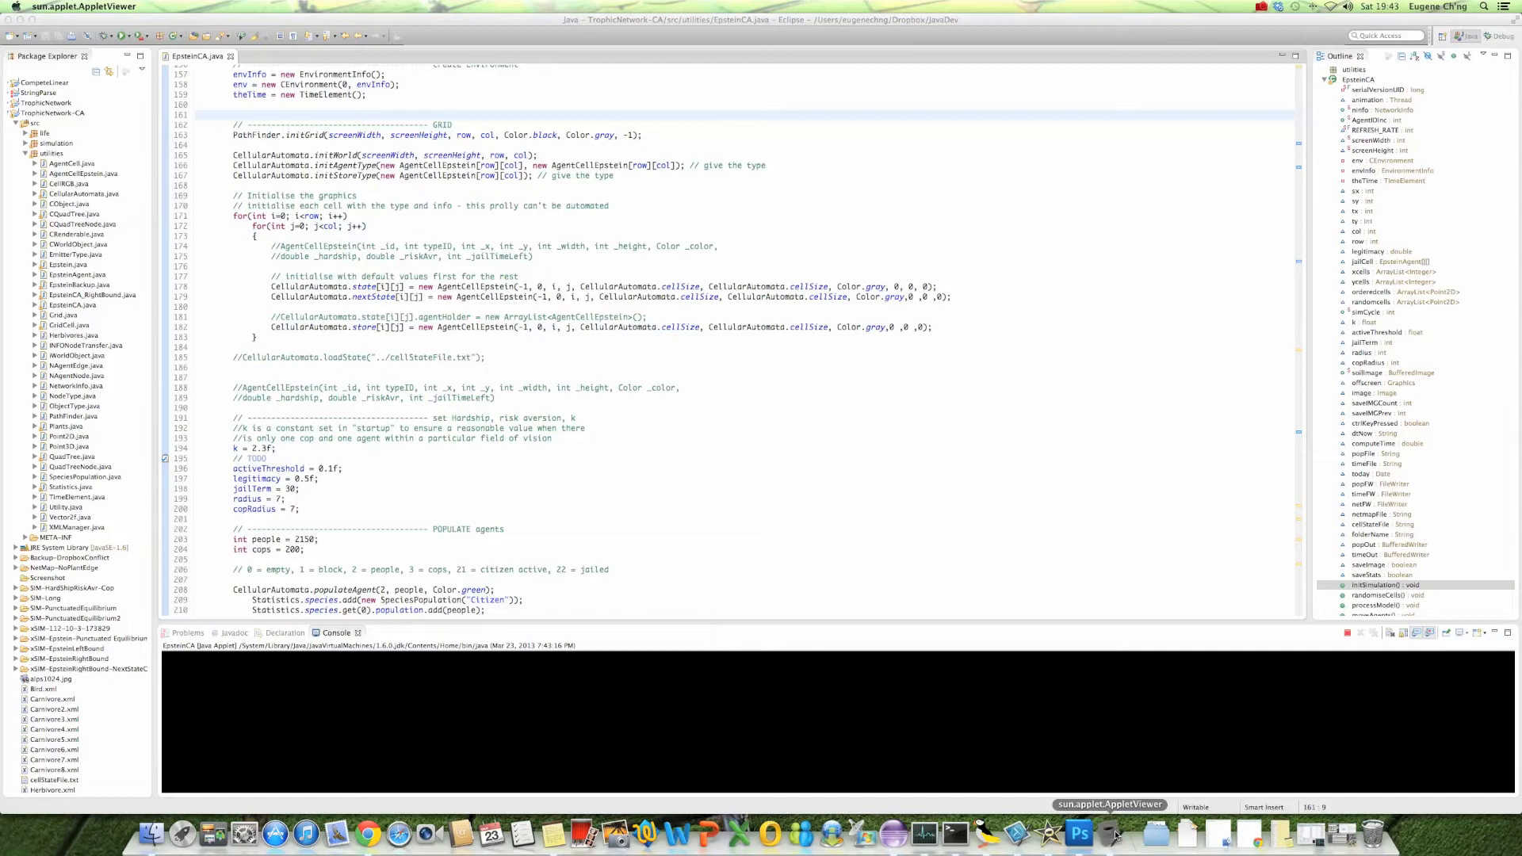
Open the AppletViewer Dock menu to quit the running viewer.
right_click(1116, 833)
text(1)
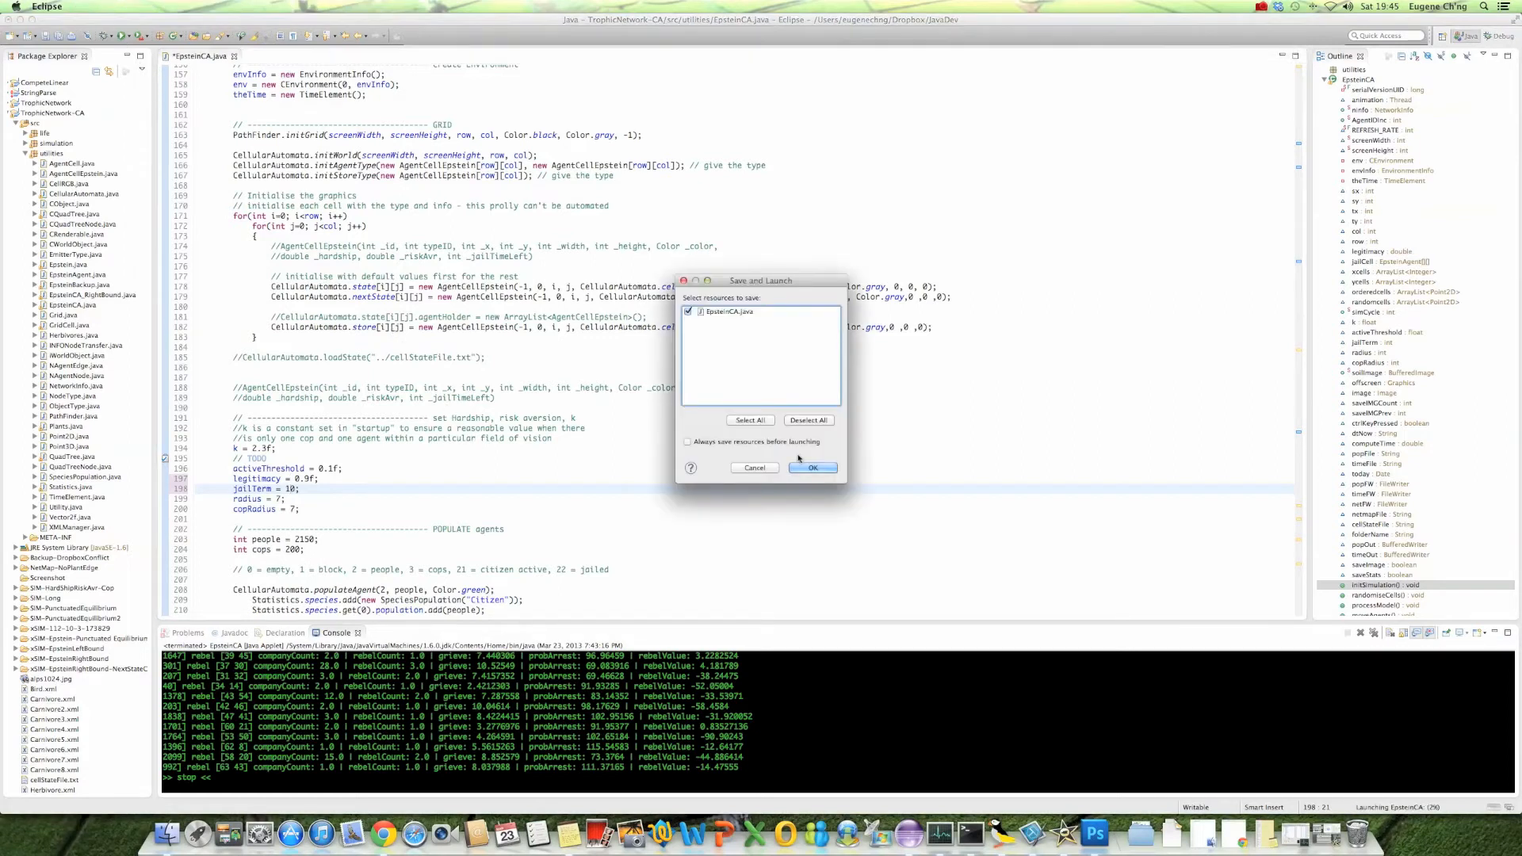
Confirm the Save and Launch dialog so EpsteinCA.java with jail term 10 runs.
click(812, 468)
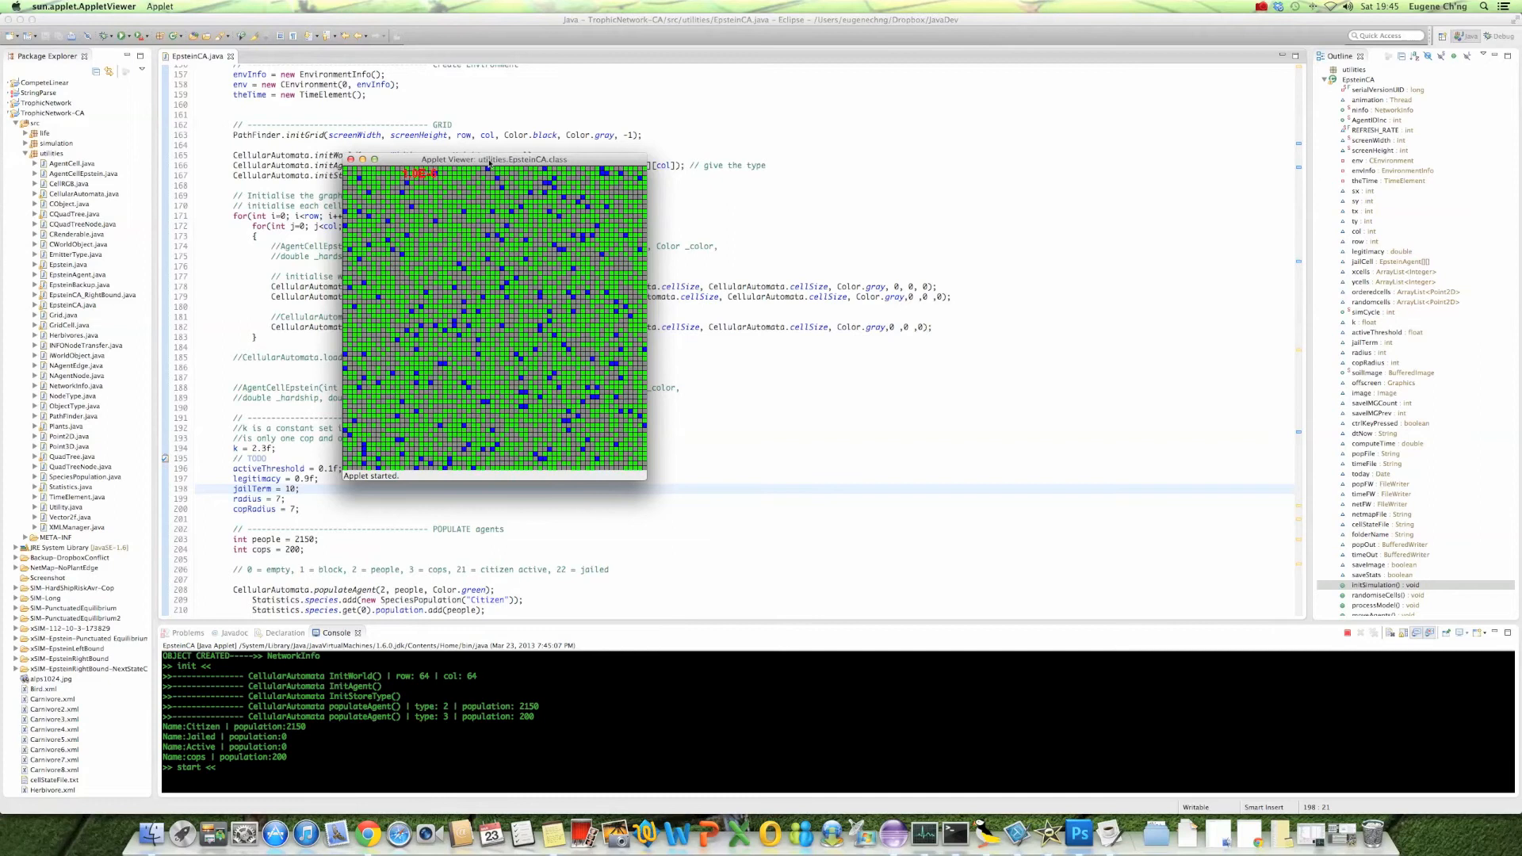
drag(495, 160, 587, 189)
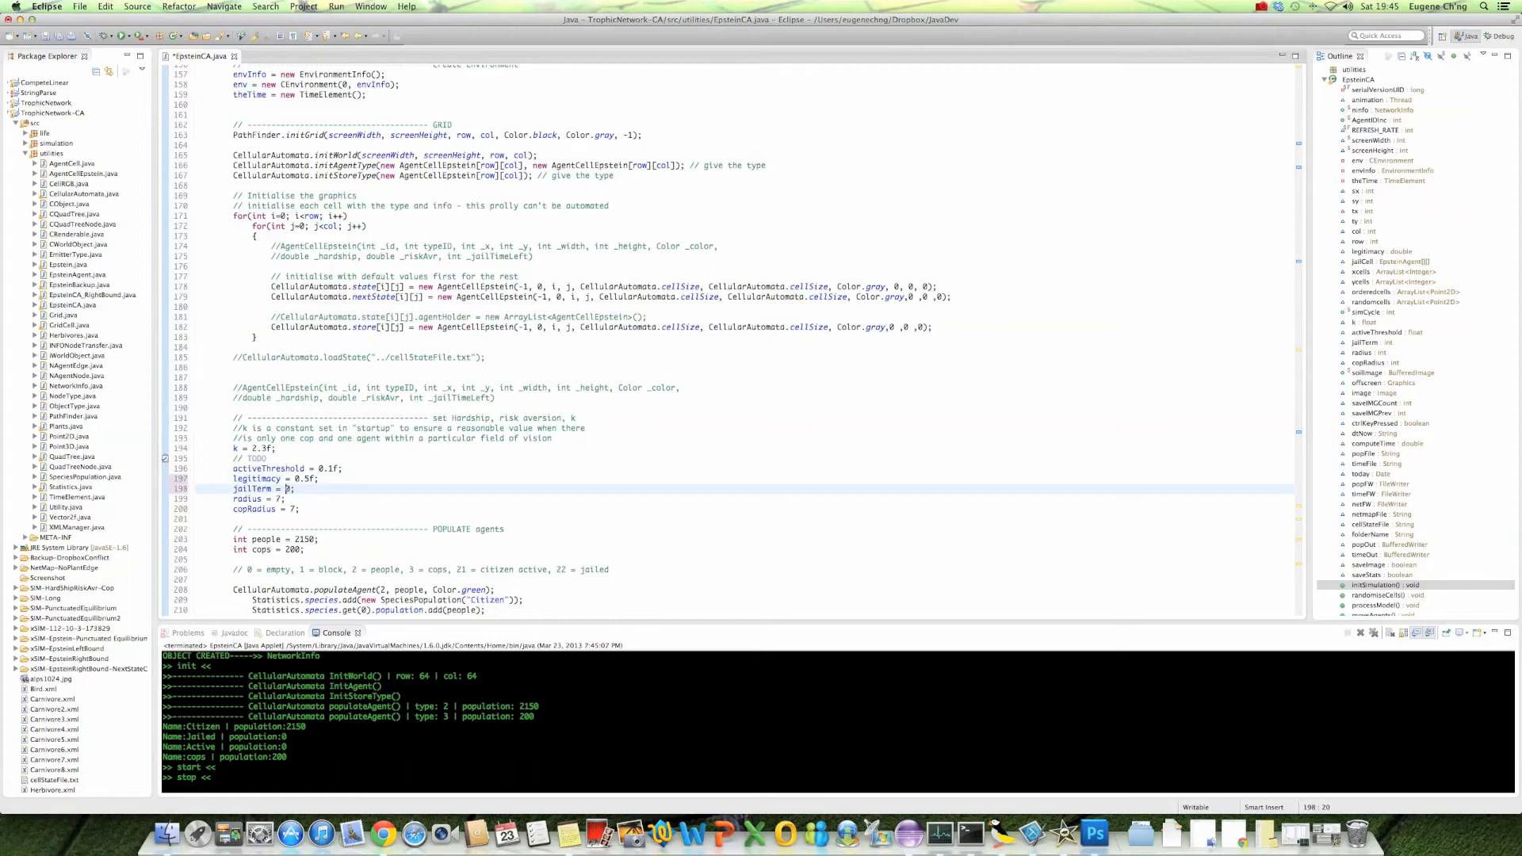
Enter 30 as the jailTerm value in EpsteinCA.java.
text(30)
click(267, 509)
text(3)
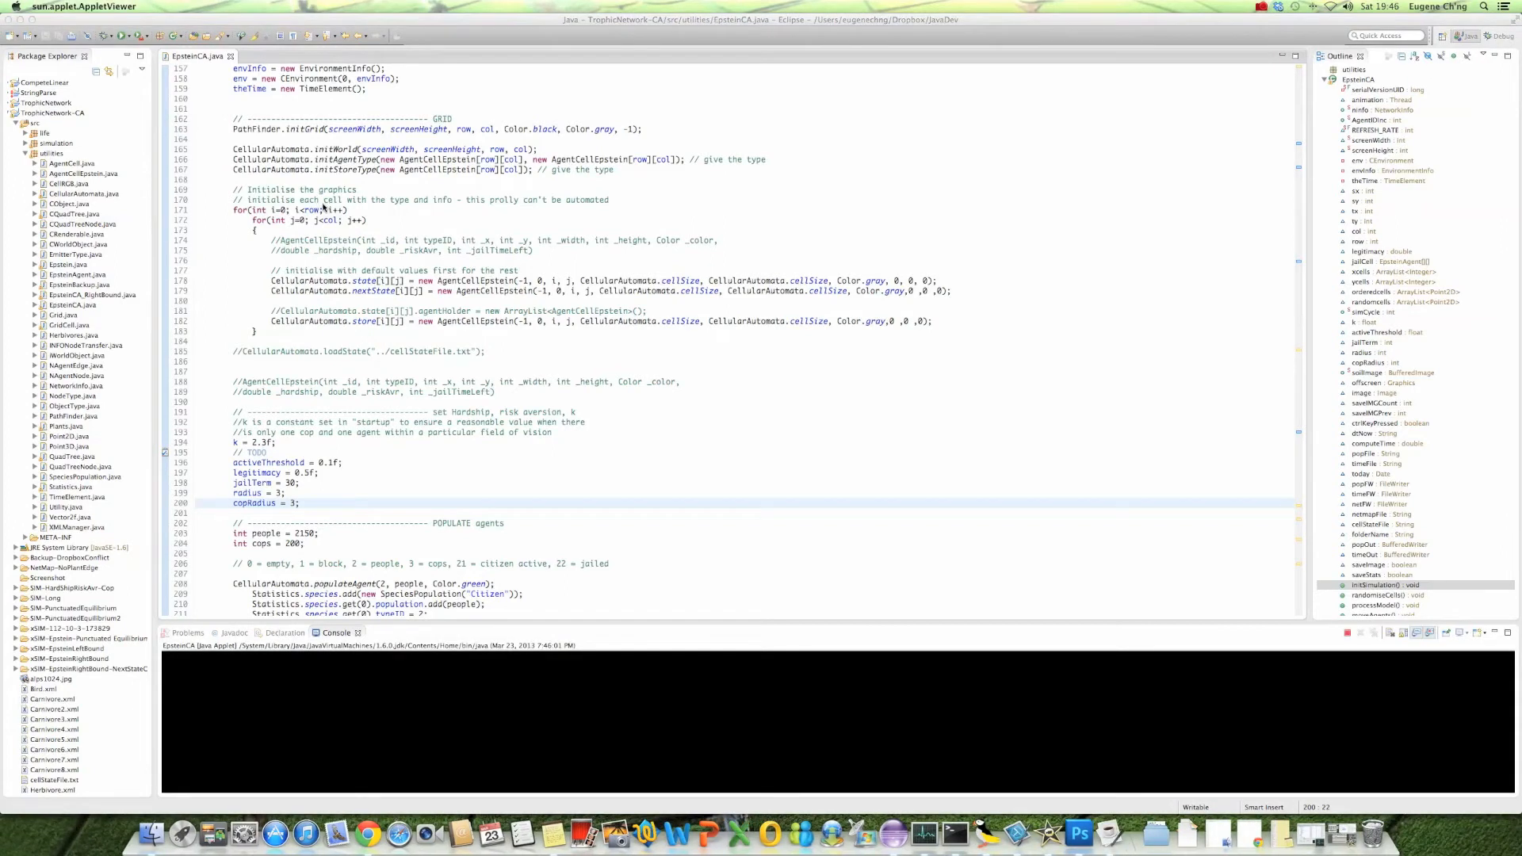
mouse_move(309, 210)
text(1)
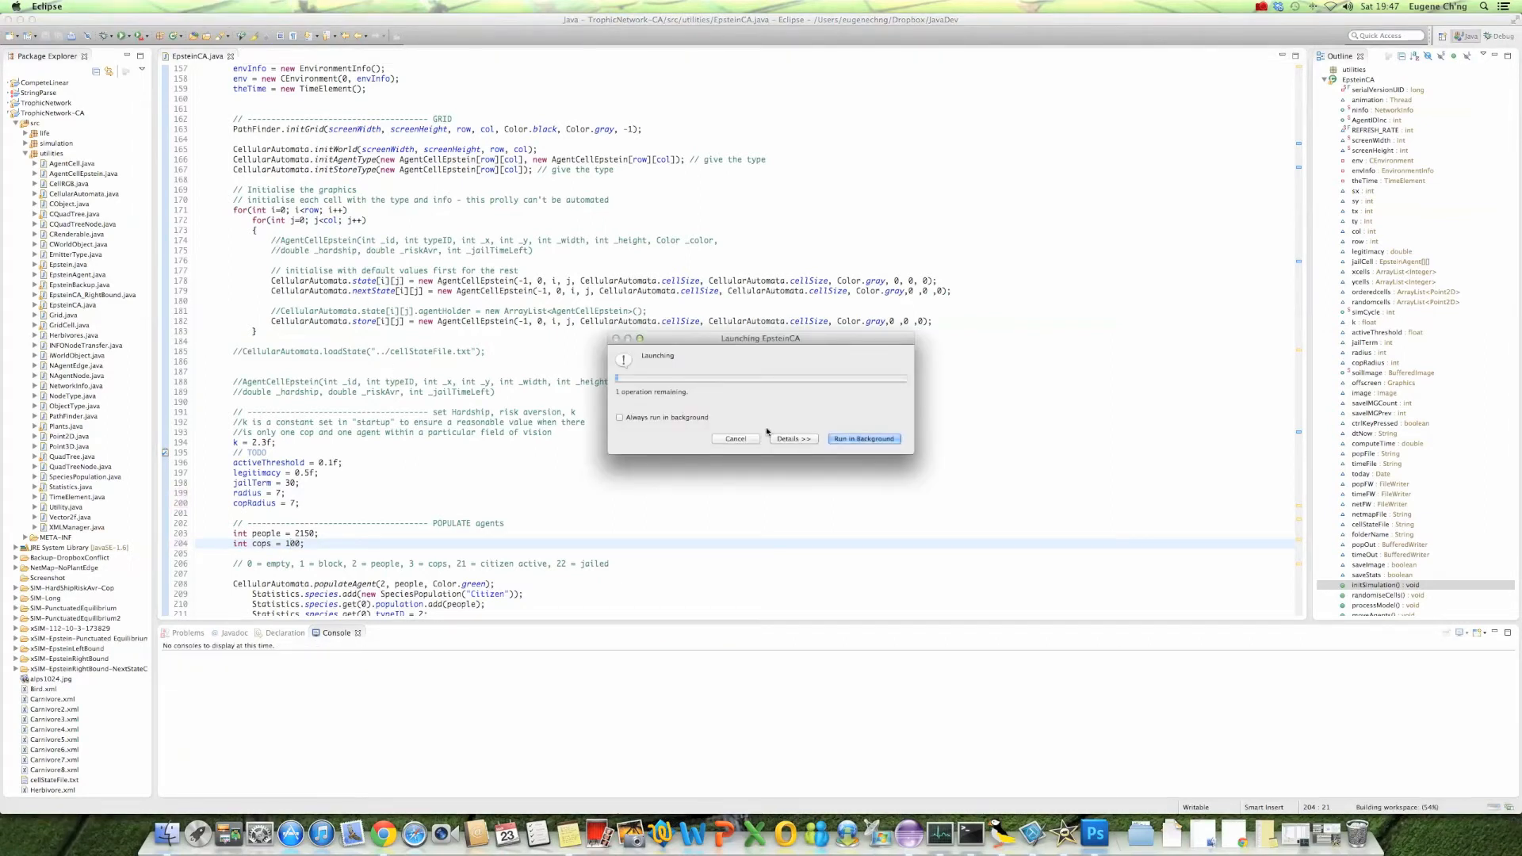
Launch the EpsteinCA applet so 2150 citizens and 100 cops populate and start.
click(794, 438)
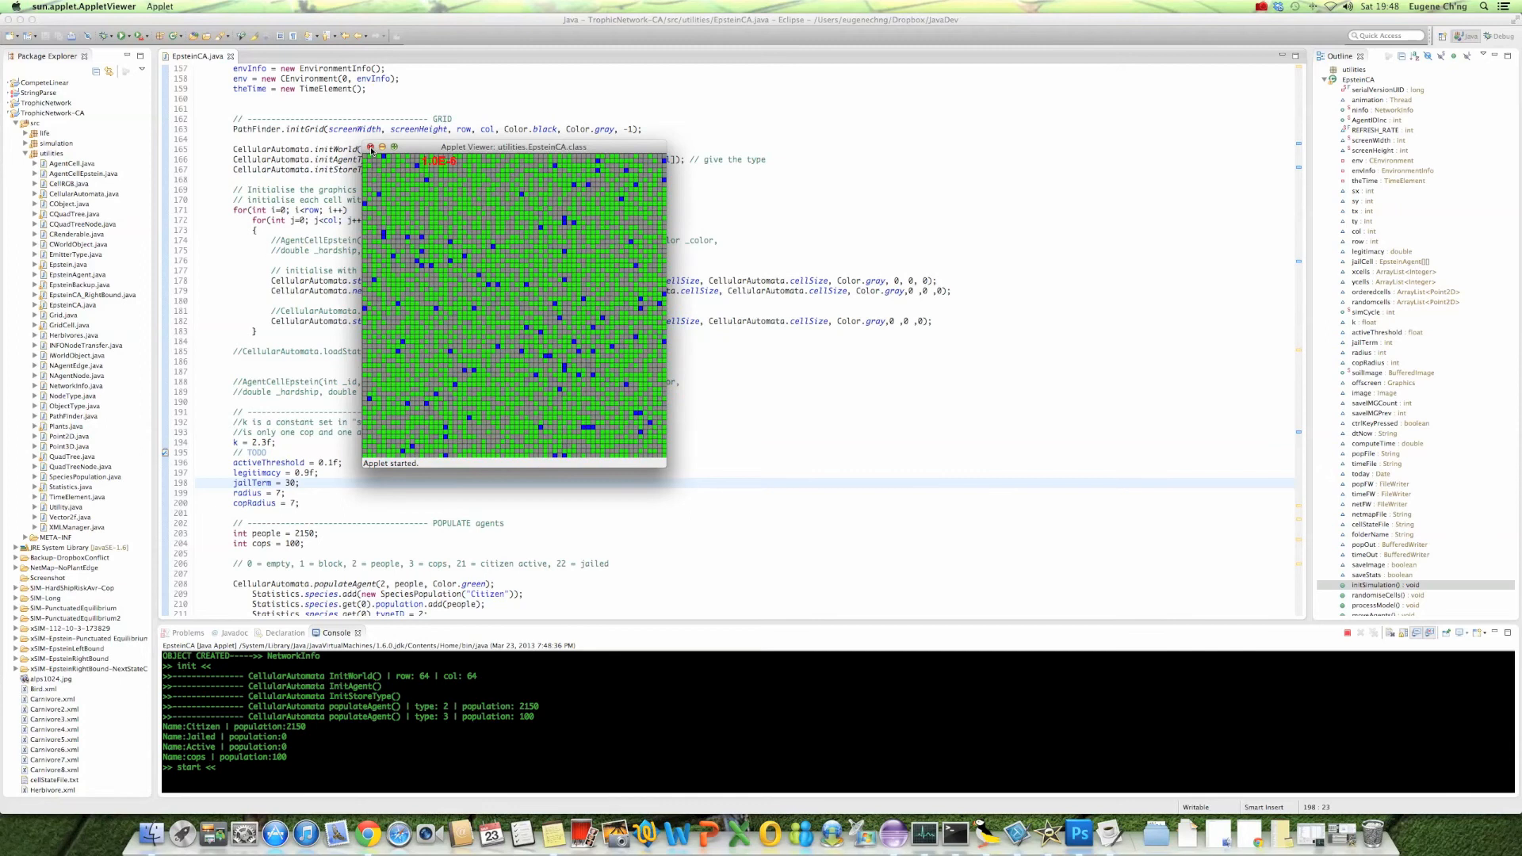
Stop the running simulation and set the jail term to 20 in EpsteinCA.java.
click(370, 148)
text(8)
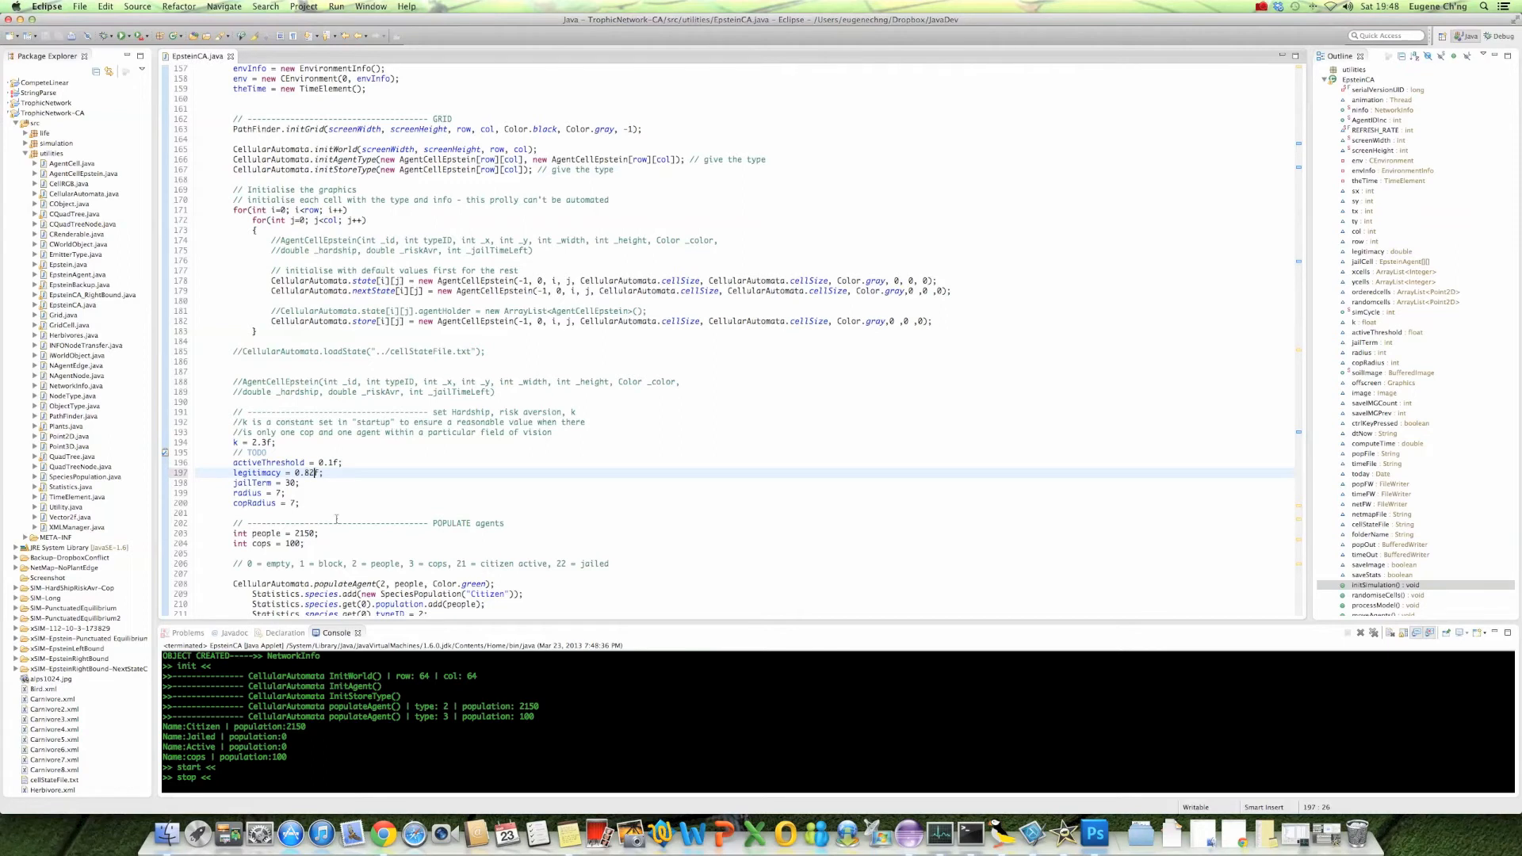
text(20)
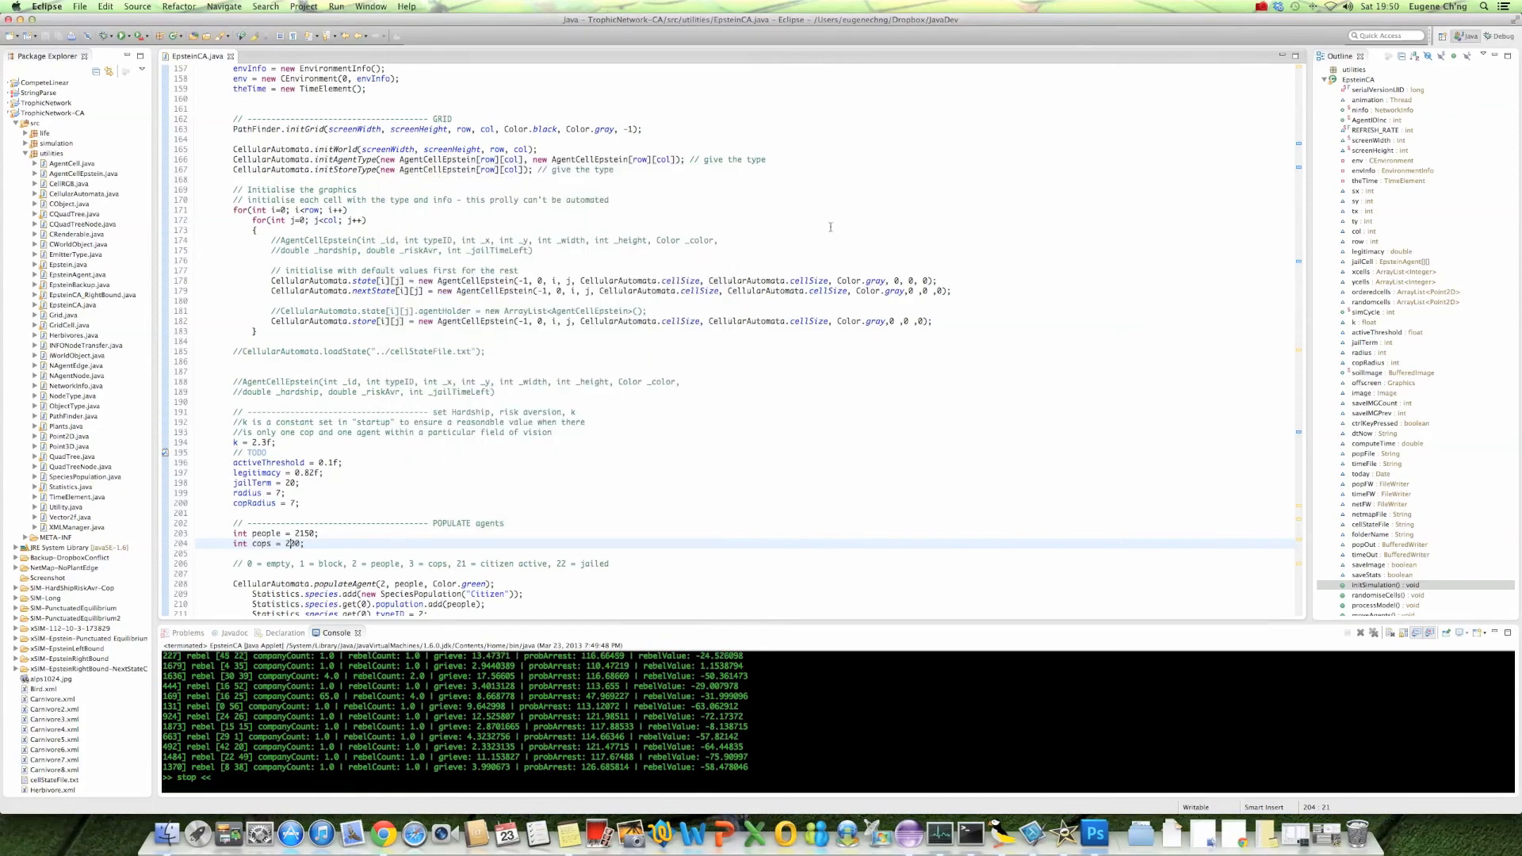
Switch to Scilab SciNotes showing the graphcsv.sce population plotting script.
click(1257, 7)
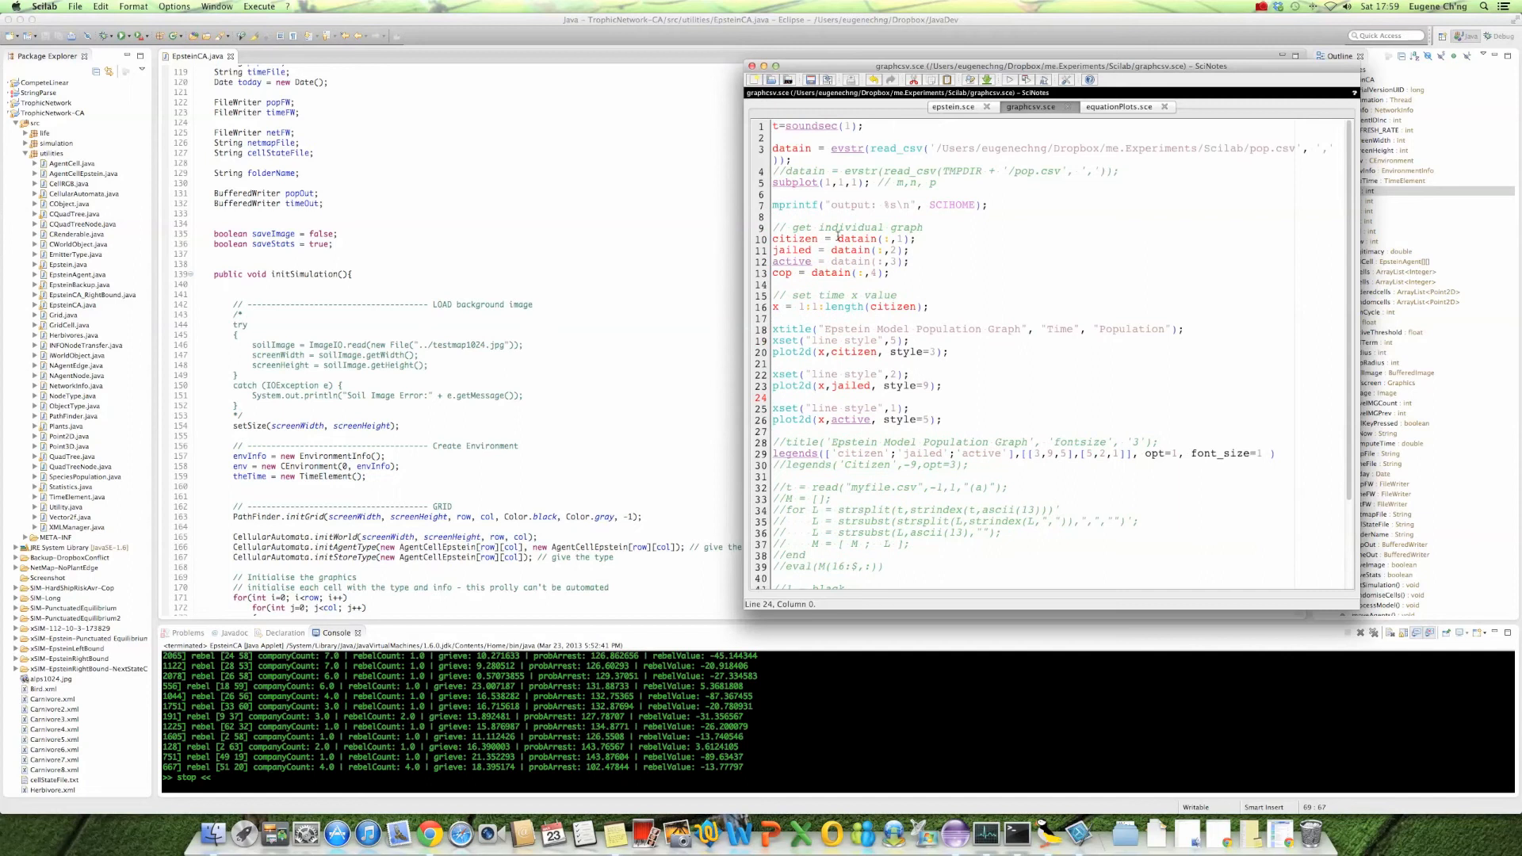
click(969, 222)
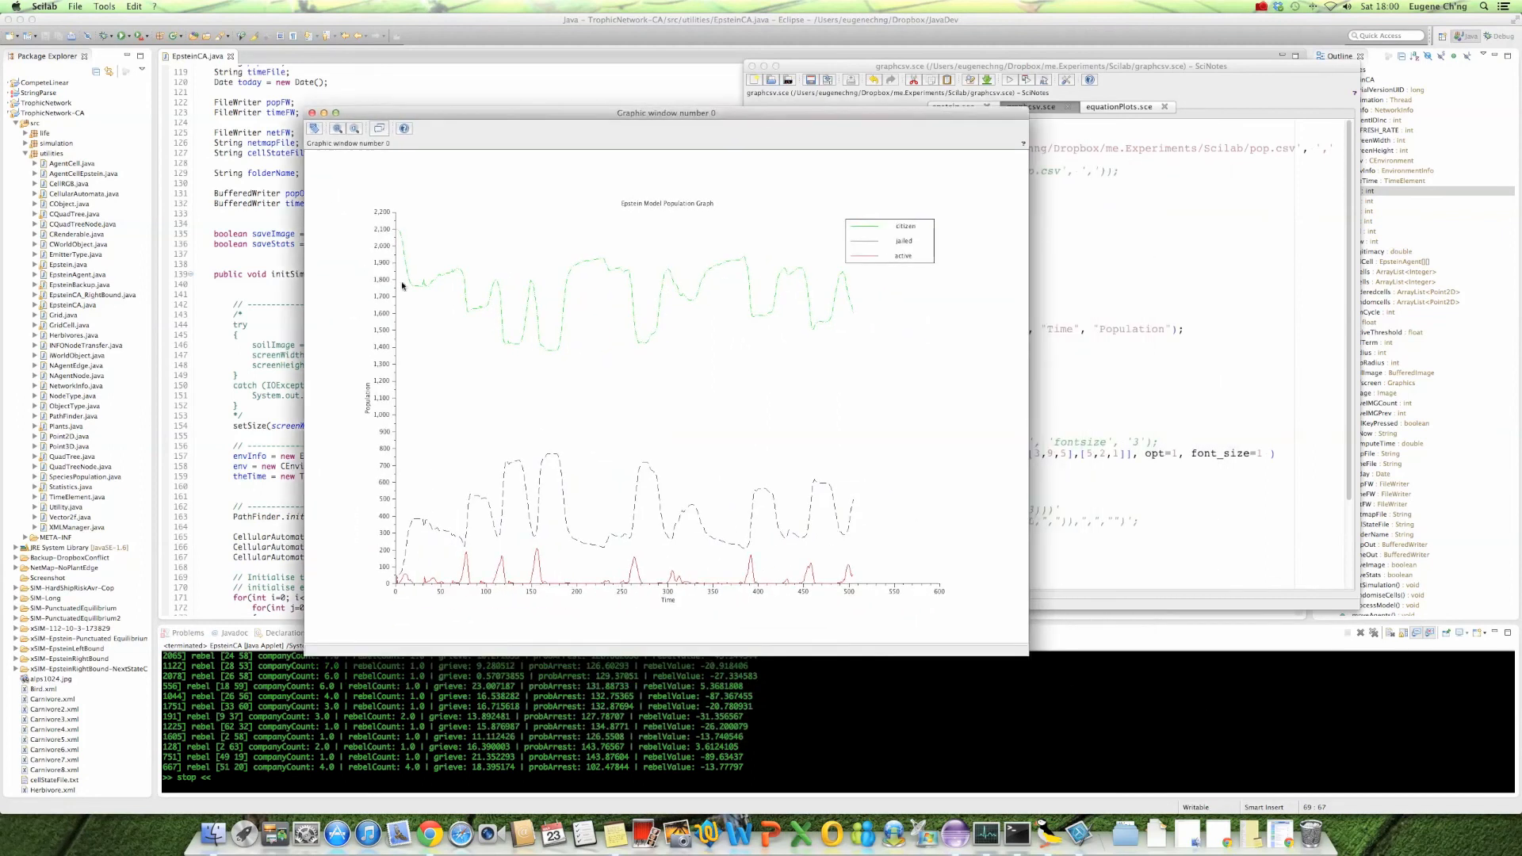
mouse_move(557, 309)
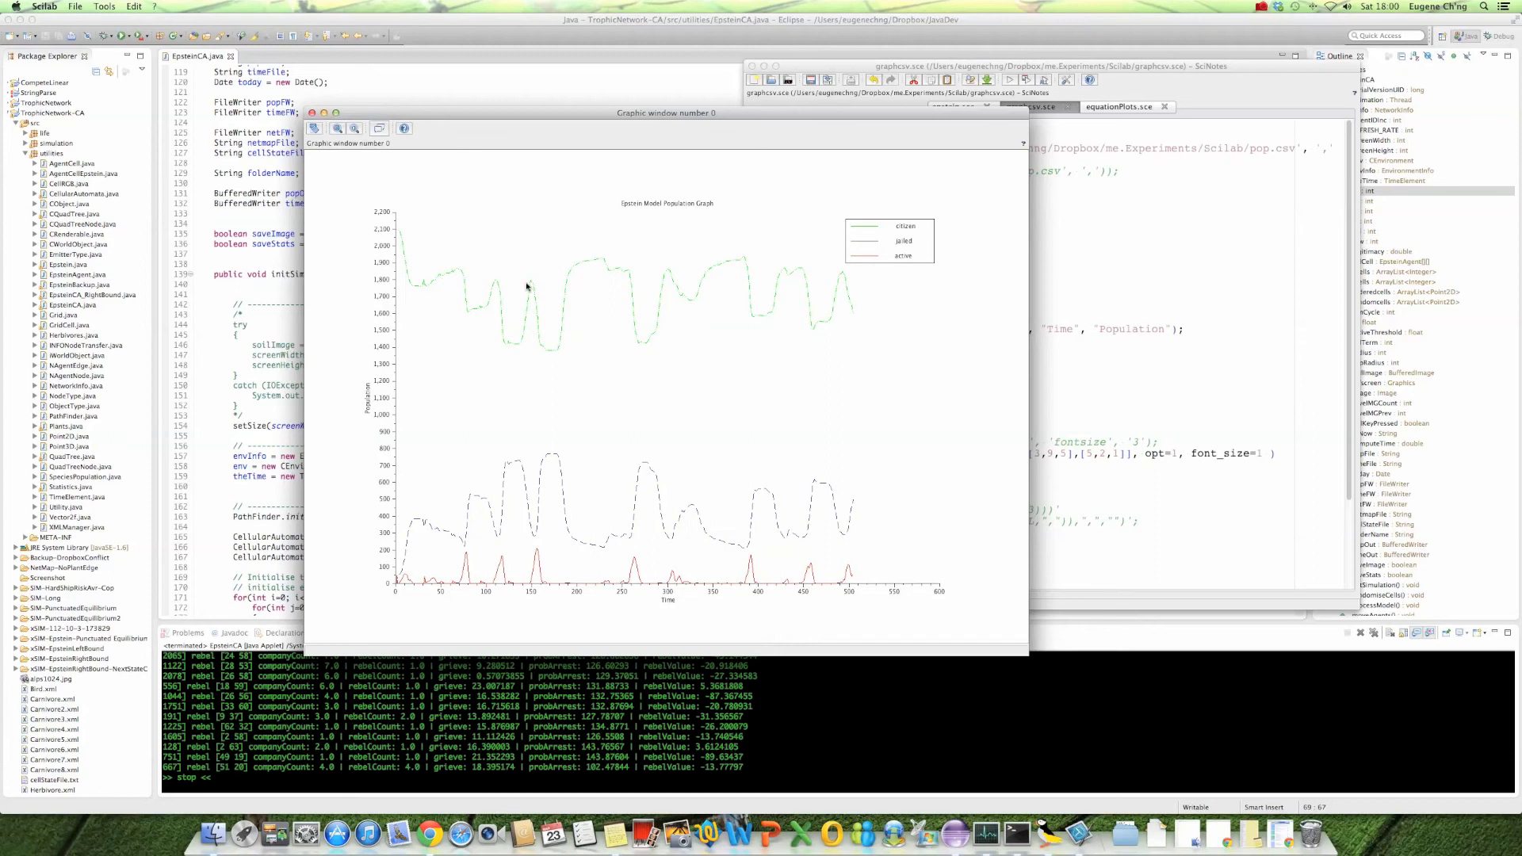
mouse_move(866, 234)
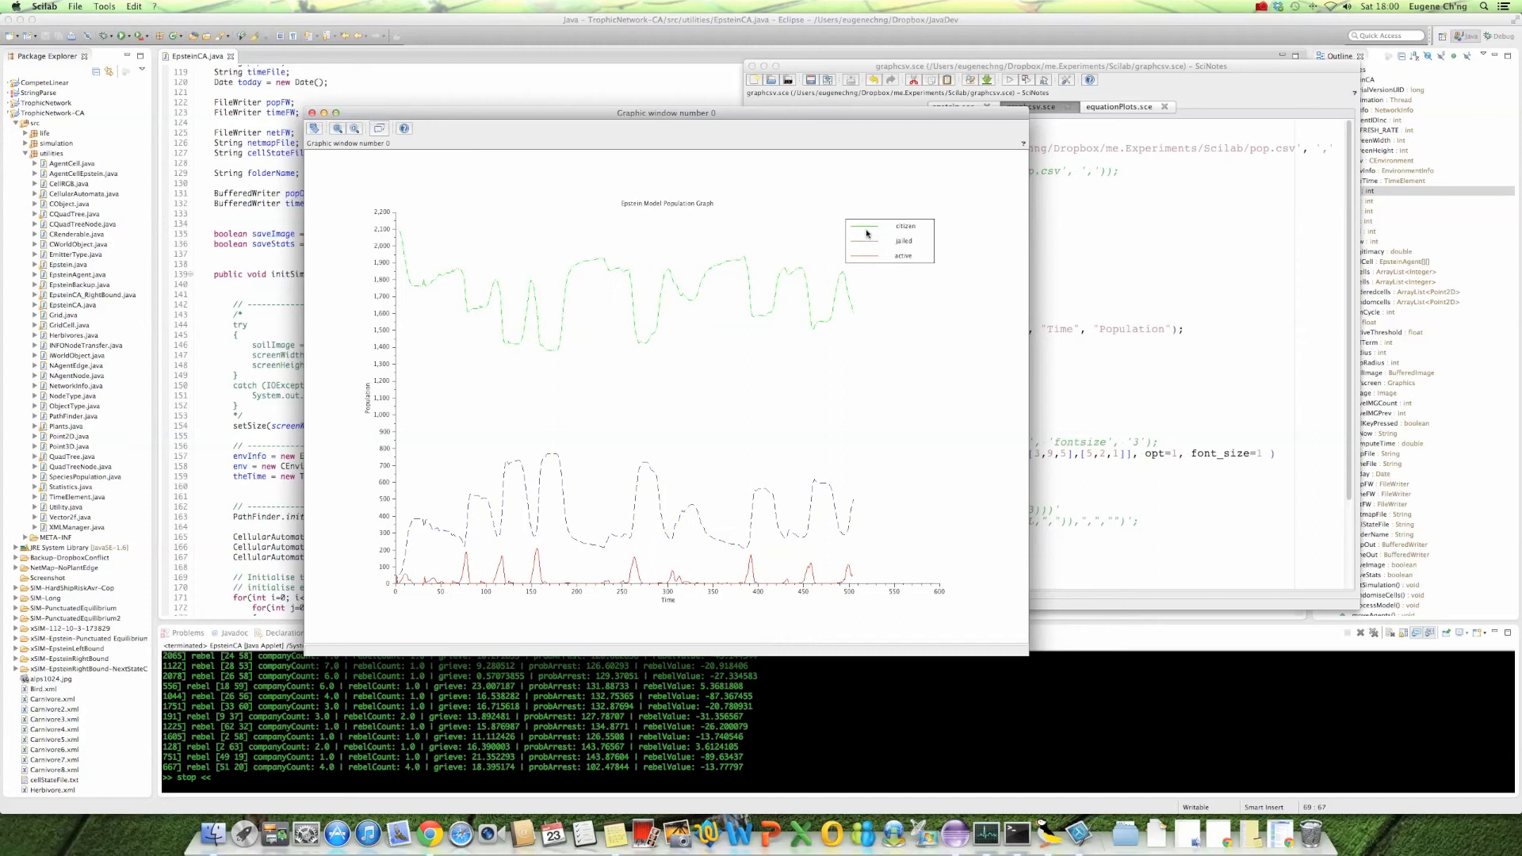
mouse_move(427, 266)
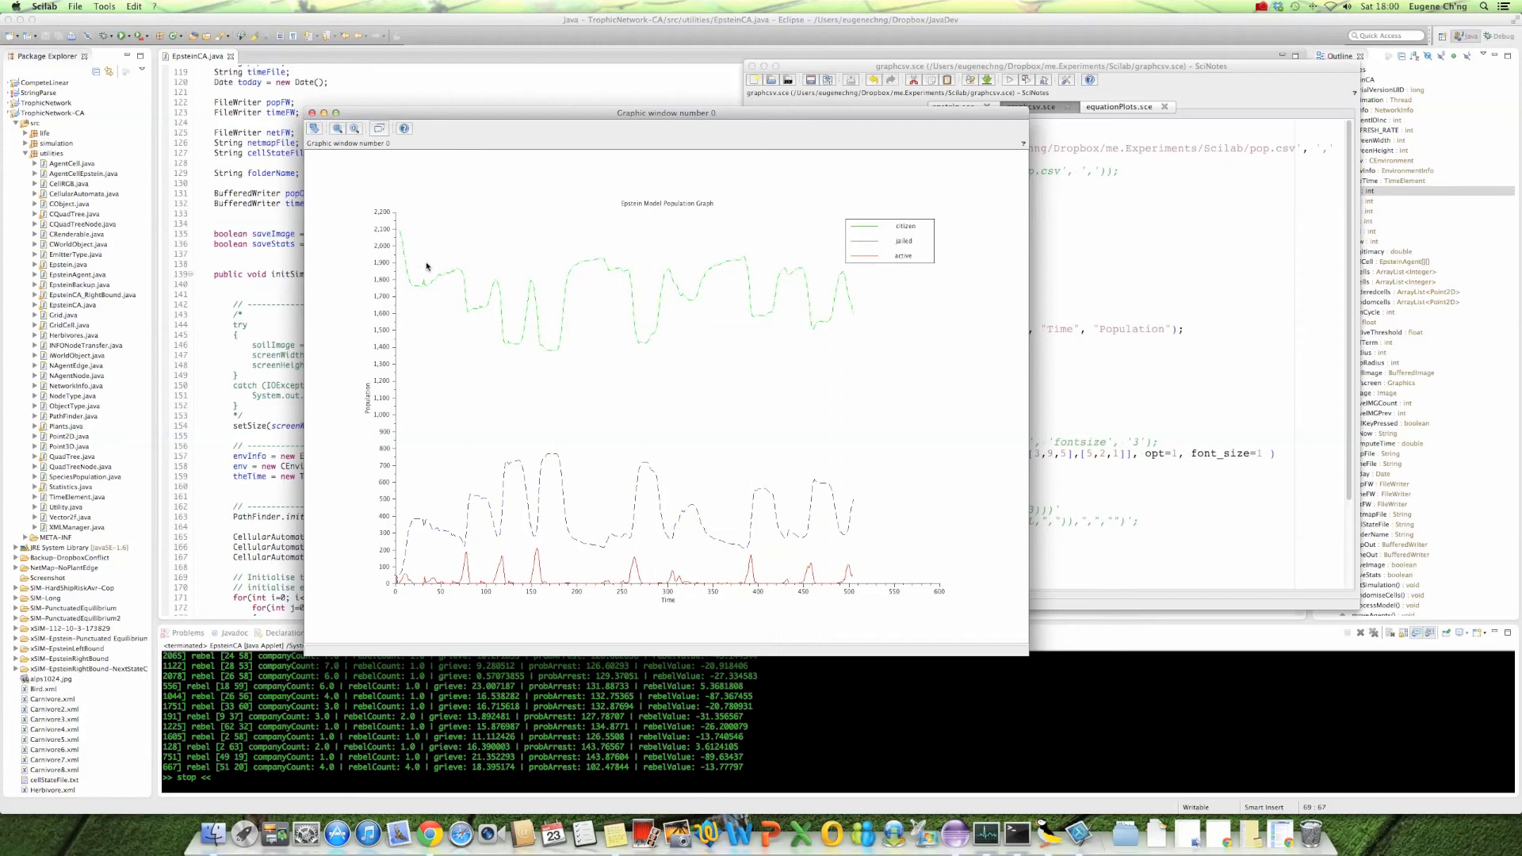
mouse_move(813, 302)
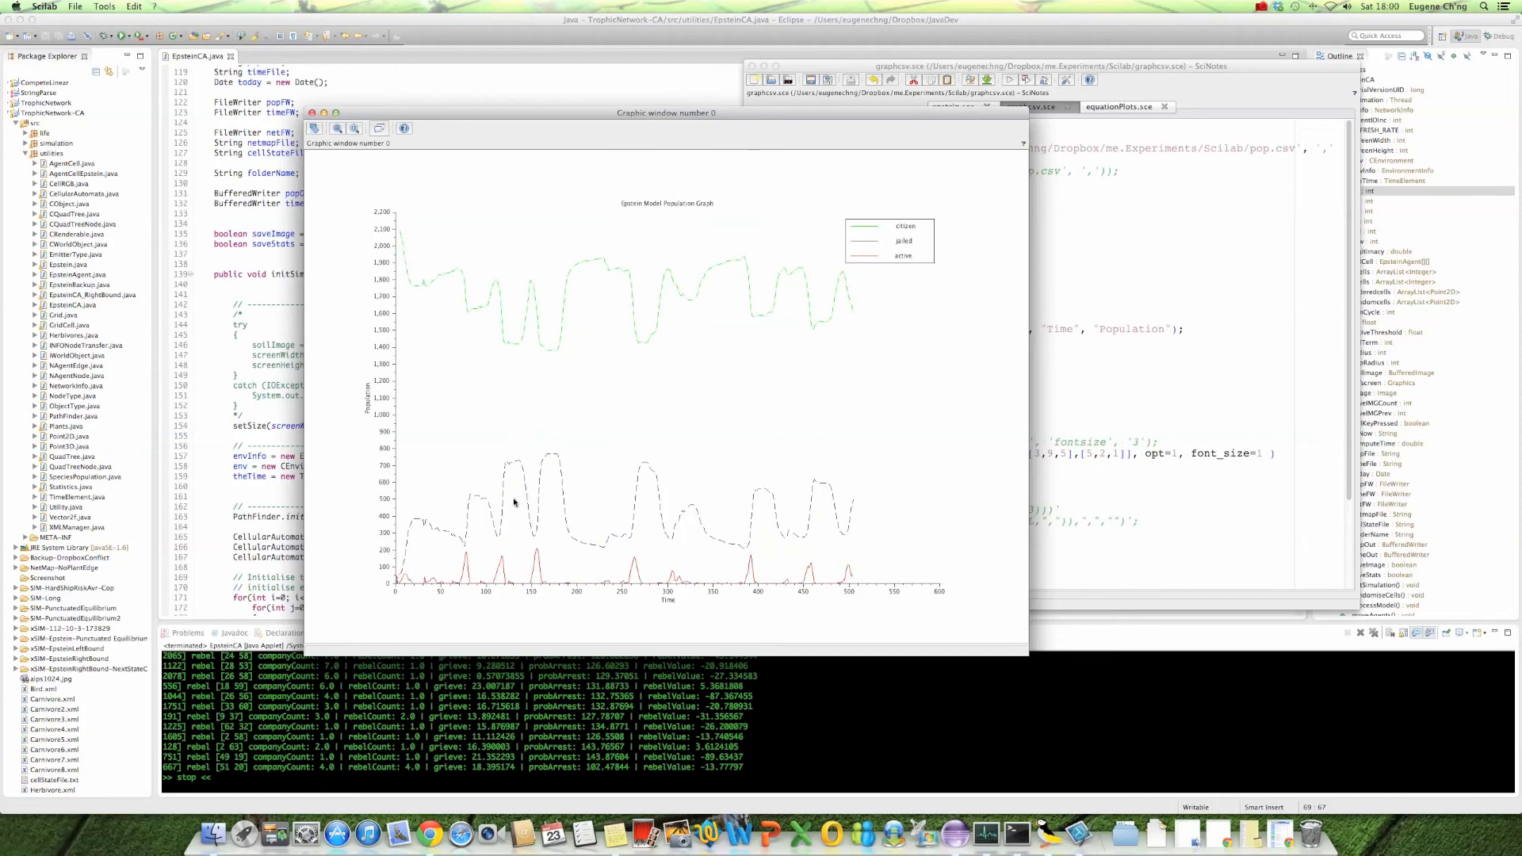
mouse_move(648, 481)
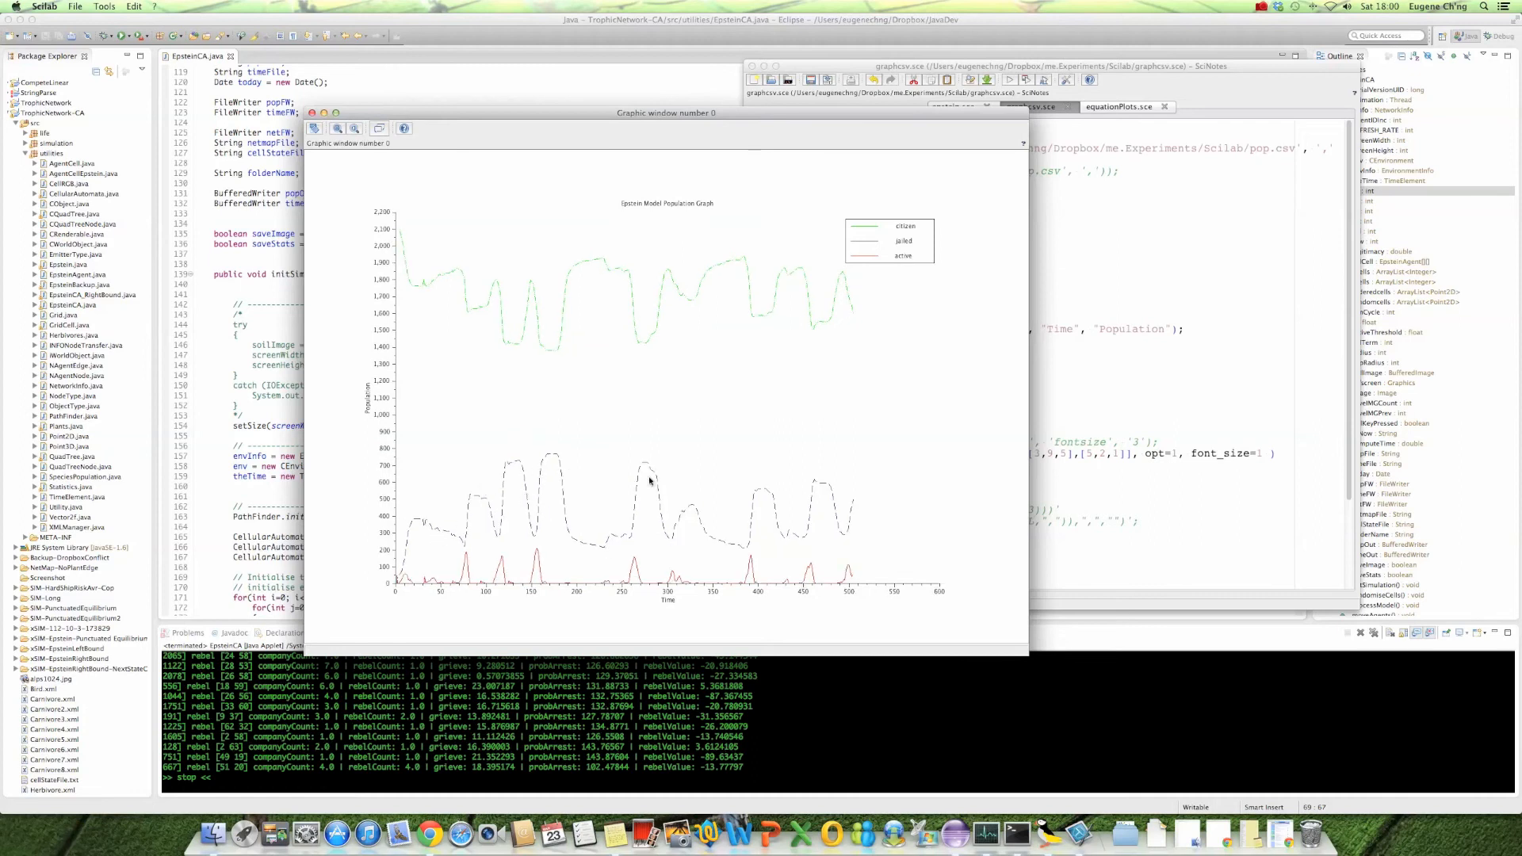
mouse_move(424, 585)
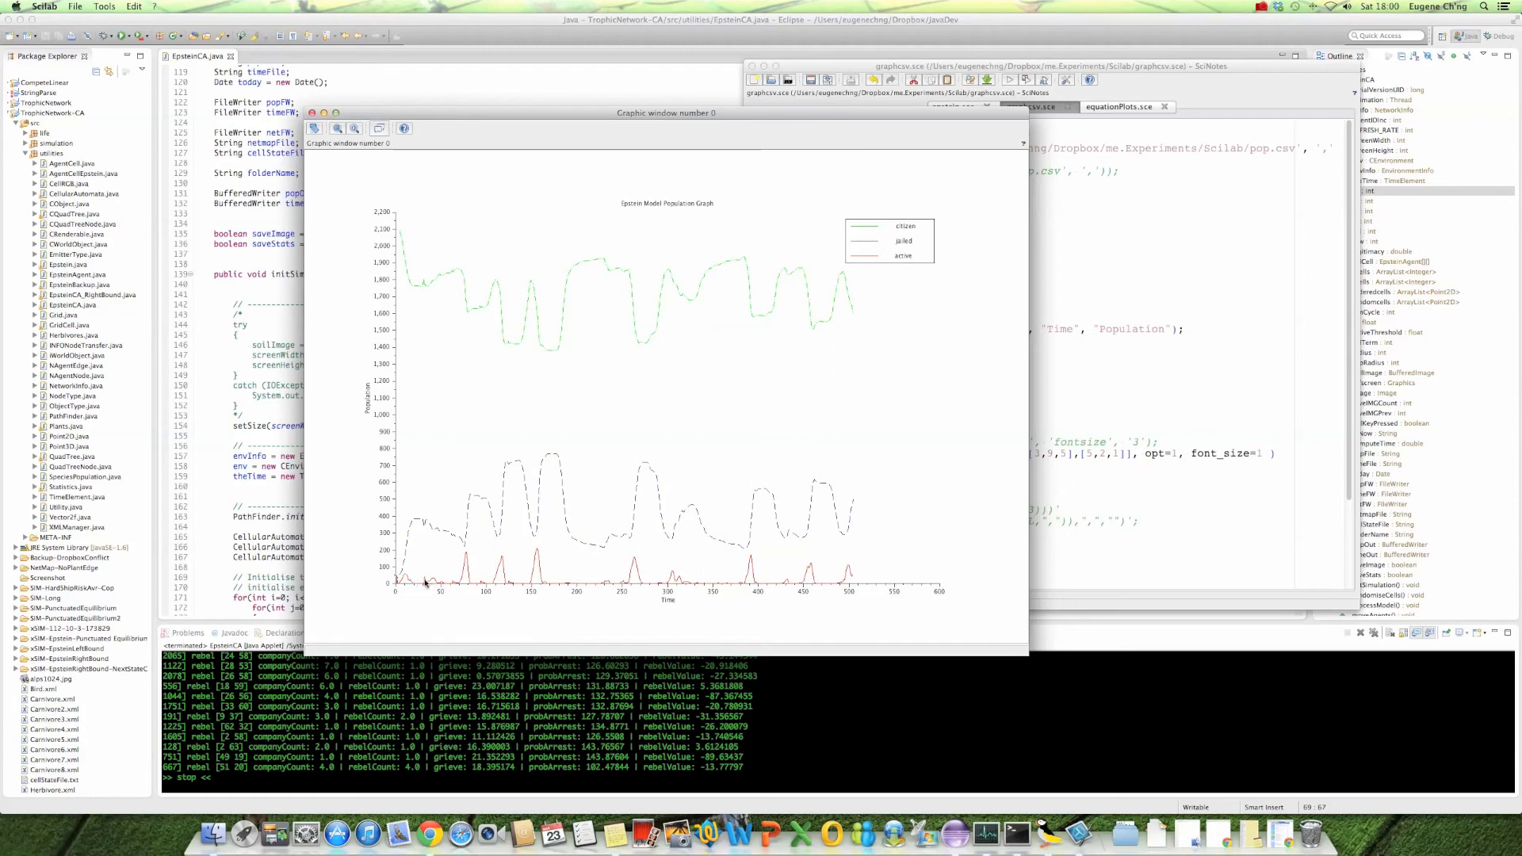
mouse_move(532, 551)
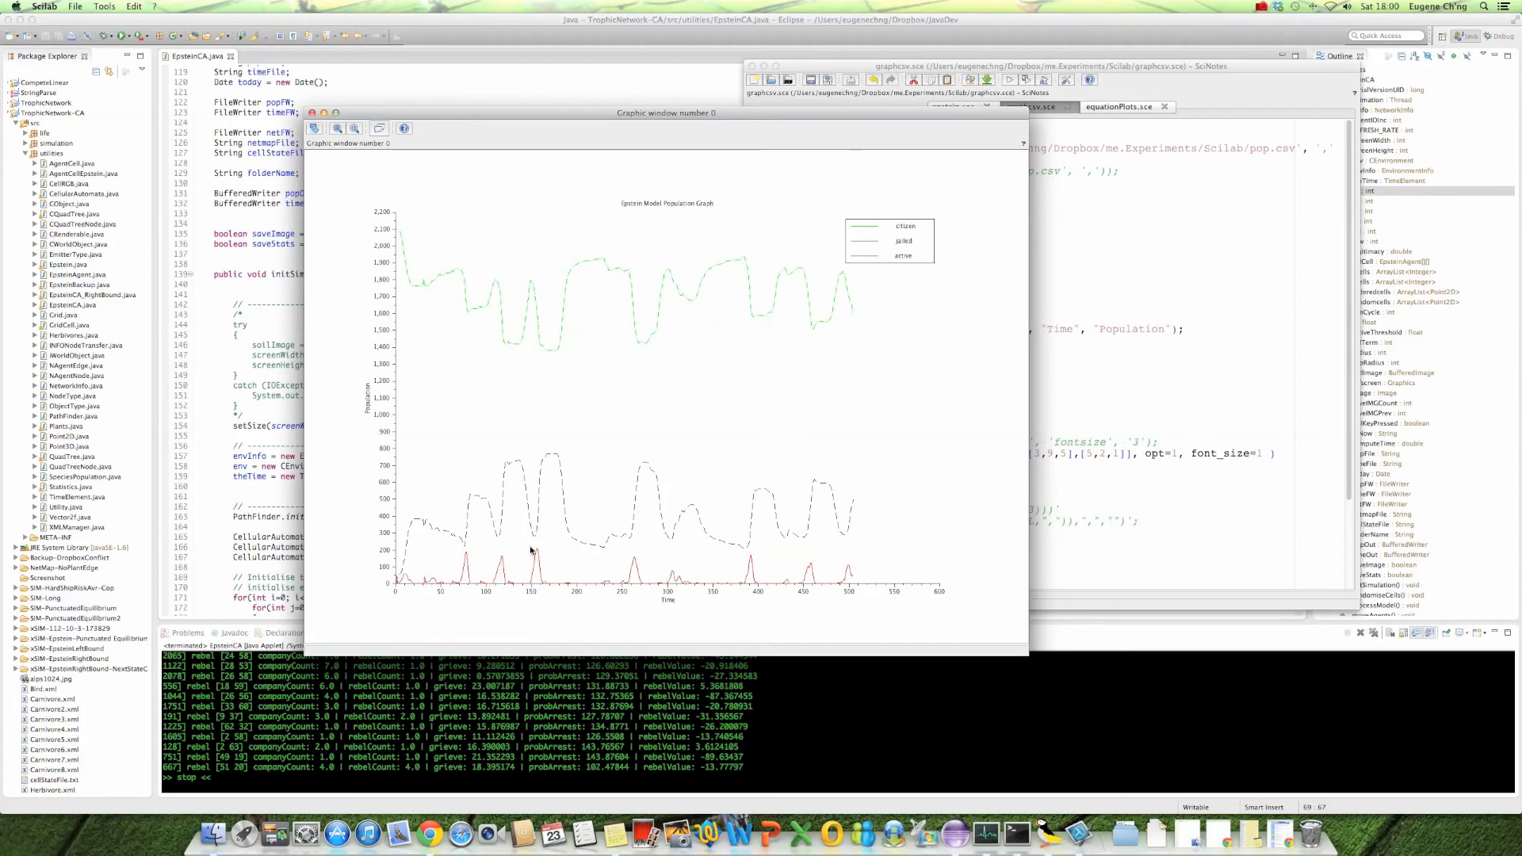
mouse_move(571, 595)
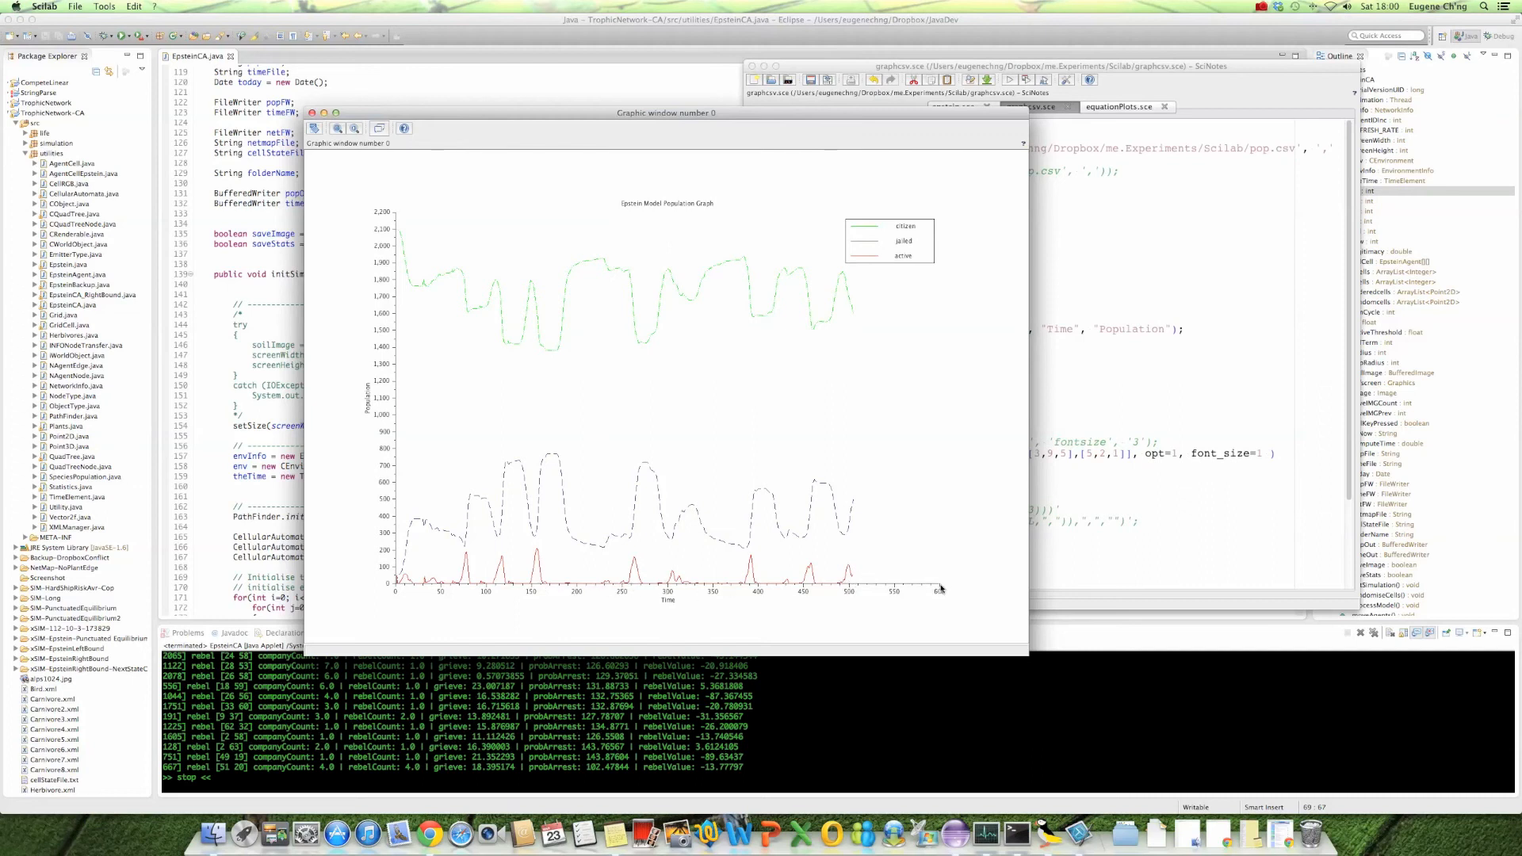
mouse_move(824, 586)
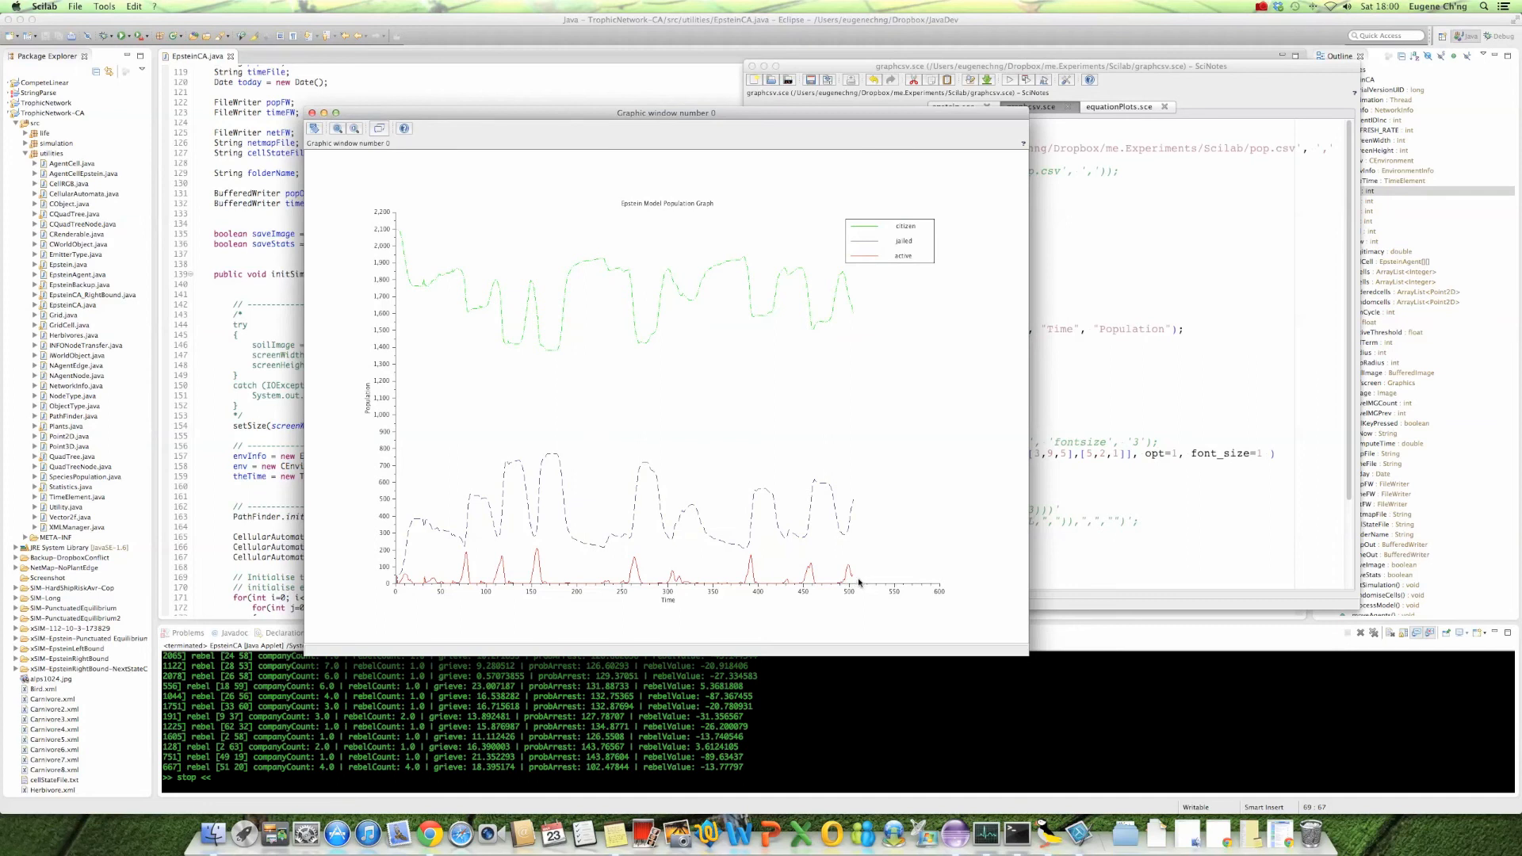
mouse_move(439, 520)
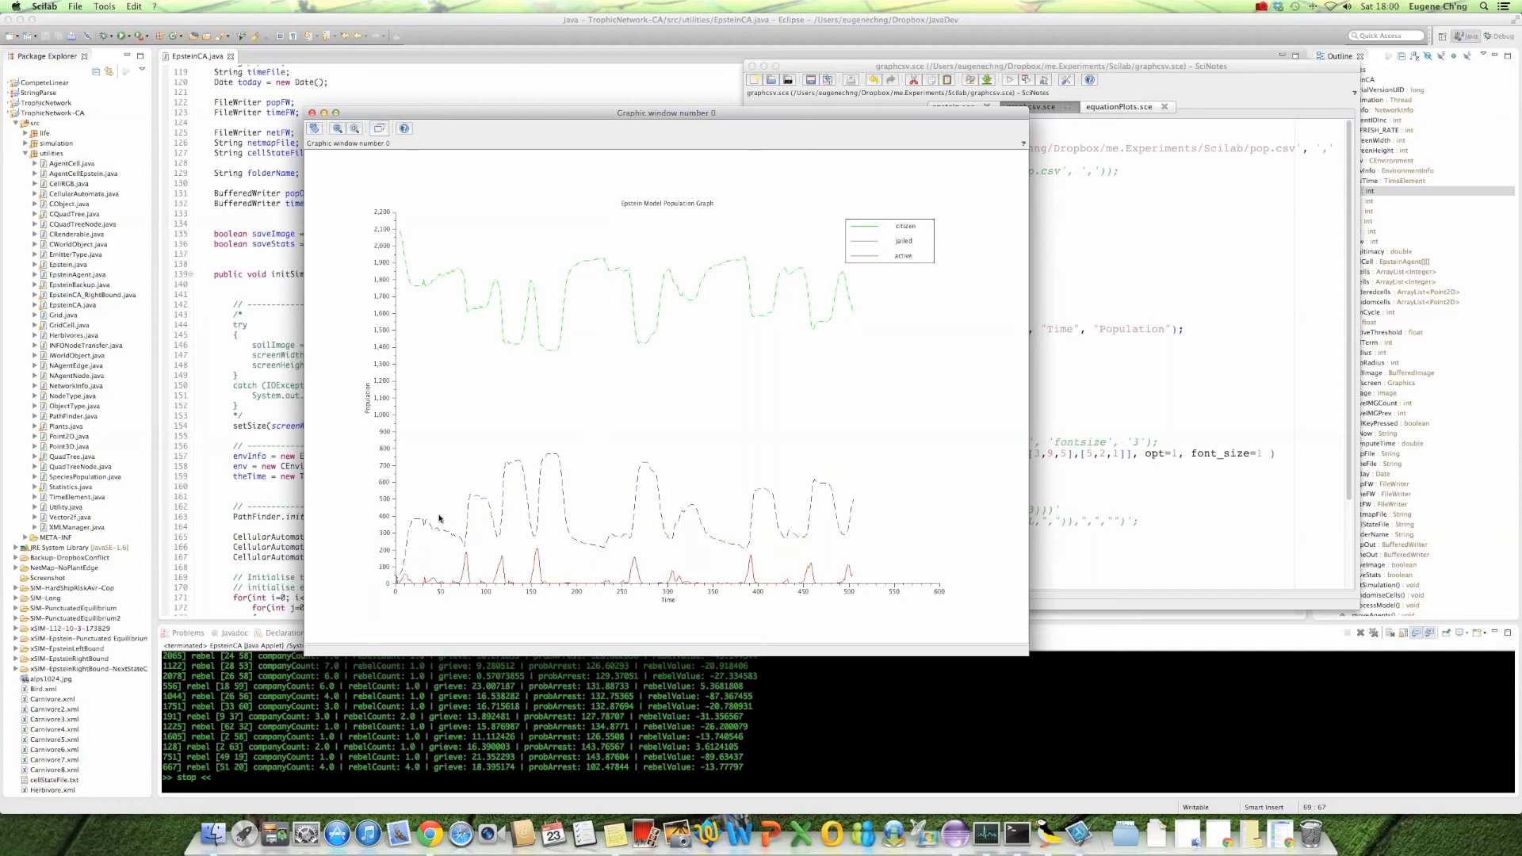
mouse_move(528, 508)
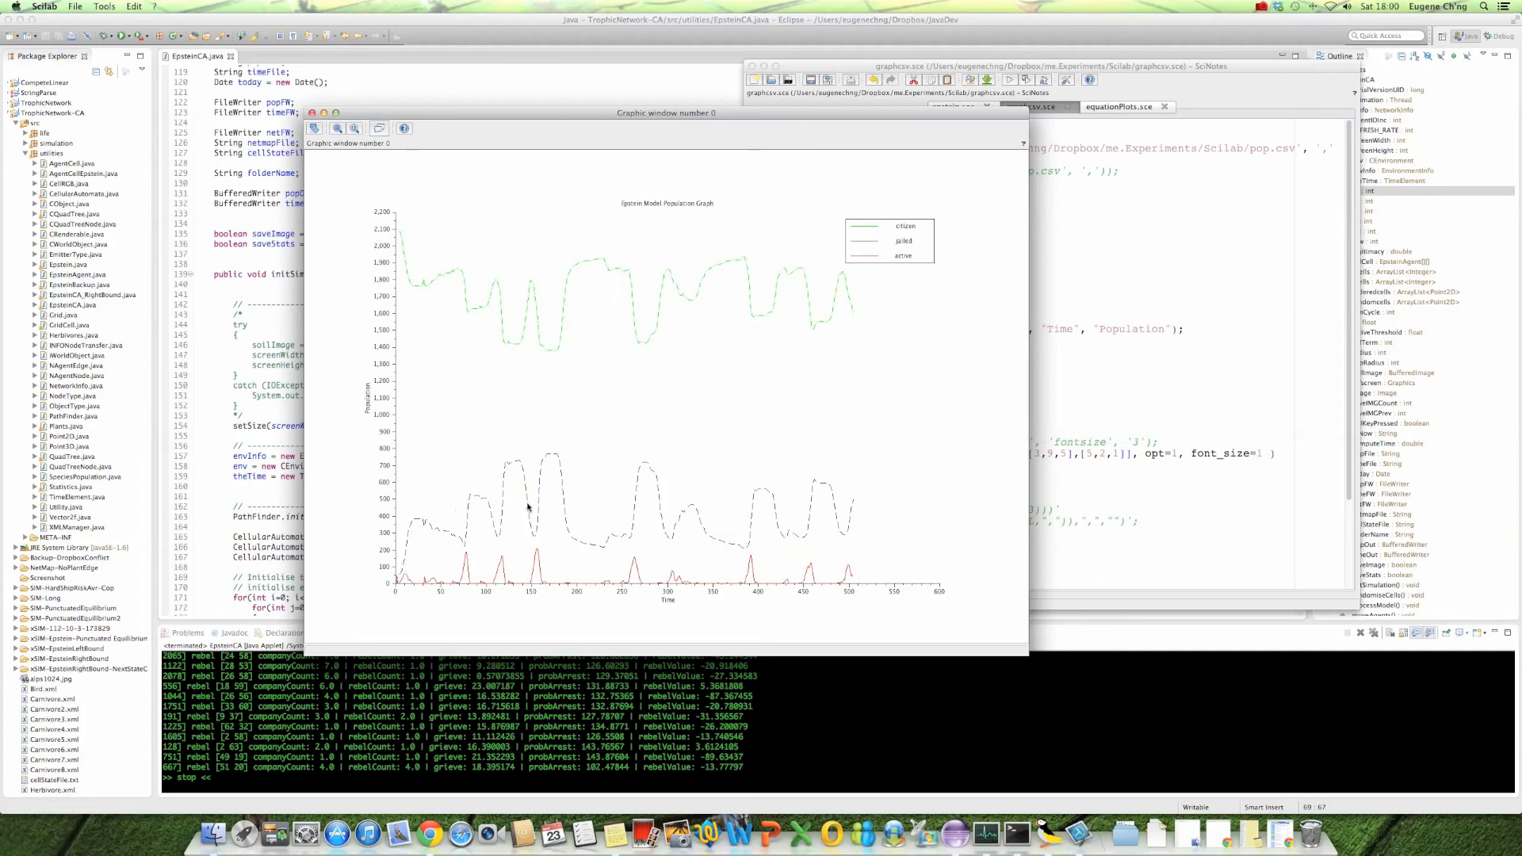
mouse_move(500, 530)
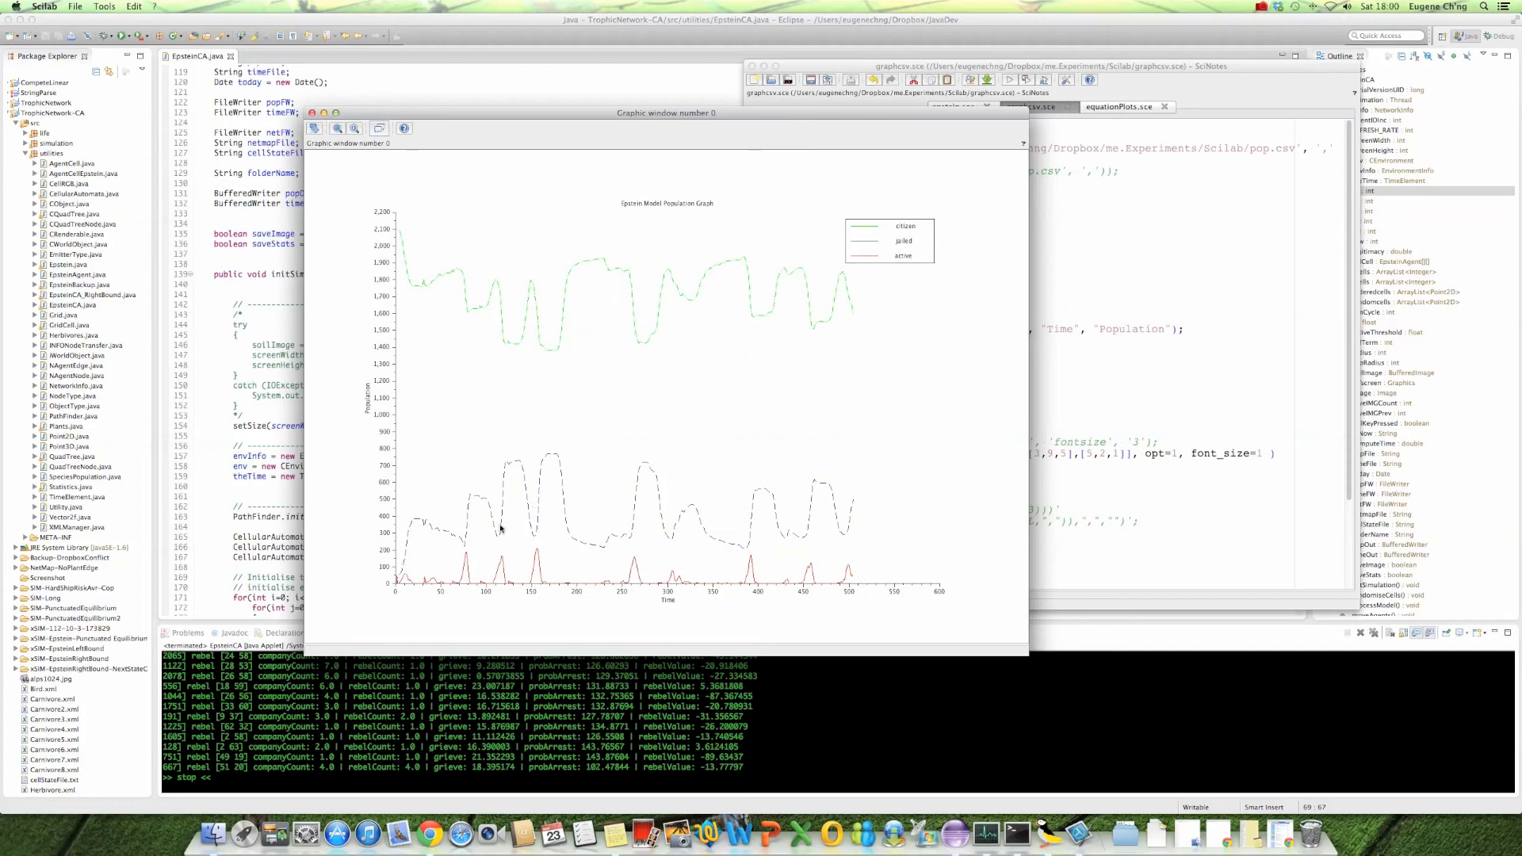
mouse_move(667, 510)
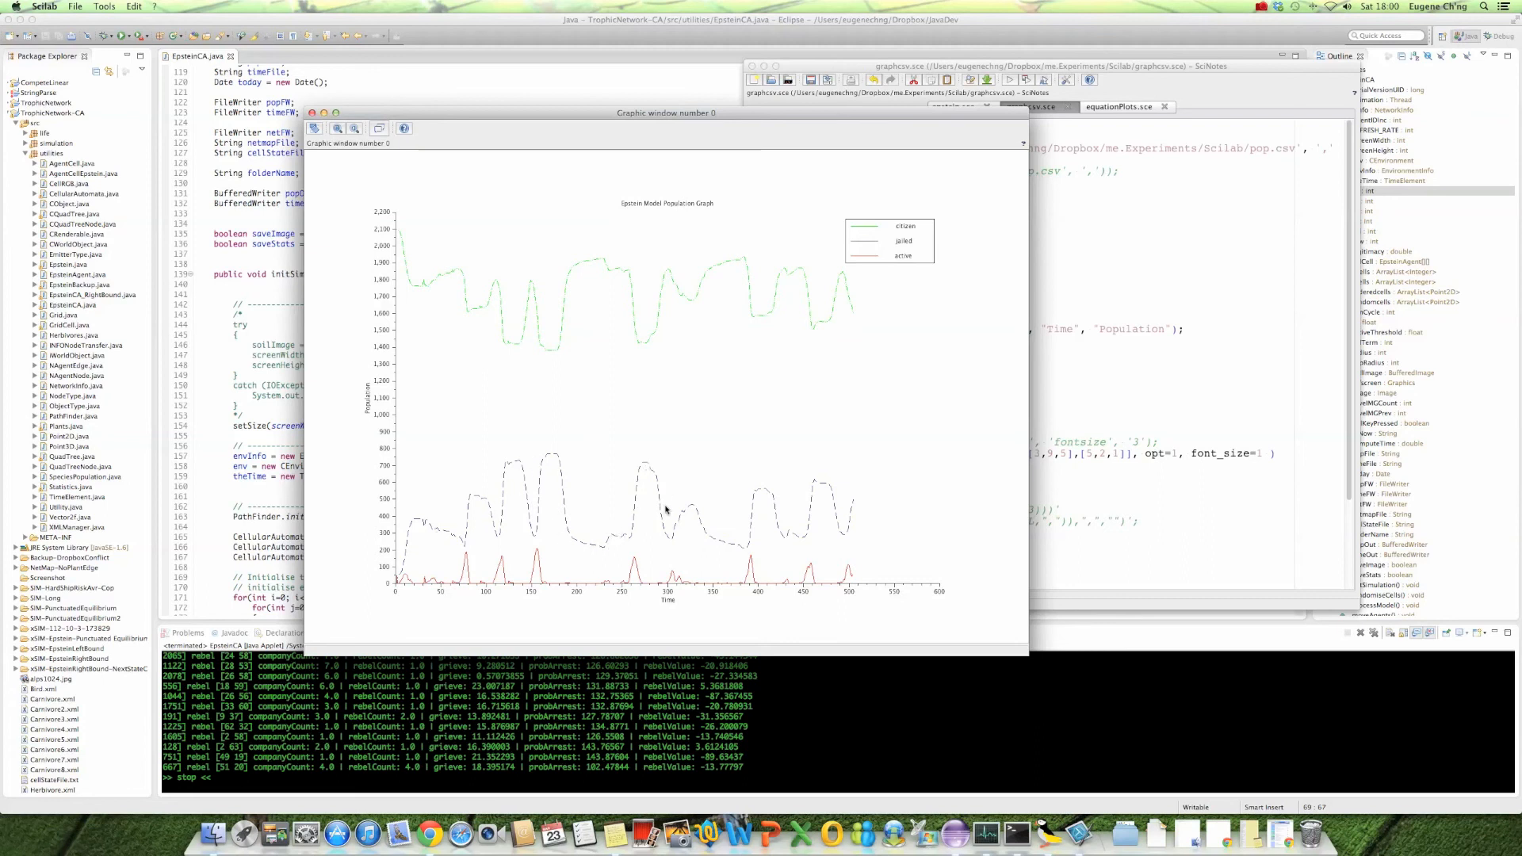
mouse_move(827, 521)
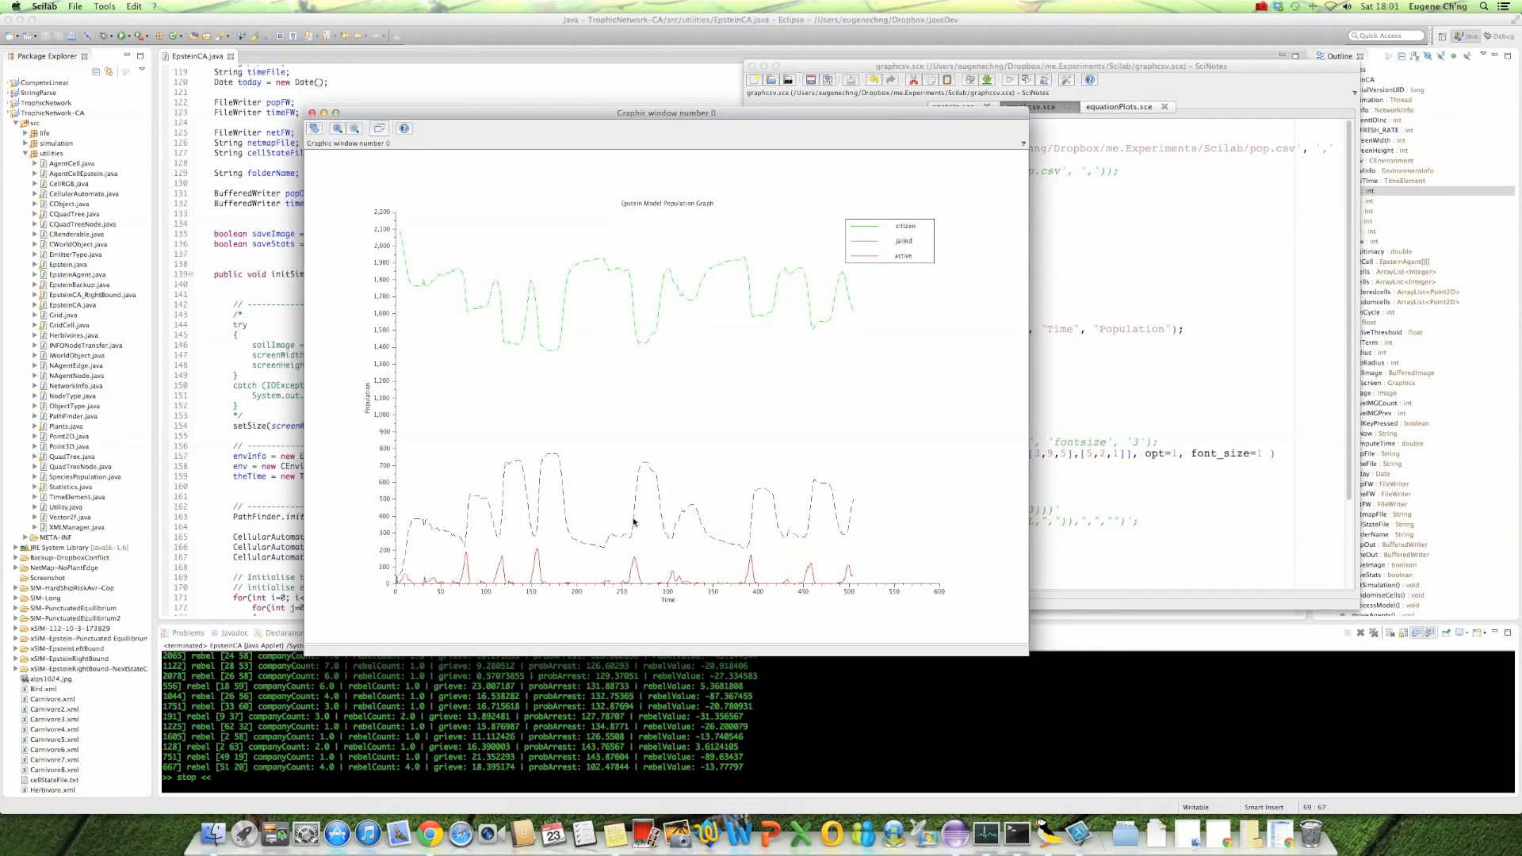
mouse_move(647, 501)
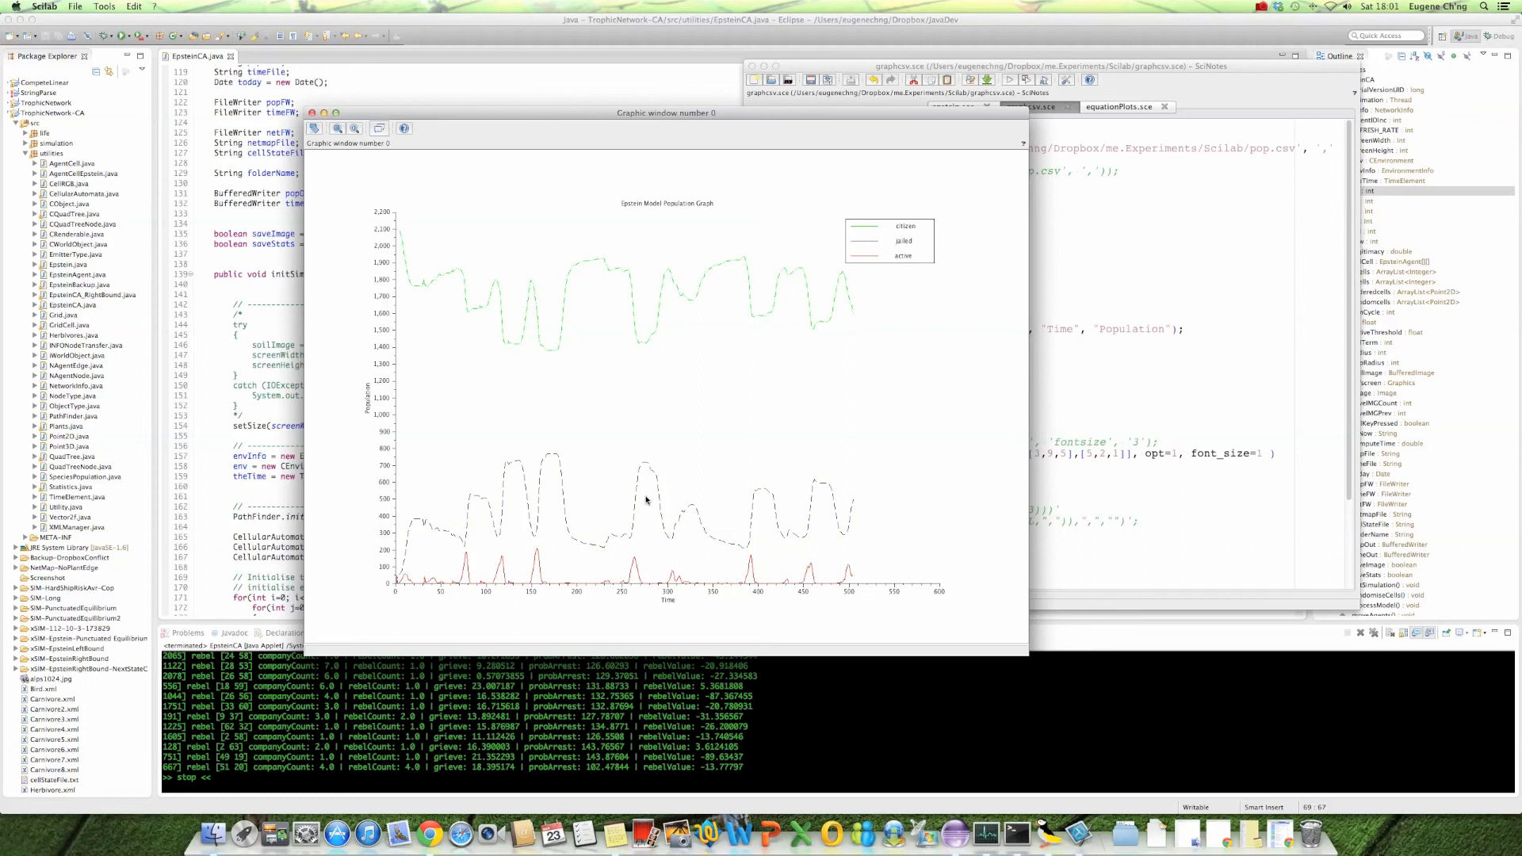
mouse_move(666, 545)
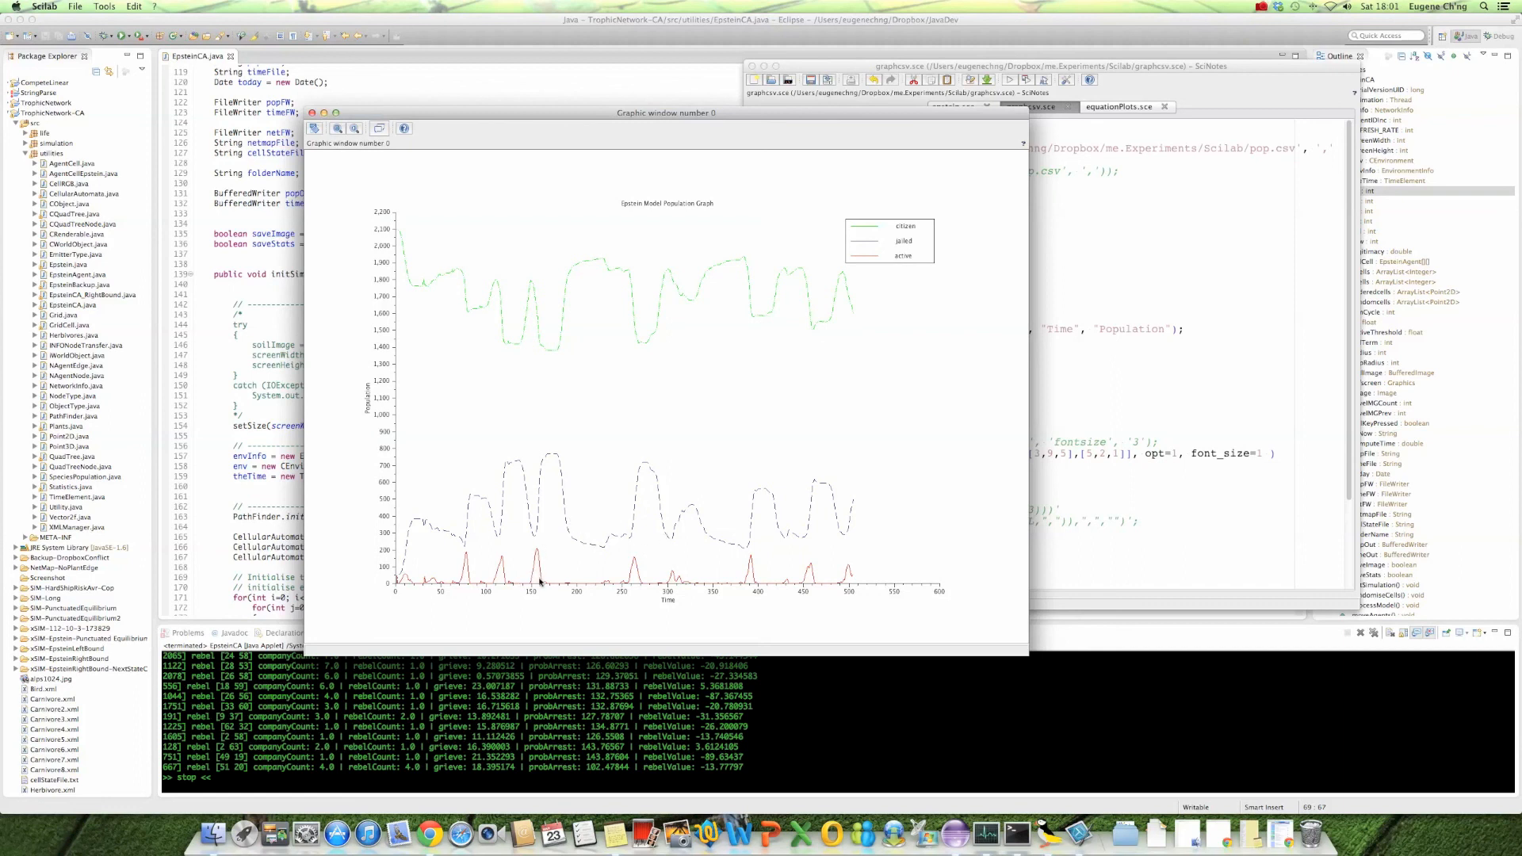
mouse_move(833, 592)
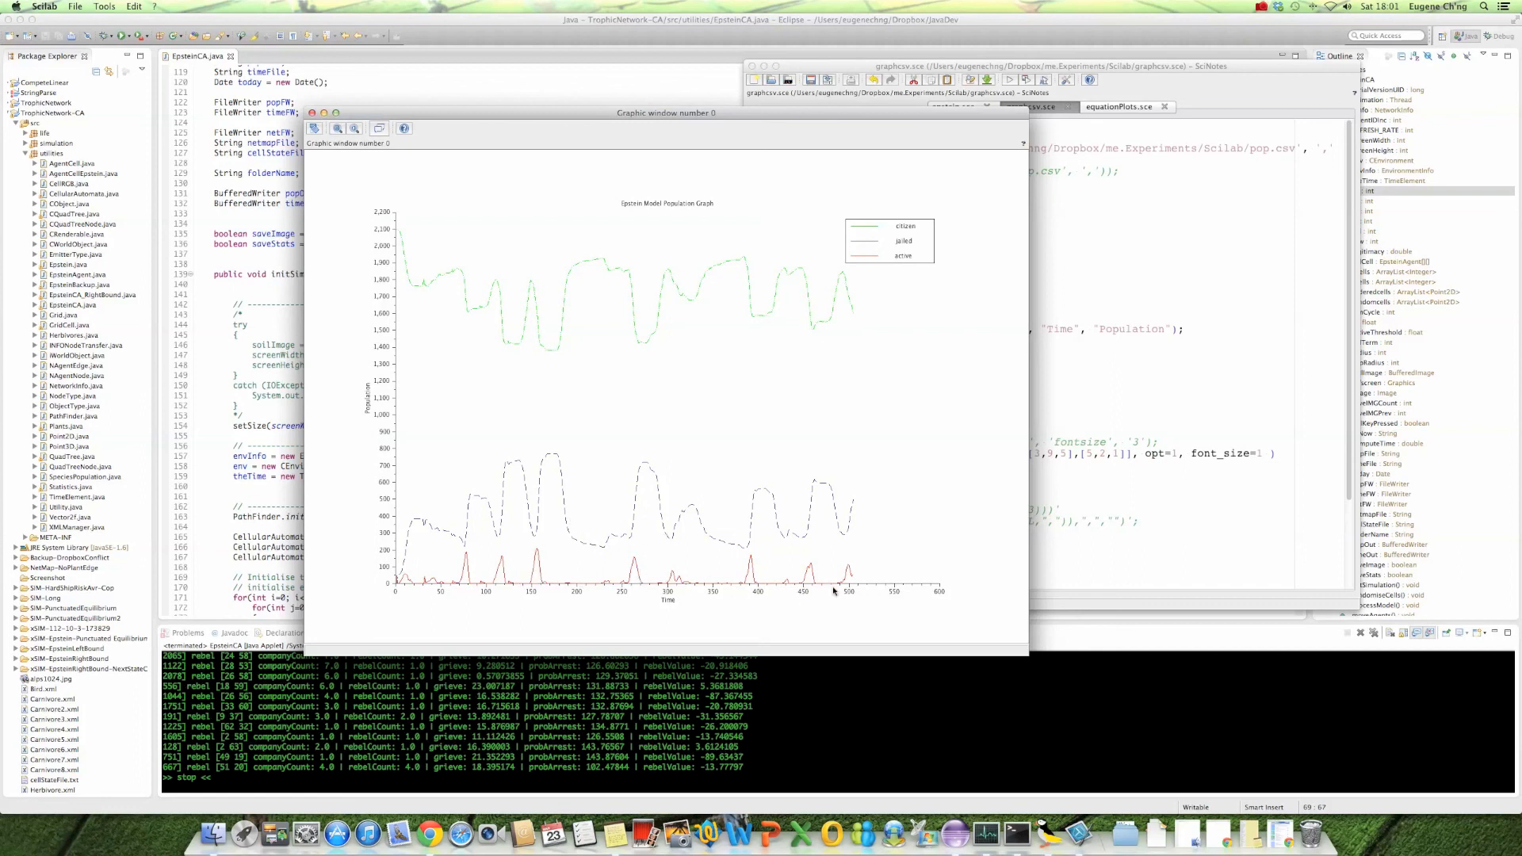
mouse_move(611, 498)
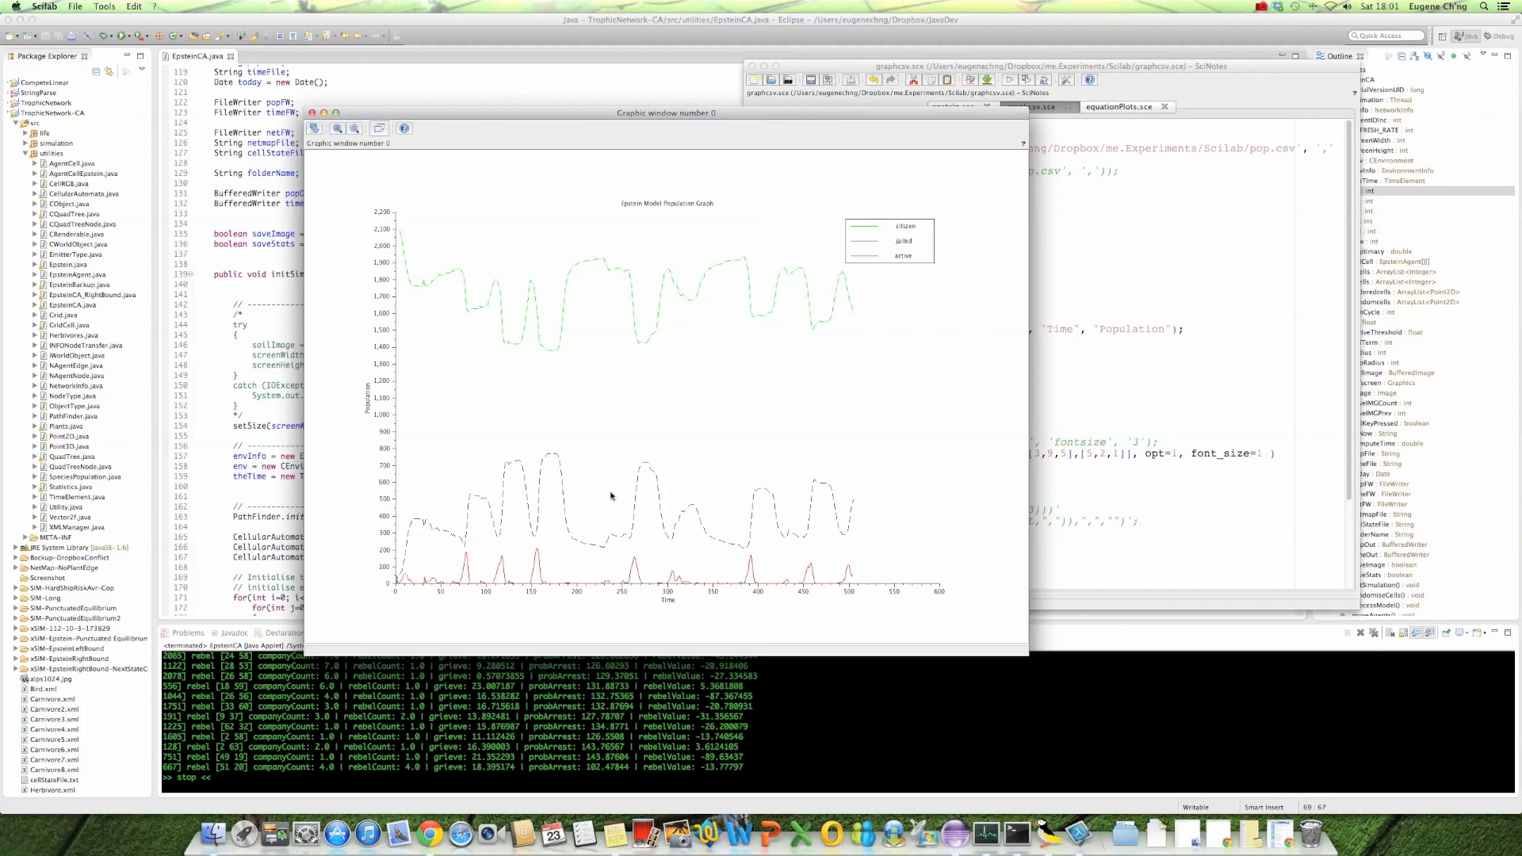
mouse_move(661, 473)
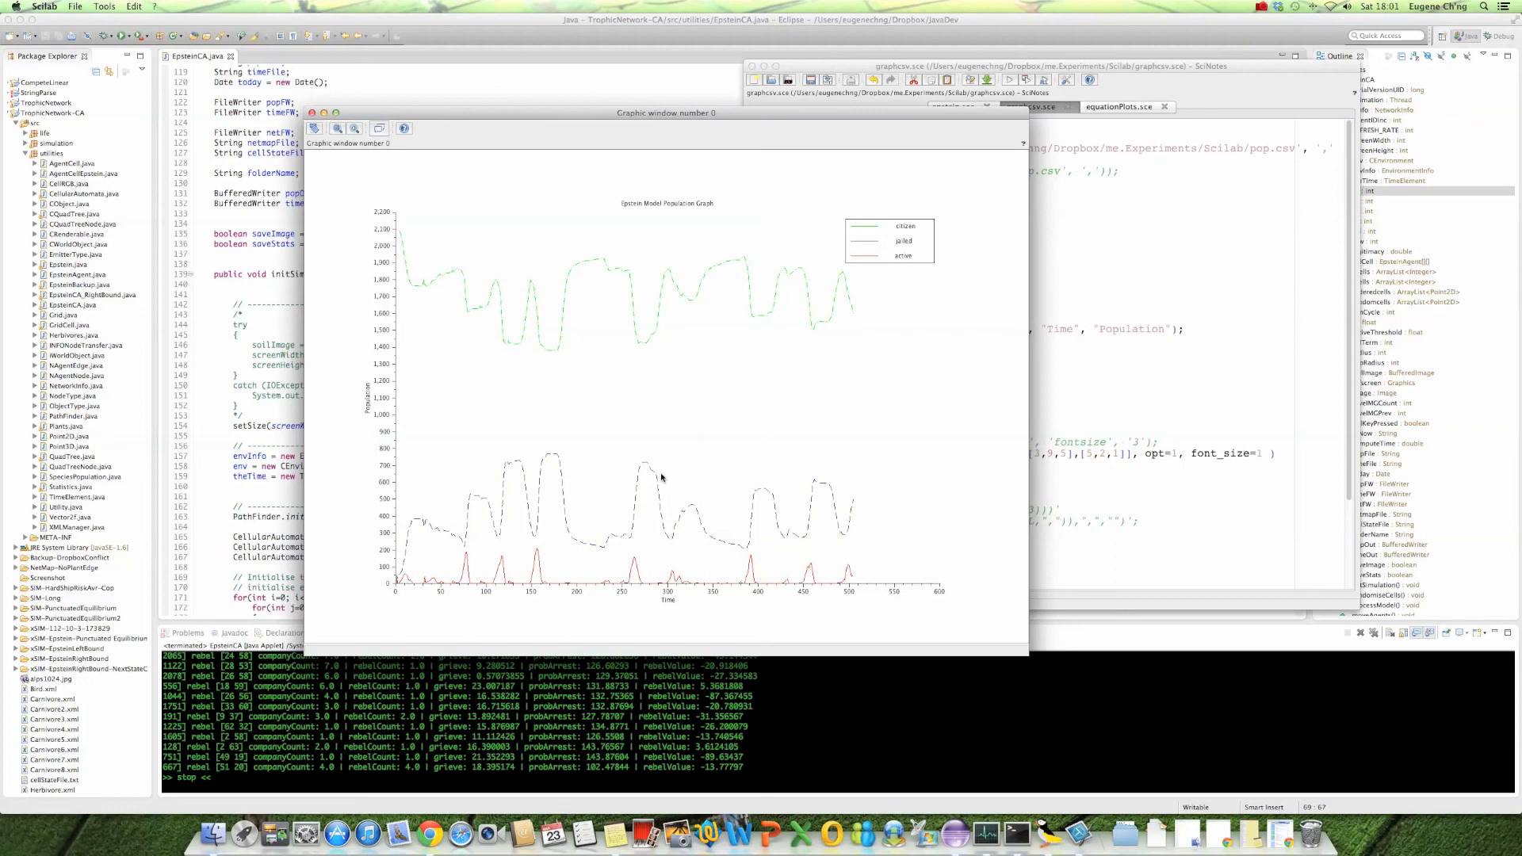
mouse_move(507, 587)
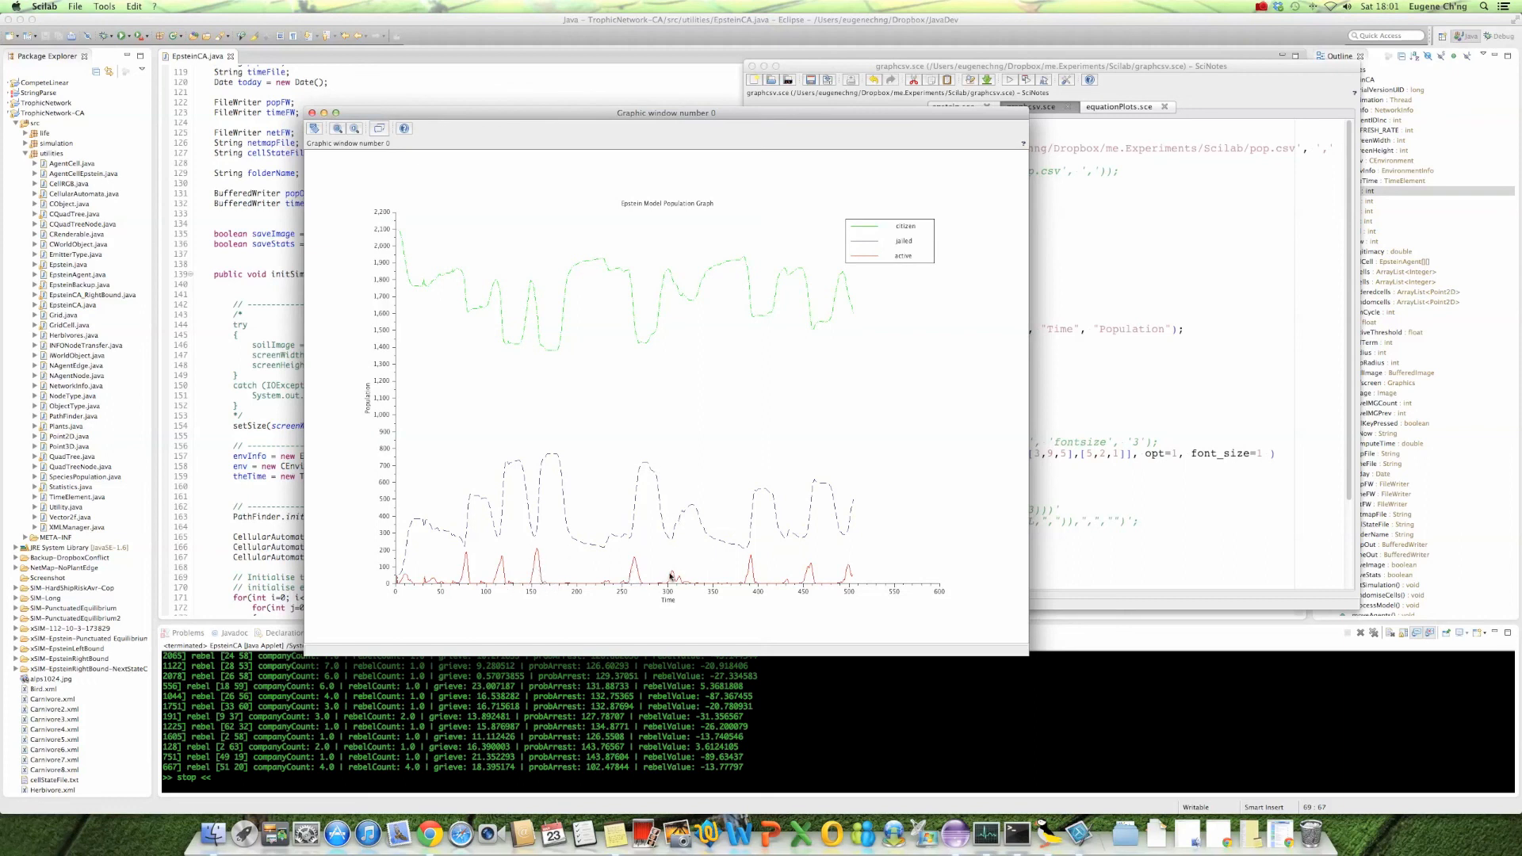
mouse_move(719, 590)
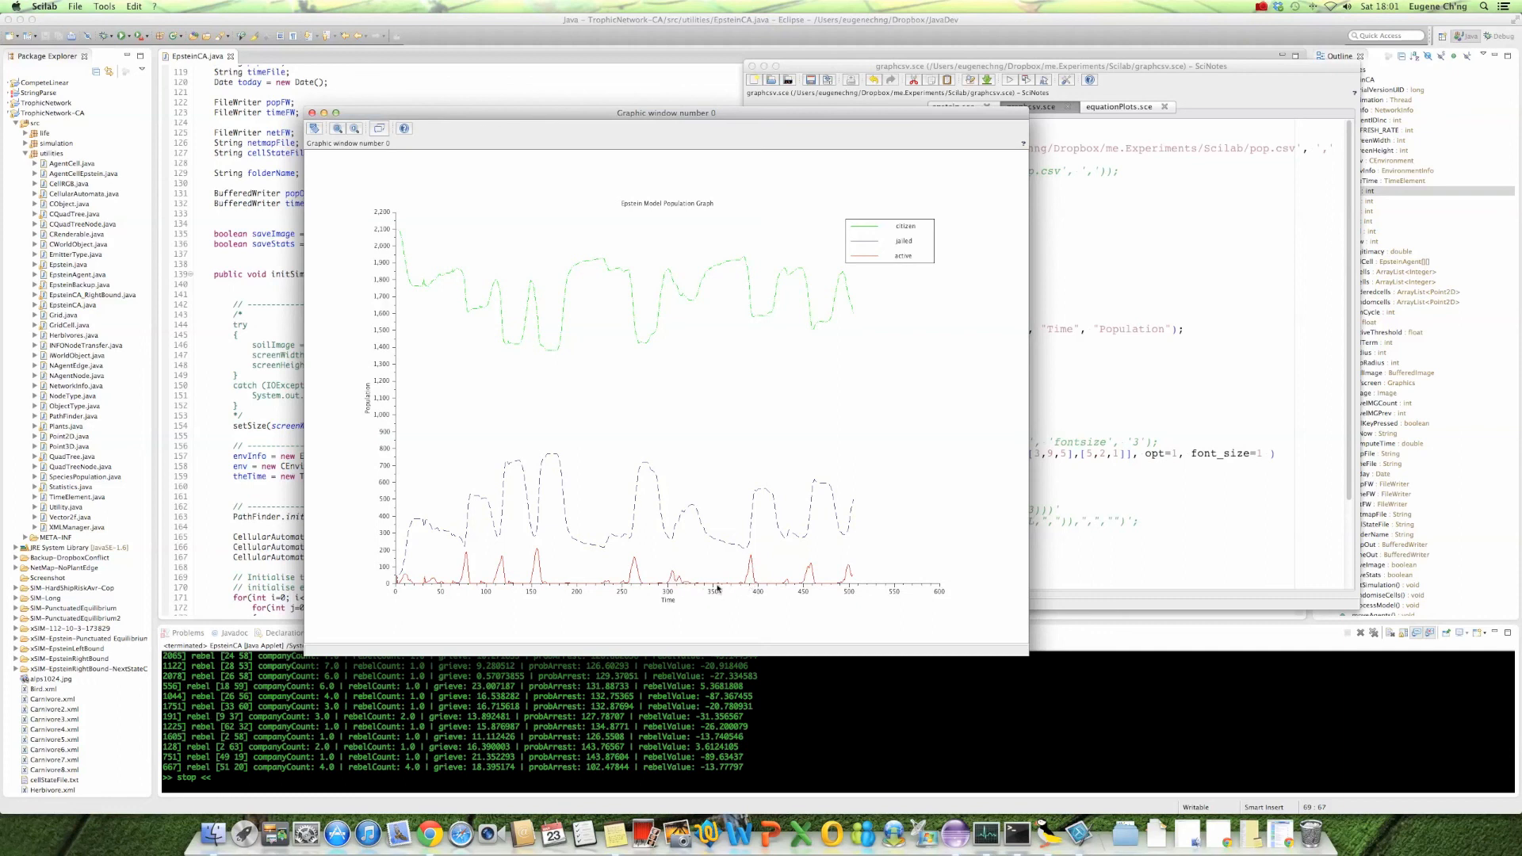
mouse_move(651, 595)
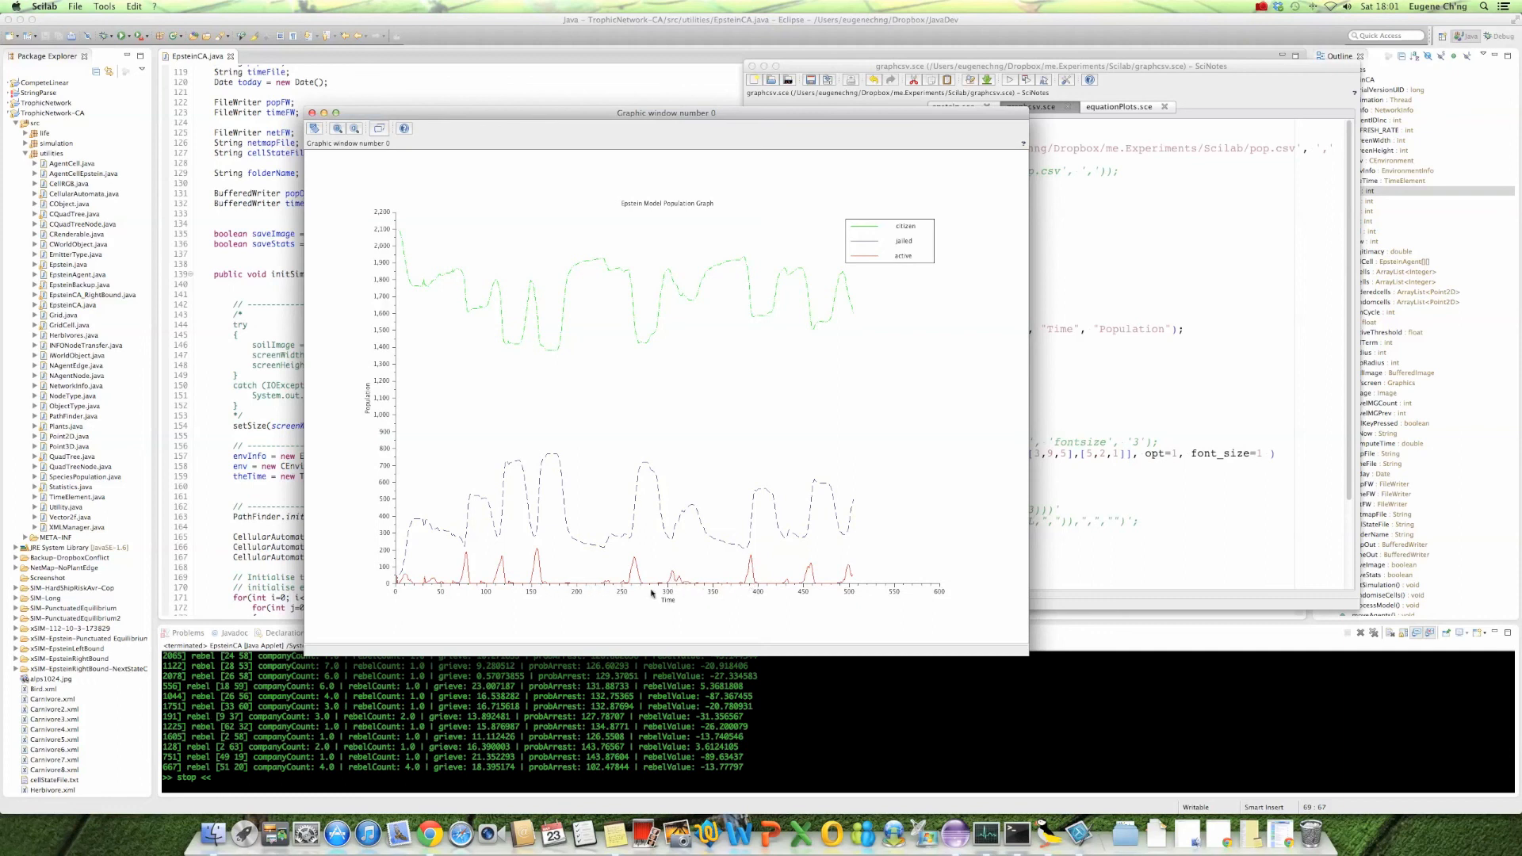
mouse_move(801, 583)
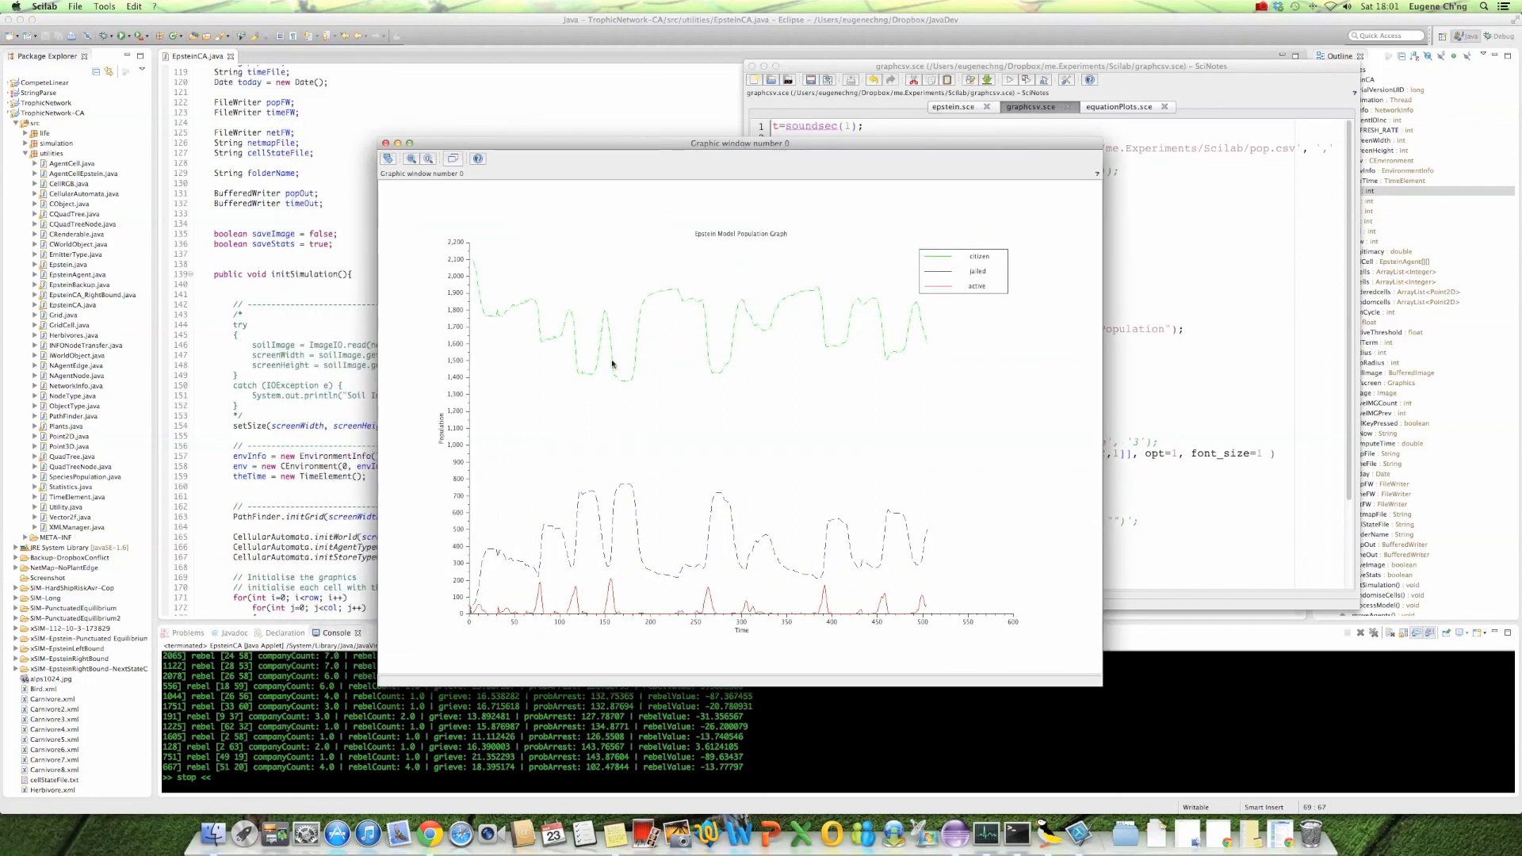
mouse_move(844, 411)
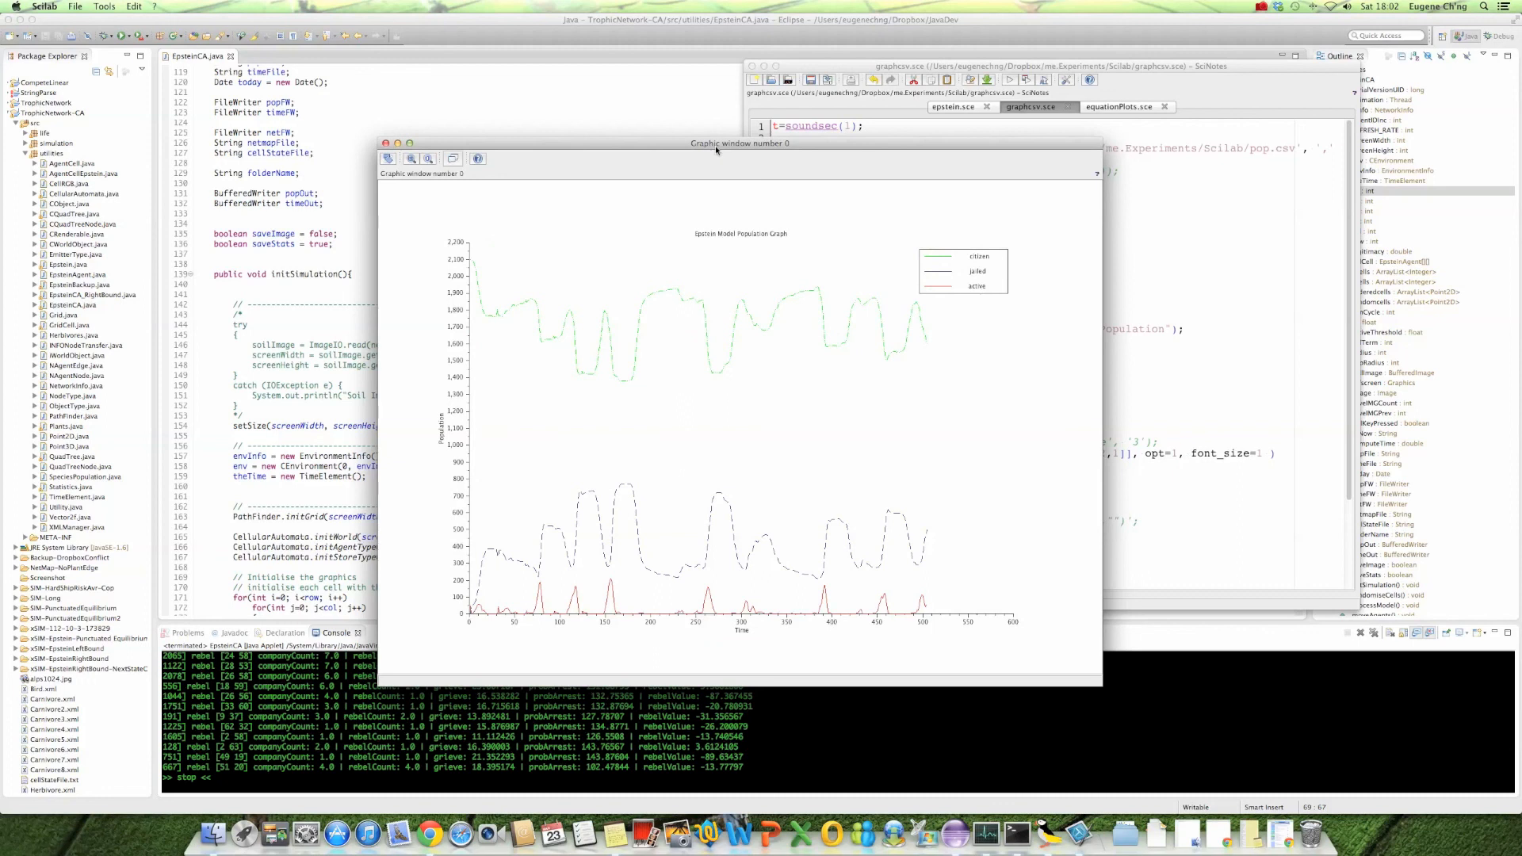
Drag Graphic window 0 rightward to reveal graphcsv.sce and EpsteinCA.java behind it.
drag(740, 143, 922, 168)
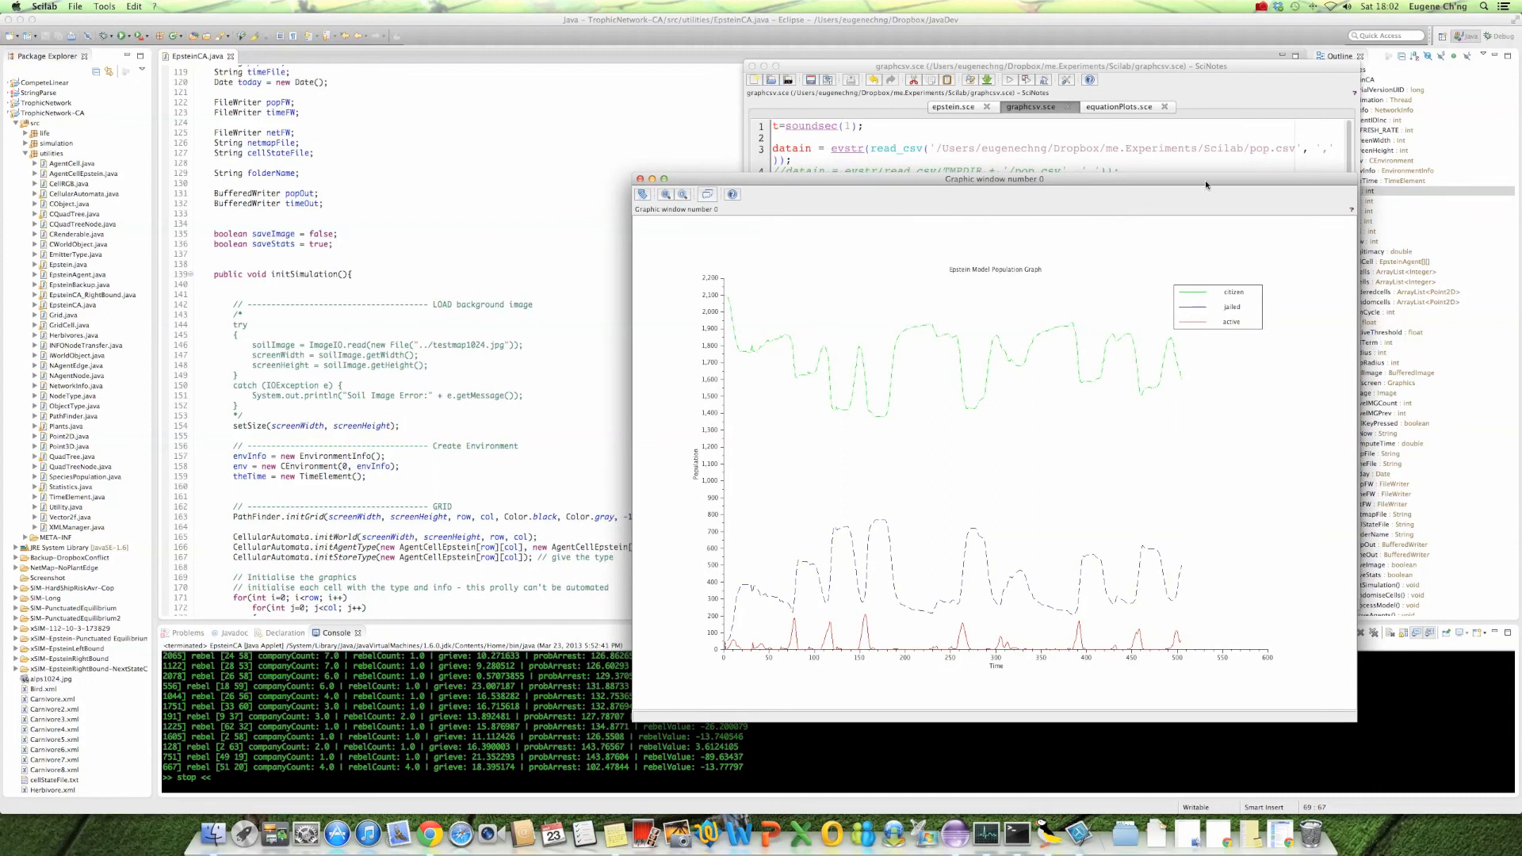
mouse_move(1212, 184)
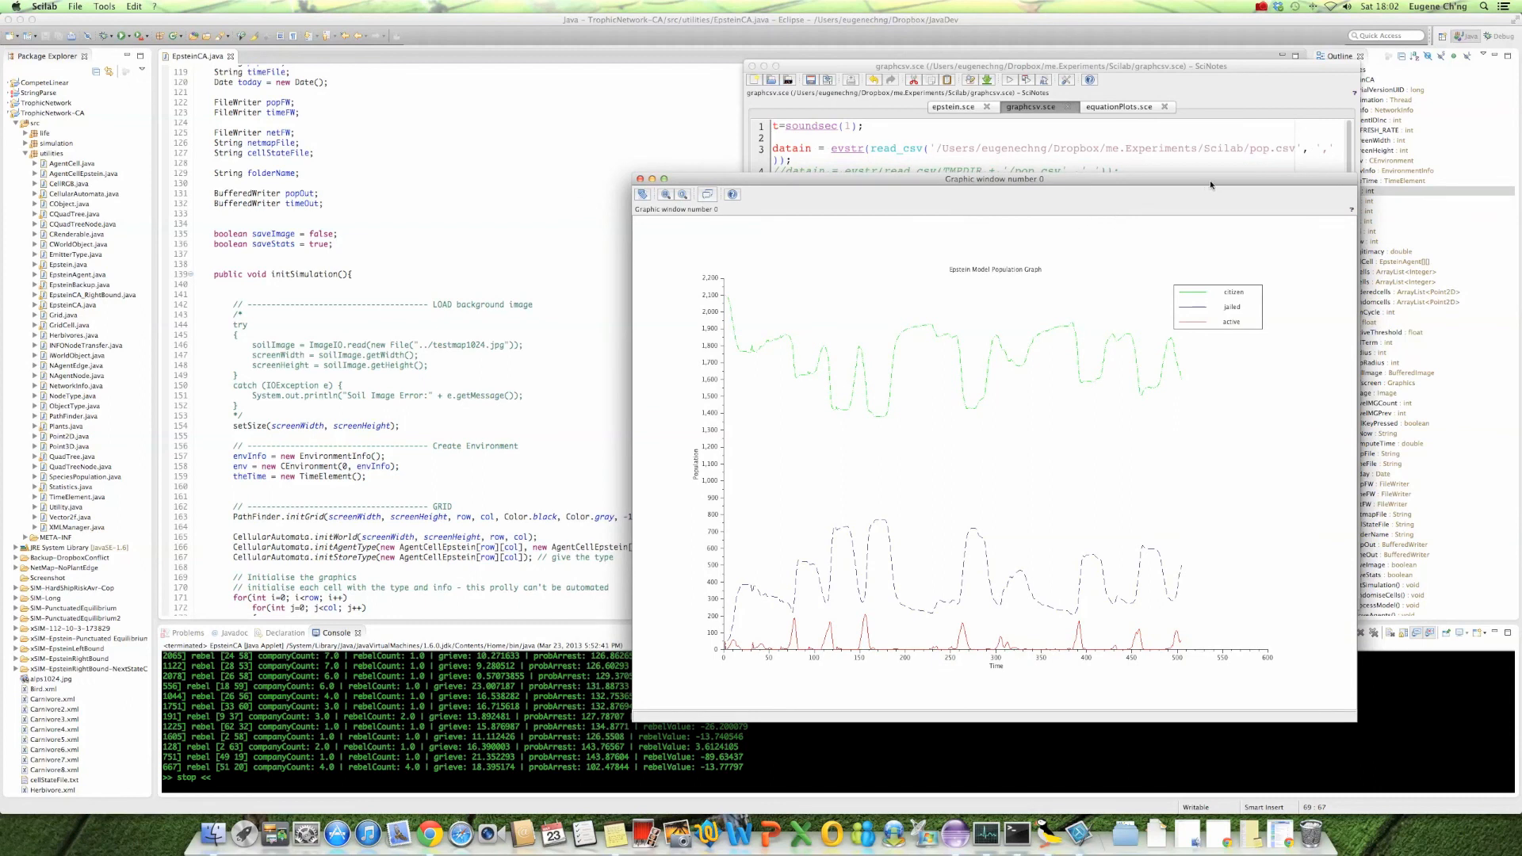